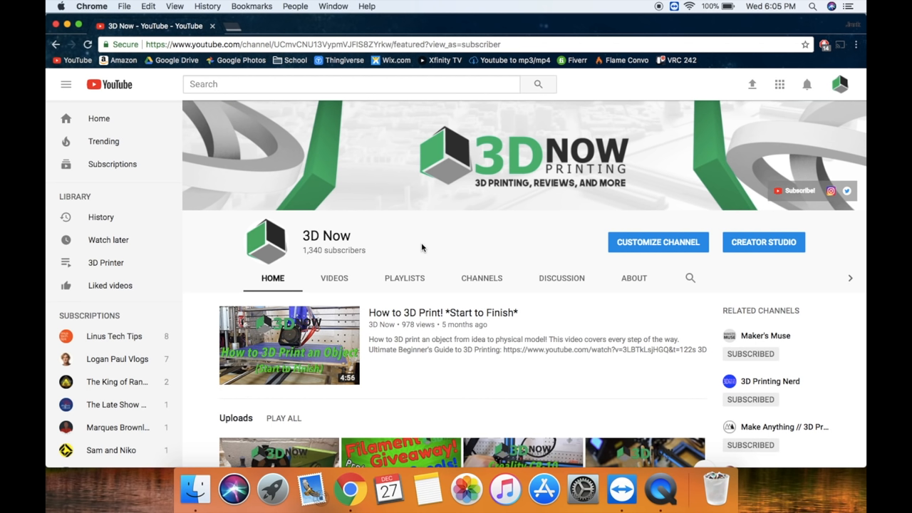
{"action": "mouse_move", "coordinate": [340, 161]}
{"action": "type", "text": "cura"}
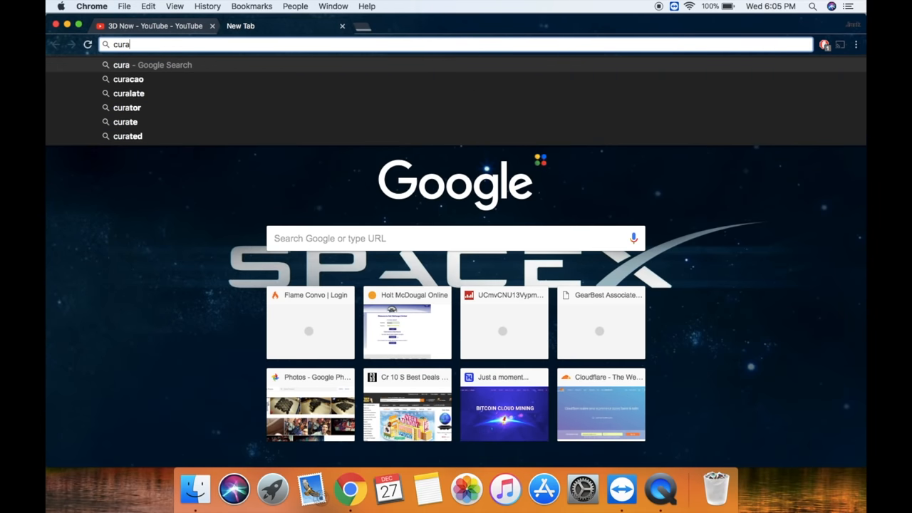
Search Google for 'cura software' and open the 'Ultimaker Cura 3D Printing Software' result
{"action": "type", "text": "software"}
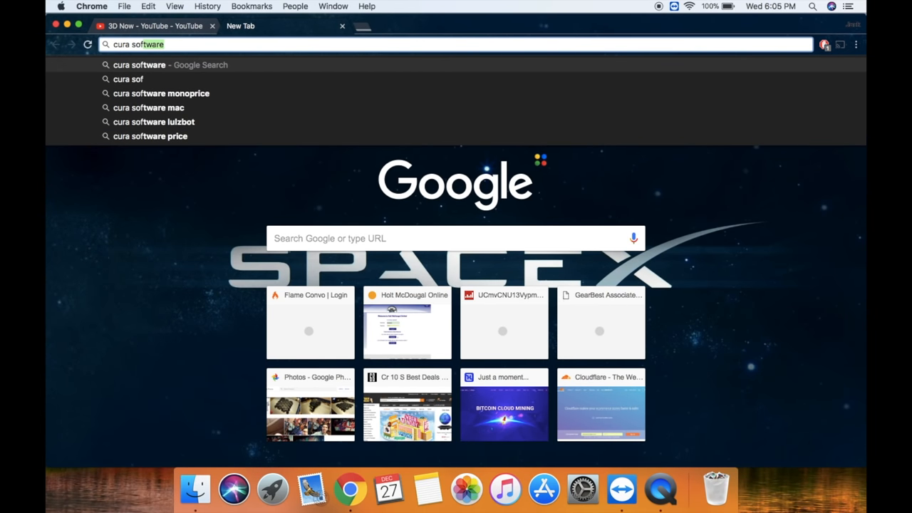
{"action": "key", "text": "Return"}
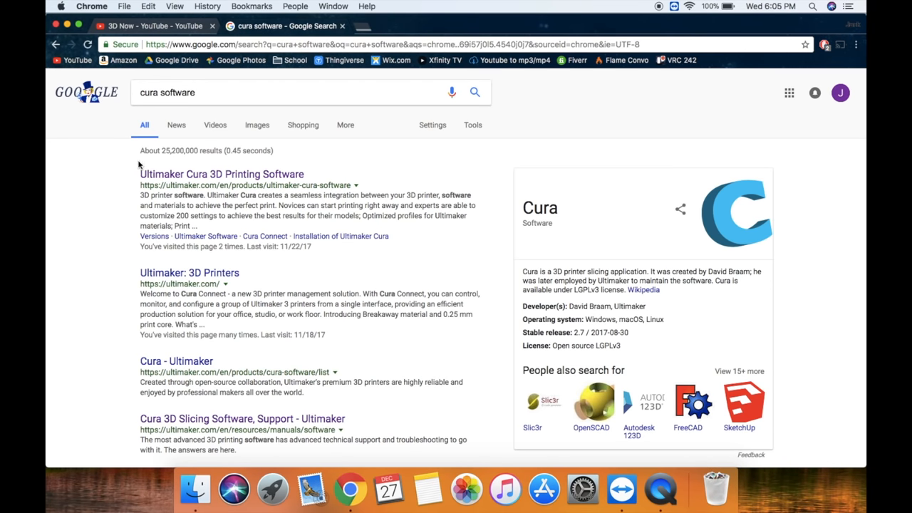
{"action": "mouse_move", "coordinate": [189, 179]}
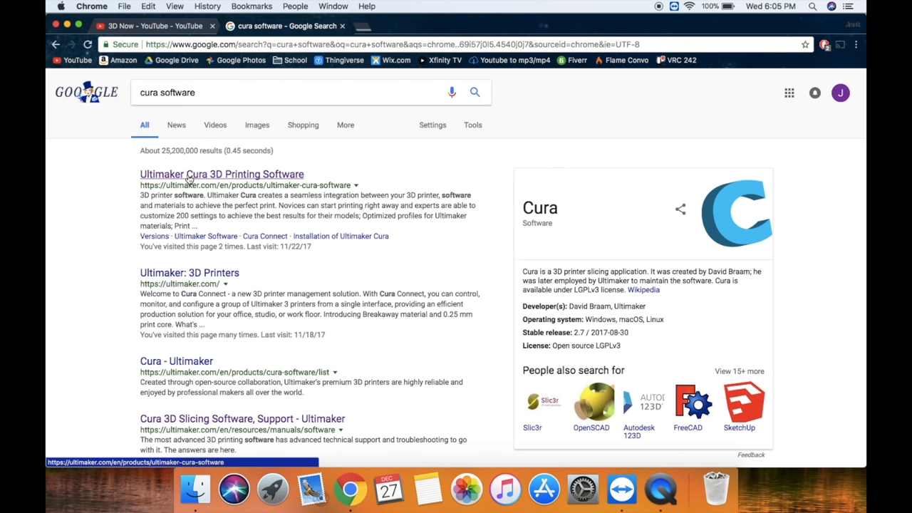
{"action": "left_click", "coordinate": [221, 174]}
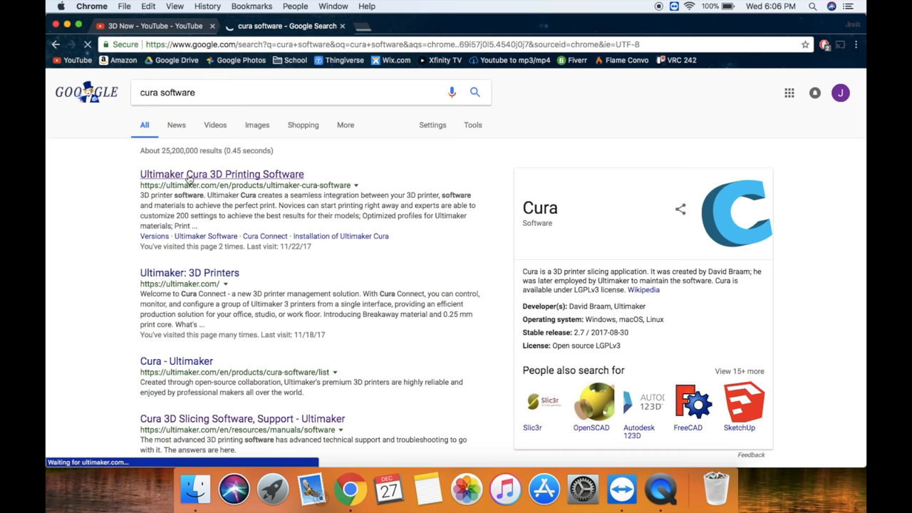
{"action": "left_click", "coordinate": [222, 174]}
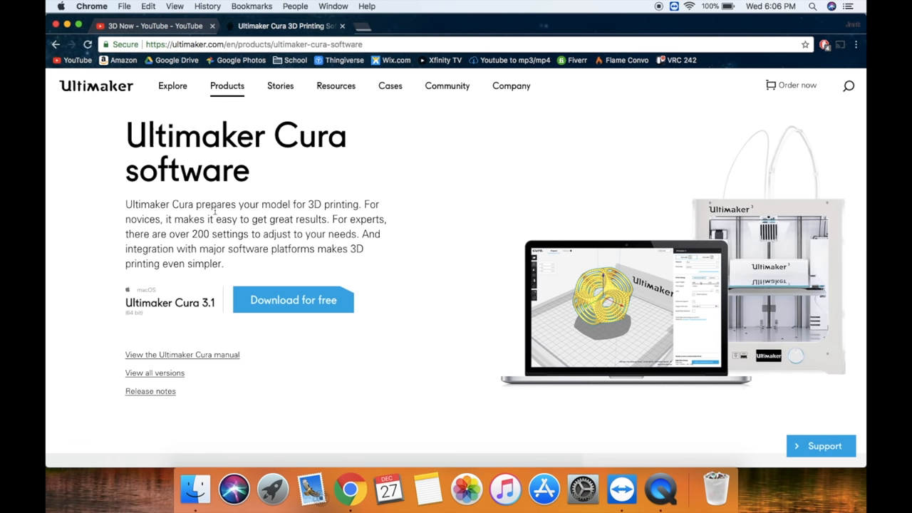
{"action": "mouse_move", "coordinate": [293, 299]}
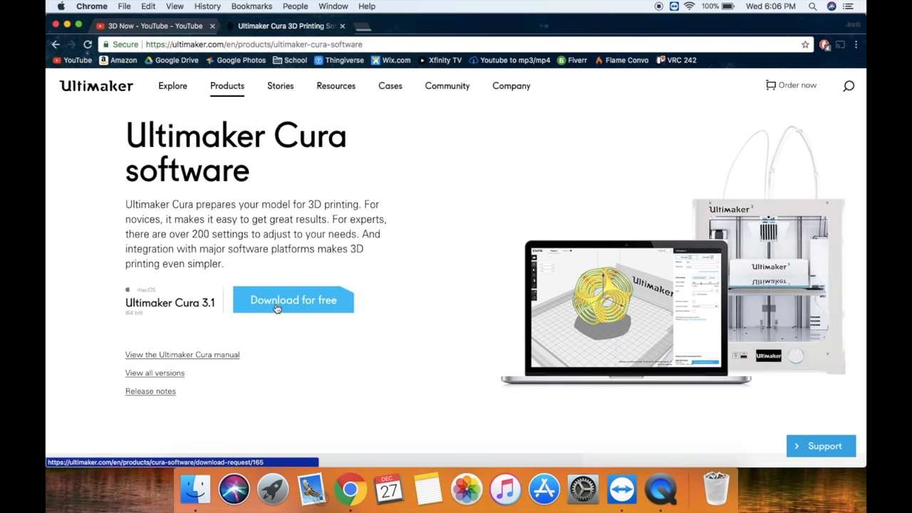
Download Cura 3.1 for macOS after choosing 'I don't want to share any information'
{"action": "scroll", "scroll_direction": "down", "scroll_amount": 3}
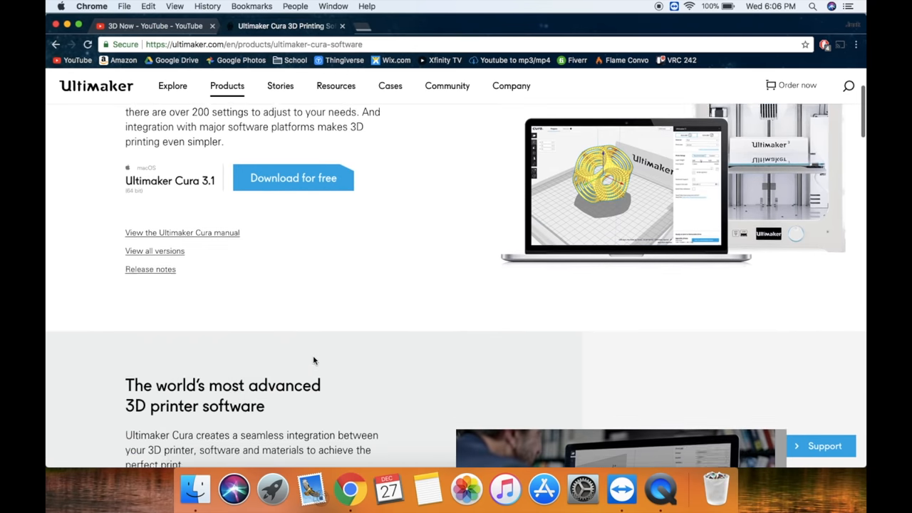
{"action": "scroll", "scroll_direction": "down", "scroll_amount": 3}
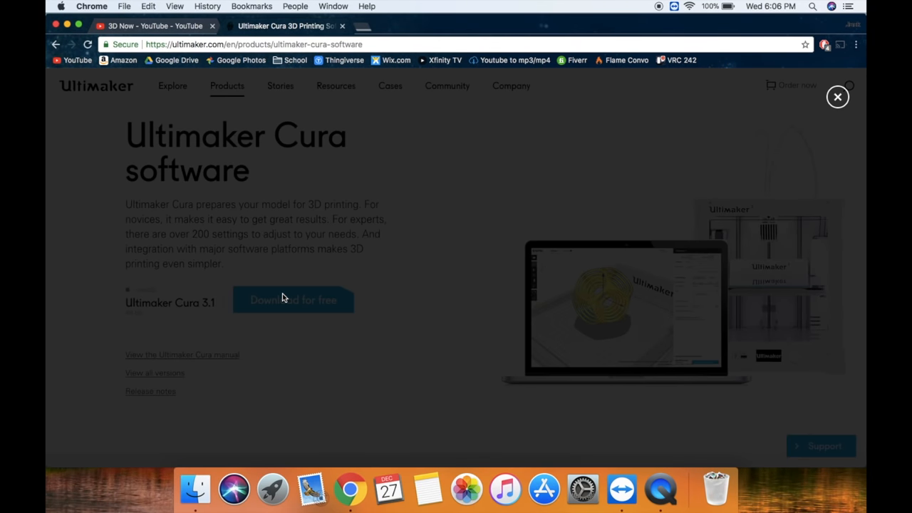
{"action": "left_click", "coordinate": [292, 299]}
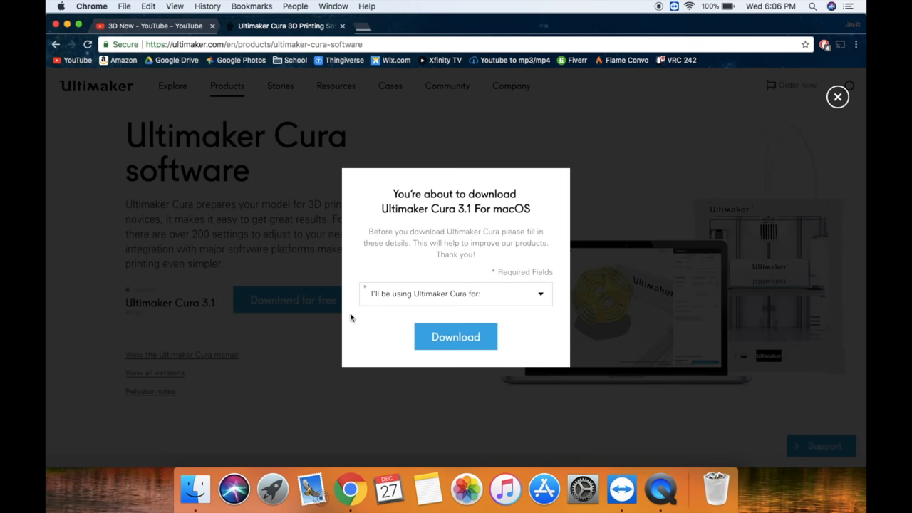
{"action": "left_click", "coordinate": [455, 294]}
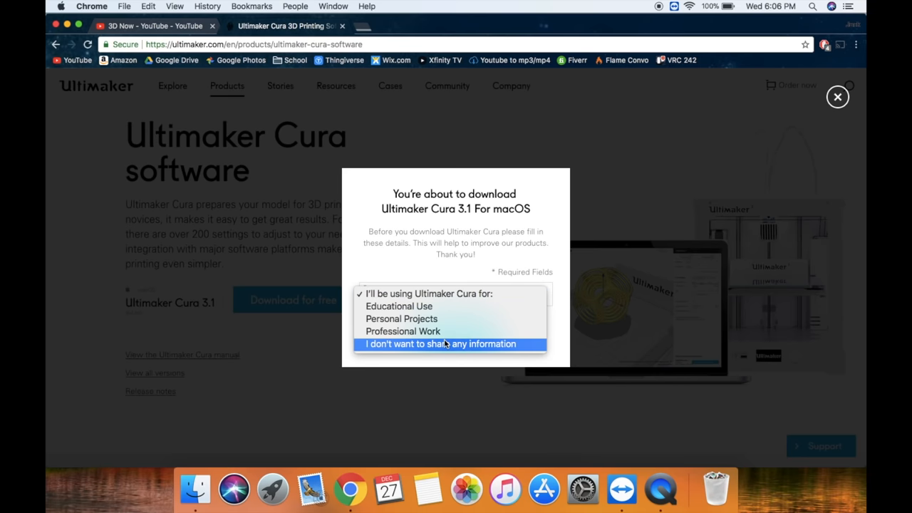
{"action": "mouse_move", "coordinate": [441, 349]}
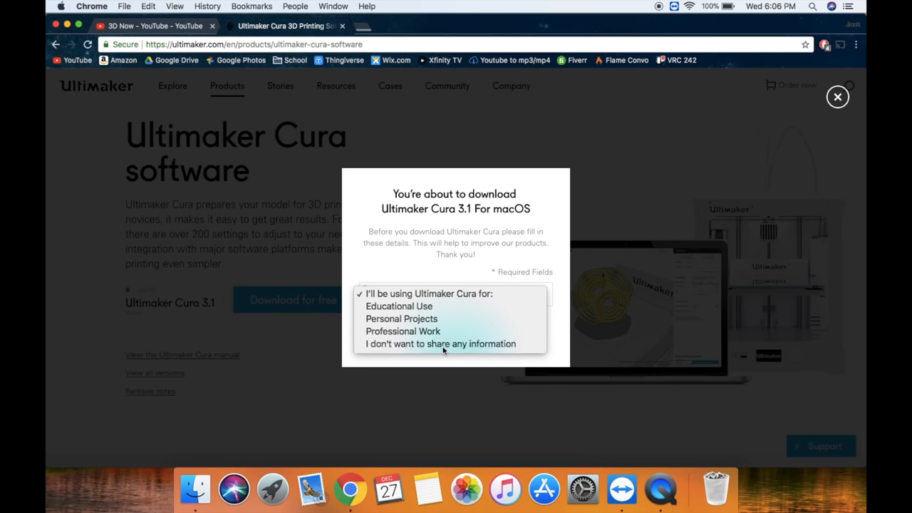
{"action": "left_click", "coordinate": [439, 343]}
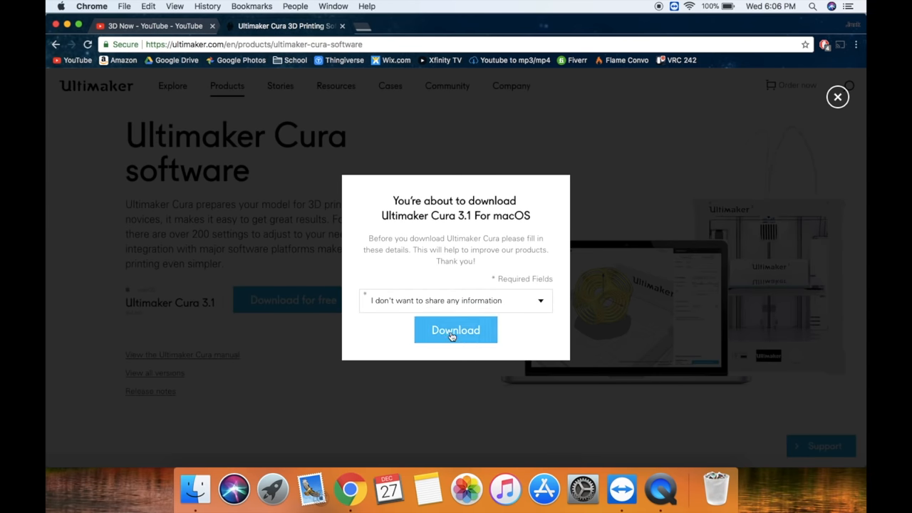
{"action": "left_click", "coordinate": [455, 330]}
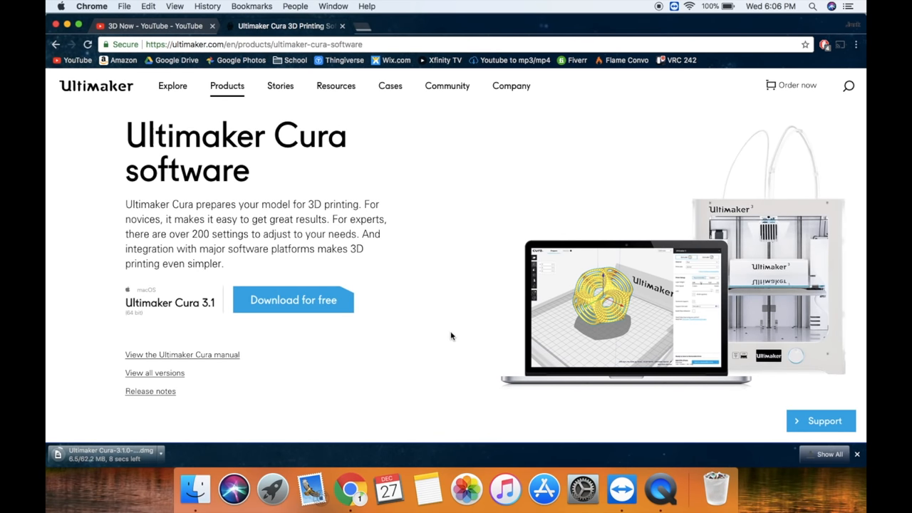
{"action": "mouse_move", "coordinate": [329, 347]}
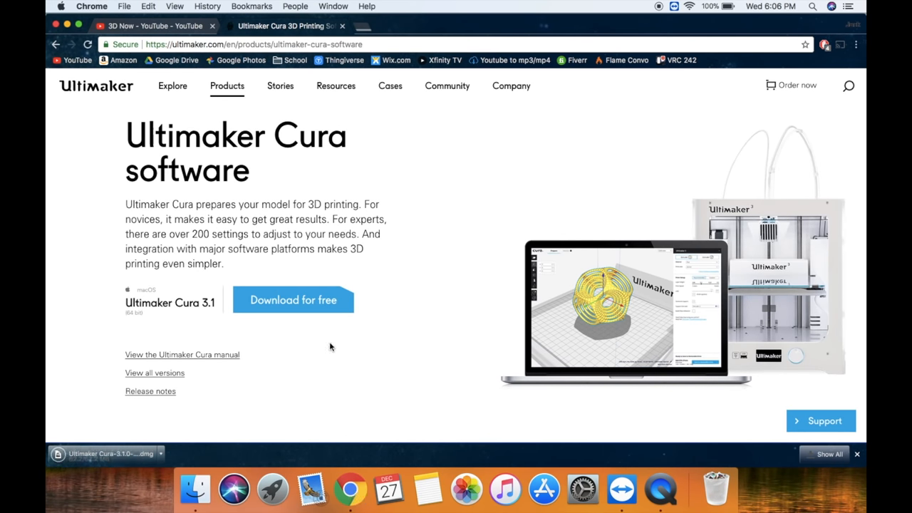
{"action": "mouse_move", "coordinate": [212, 373]}
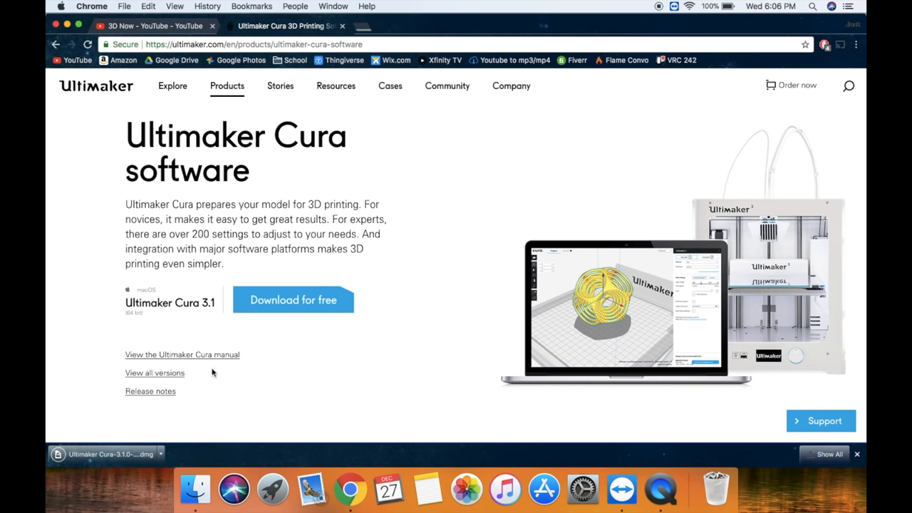
{"action": "mouse_move", "coordinate": [134, 438]}
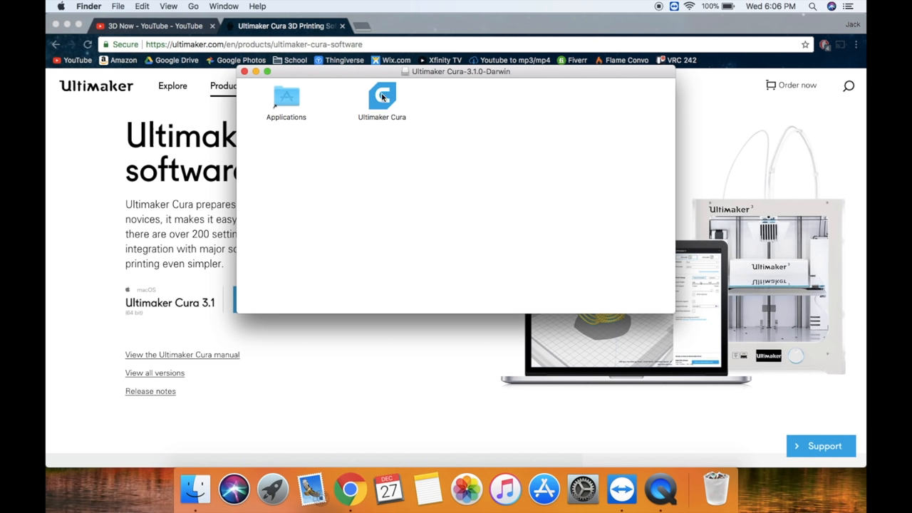
Copy Ultimaker Cura into Applications from the disk image and launch it
{"action": "left_click_drag", "start_coordinate": [381, 96], "coordinate": [283, 96]}
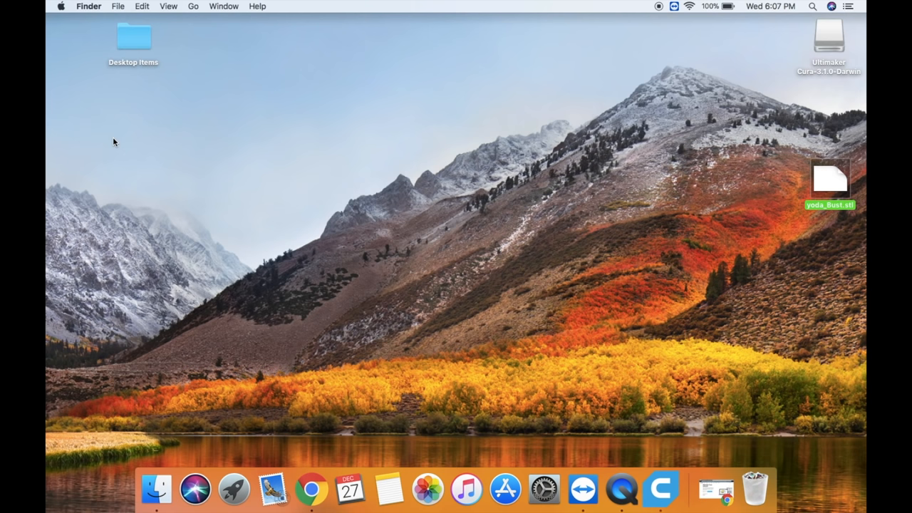
{"action": "mouse_move", "coordinate": [161, 191]}
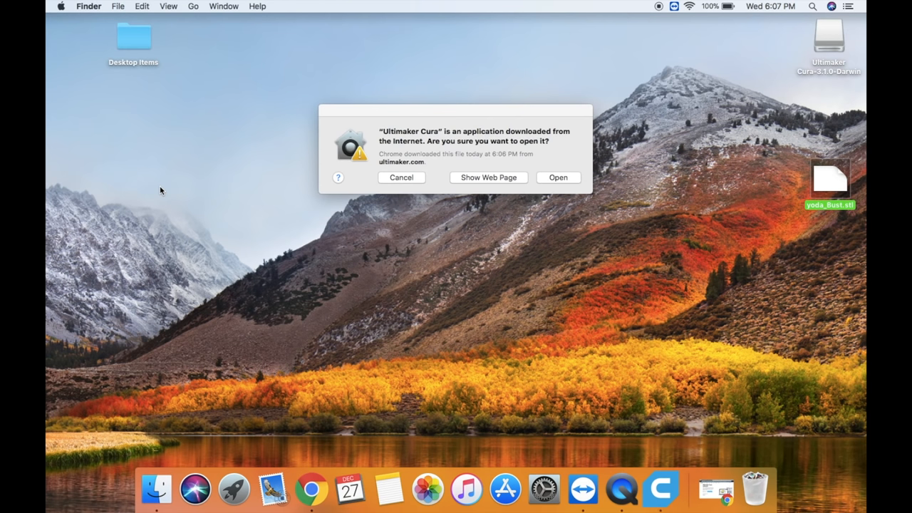
{"action": "mouse_move", "coordinate": [515, 187]}
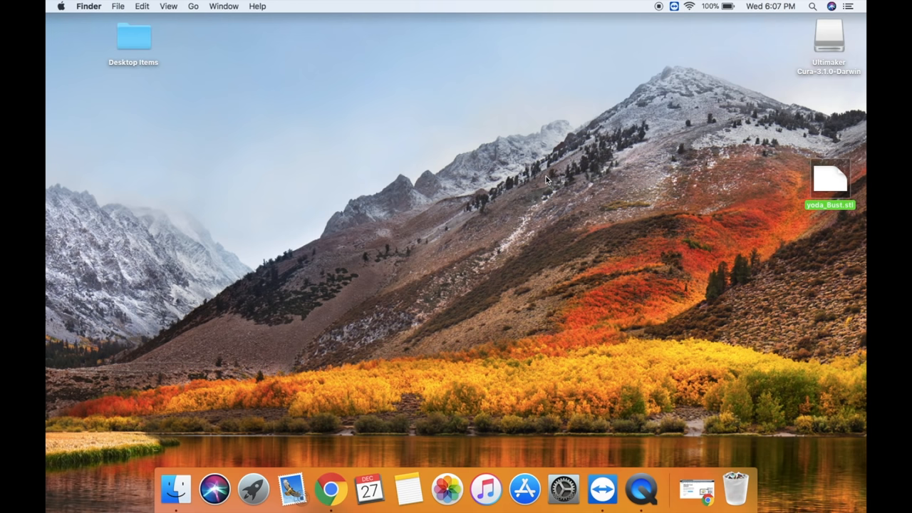
{"action": "double_click", "coordinate": [829, 35]}
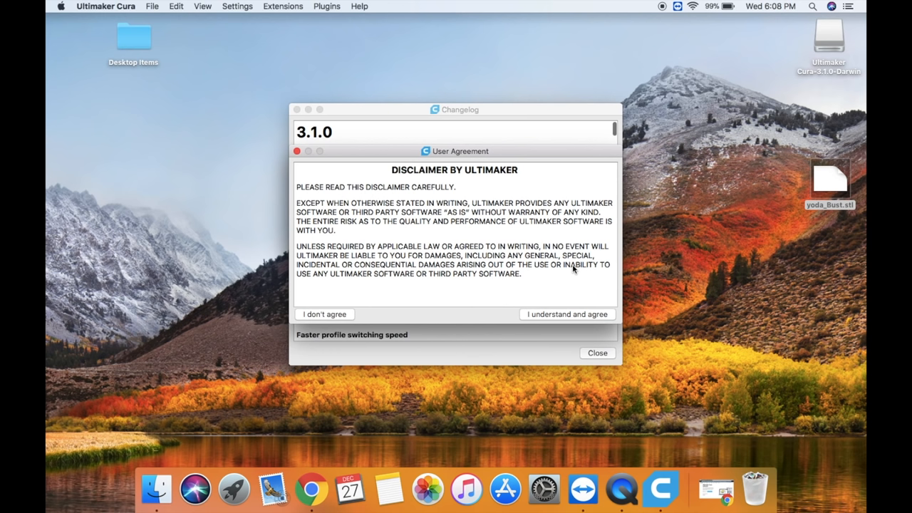
{"action": "mouse_move", "coordinate": [539, 294]}
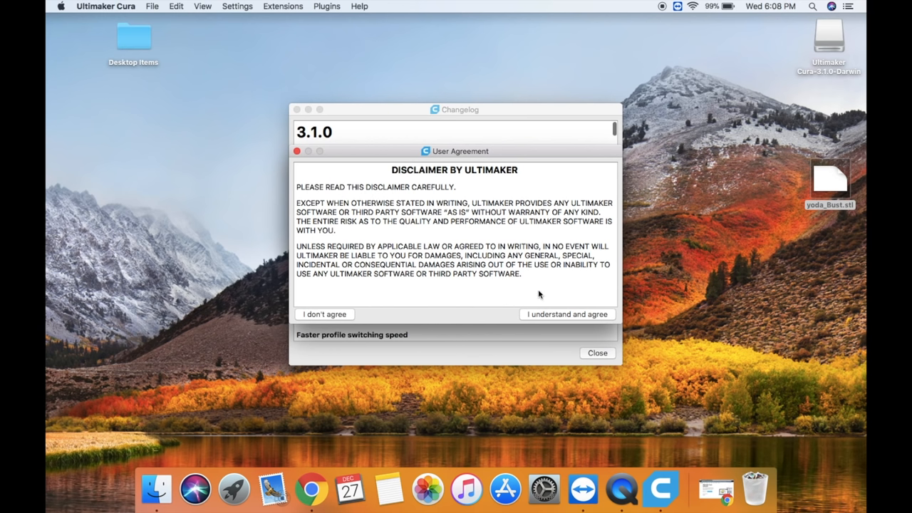
{"action": "mouse_move", "coordinate": [542, 276]}
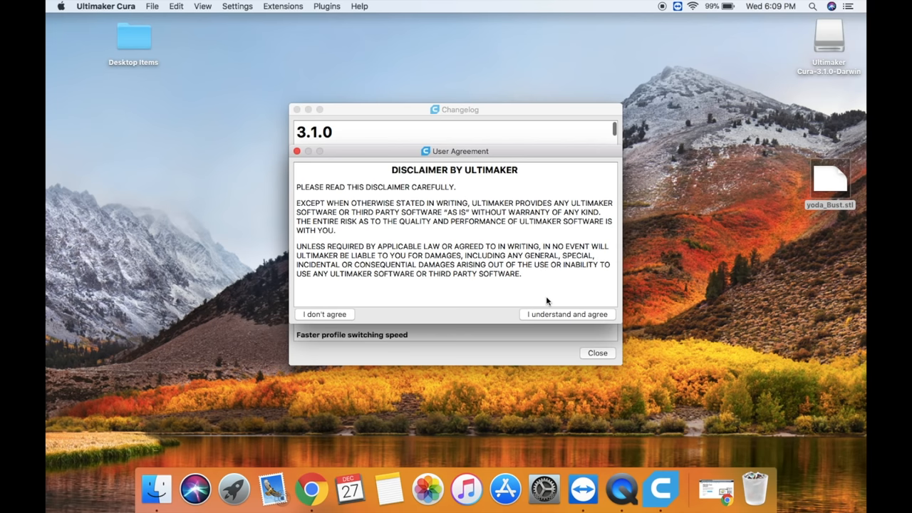
Accept the Ultimaker disclaimer and close the 3.1.0 changelog
{"action": "left_click", "coordinate": [566, 315]}
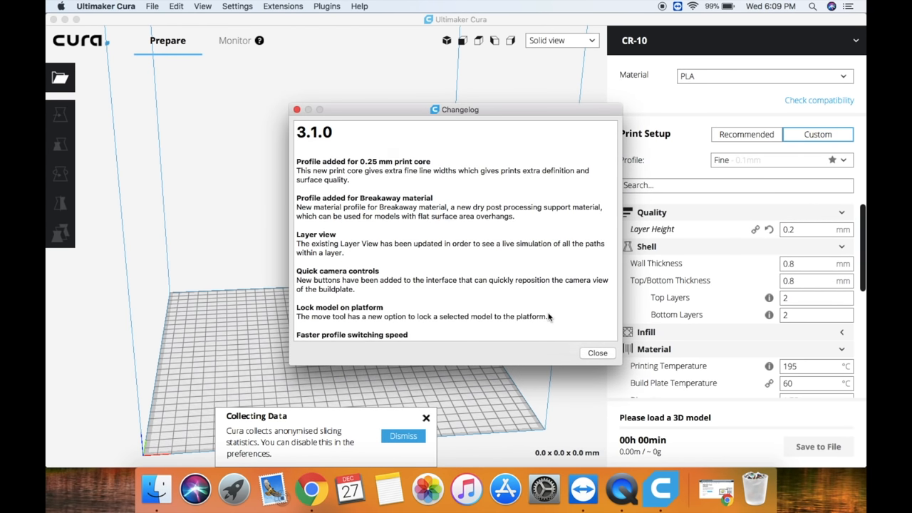
{"action": "mouse_move", "coordinate": [438, 221]}
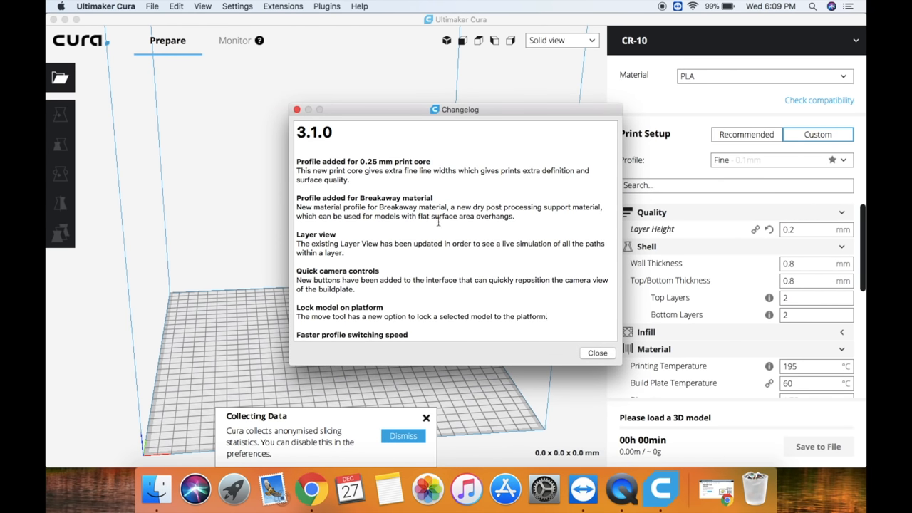
{"action": "scroll", "scroll_direction": "down", "scroll_amount": 3}
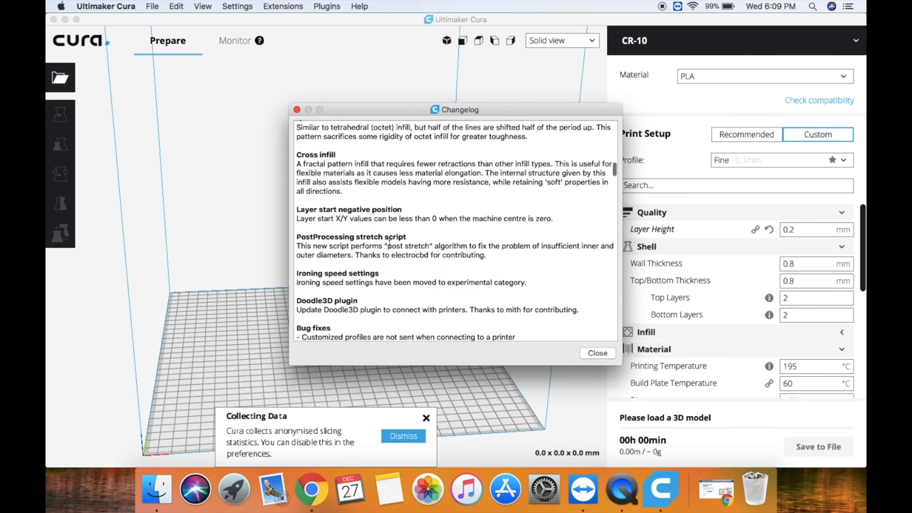
{"action": "left_click", "coordinate": [596, 353]}
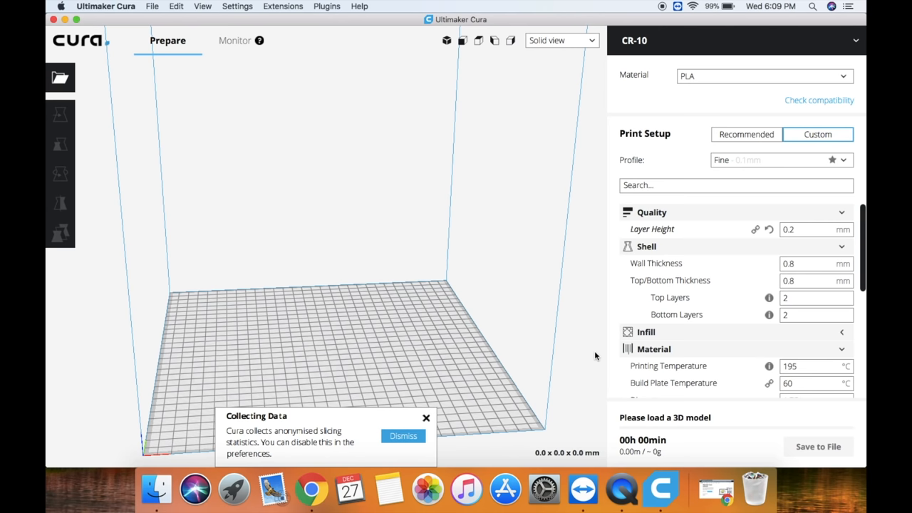
{"action": "mouse_move", "coordinate": [410, 340]}
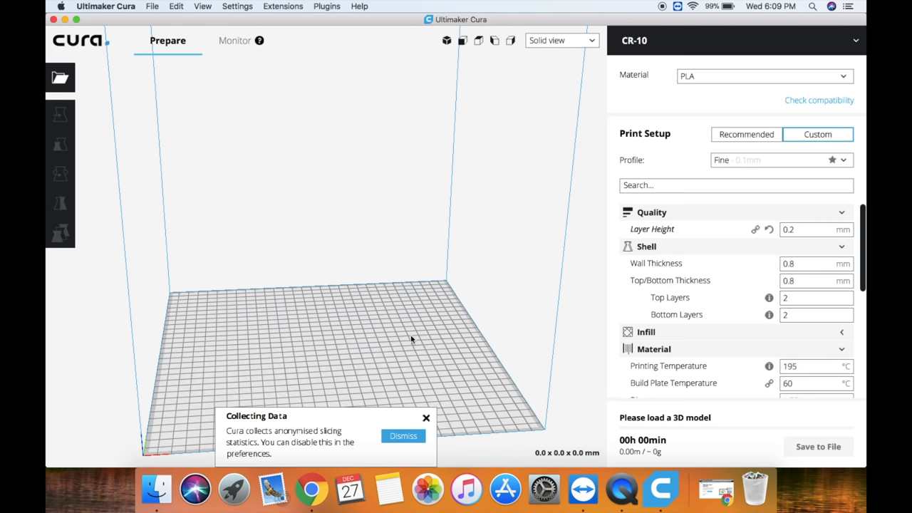
Browse the printer list without switching, then open Preferences on the Printers page
{"action": "left_click", "coordinate": [402, 435]}
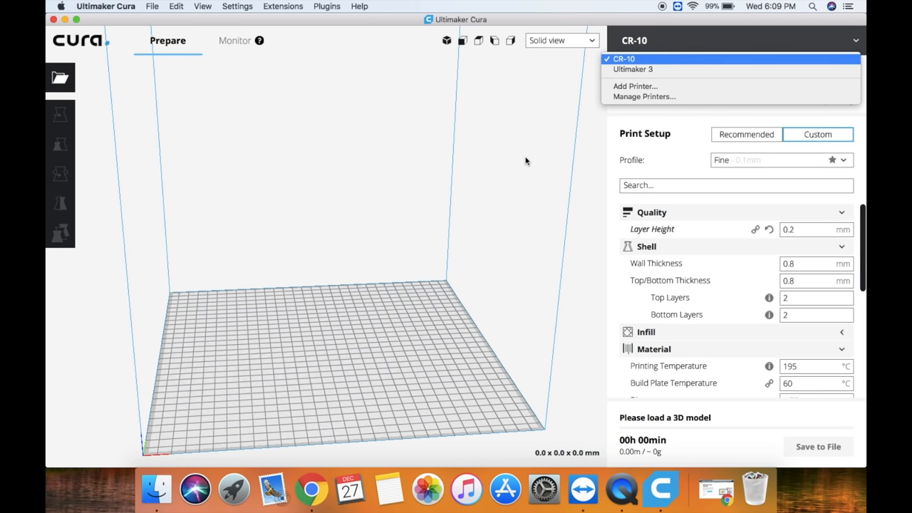
{"action": "left_click", "coordinate": [623, 59]}
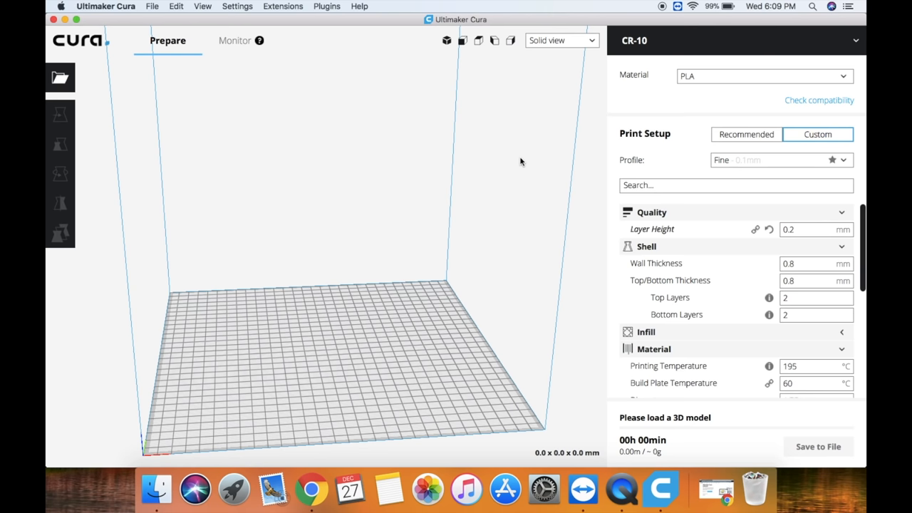
{"action": "left_click", "coordinate": [733, 40]}
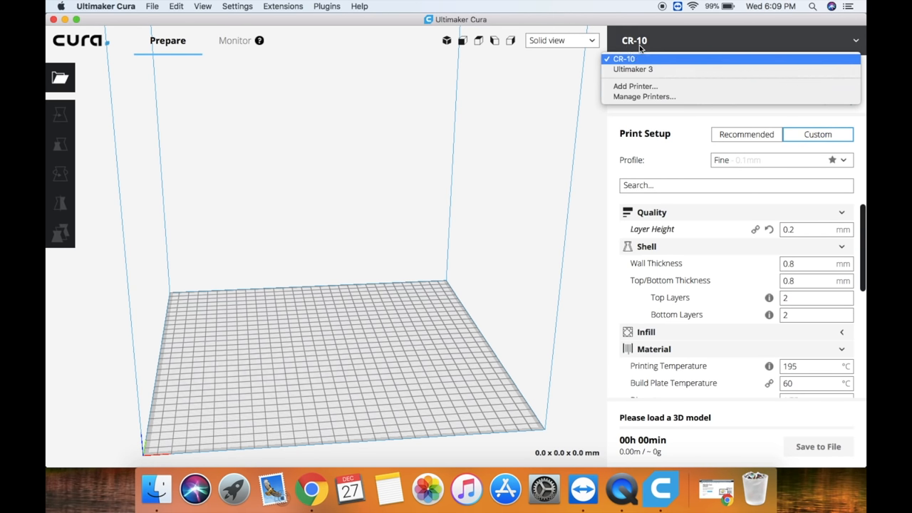
{"action": "left_click", "coordinate": [623, 58]}
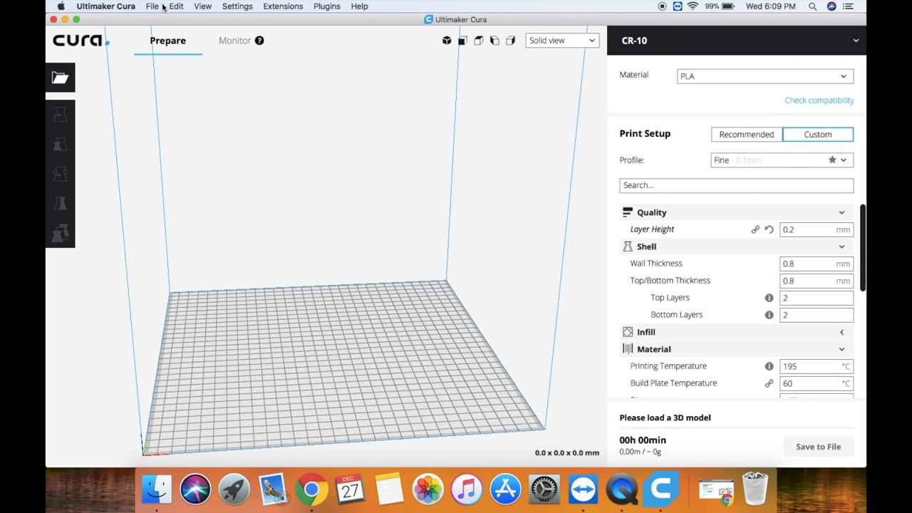
{"action": "left_click", "coordinate": [105, 6]}
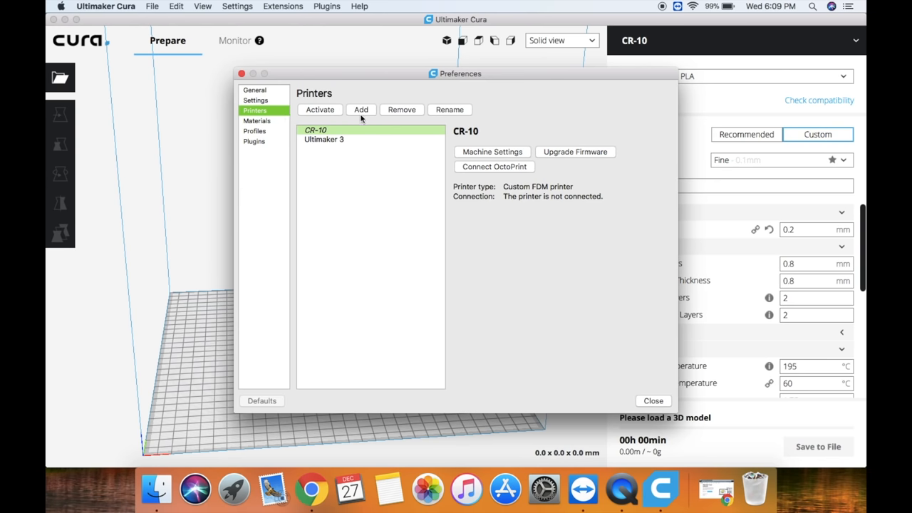
Add a Custom FDM printer named 'Prusa i3'
{"action": "left_click", "coordinate": [361, 109]}
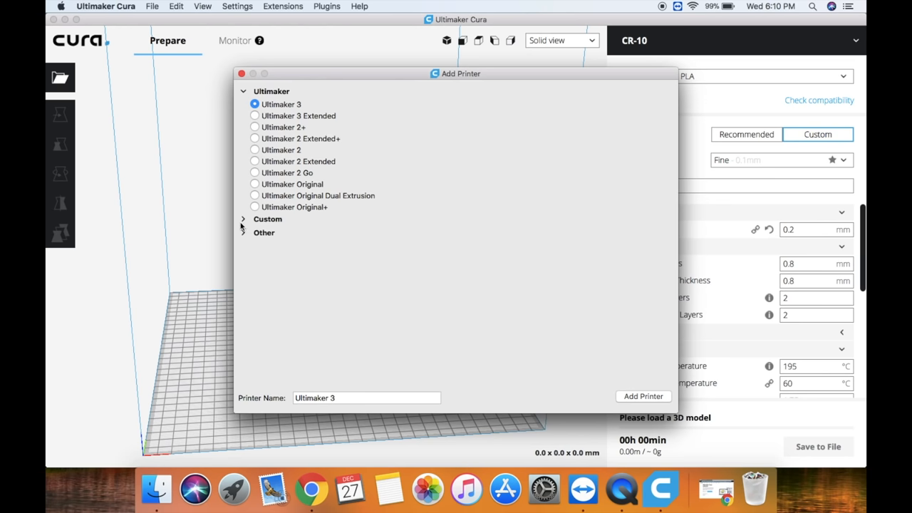
{"action": "left_click", "coordinate": [267, 219]}
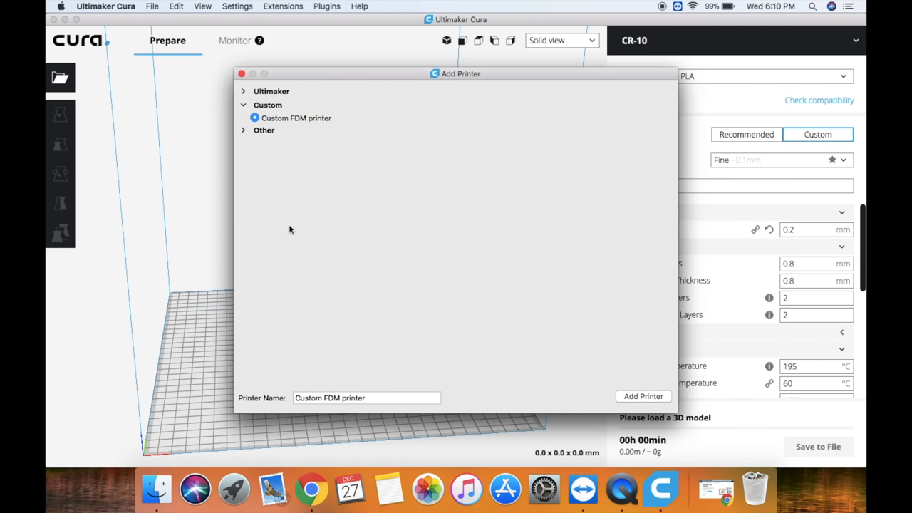
{"action": "mouse_move", "coordinate": [326, 276]}
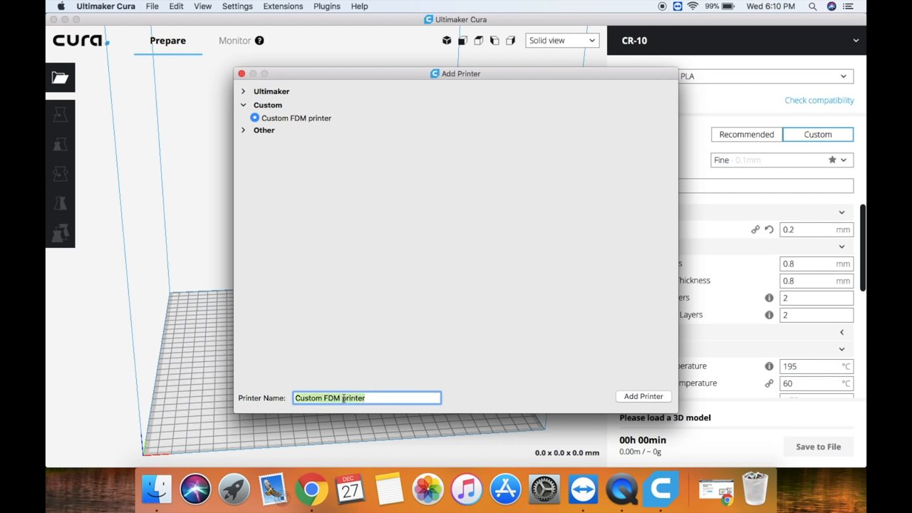
{"action": "type", "text": "P"}
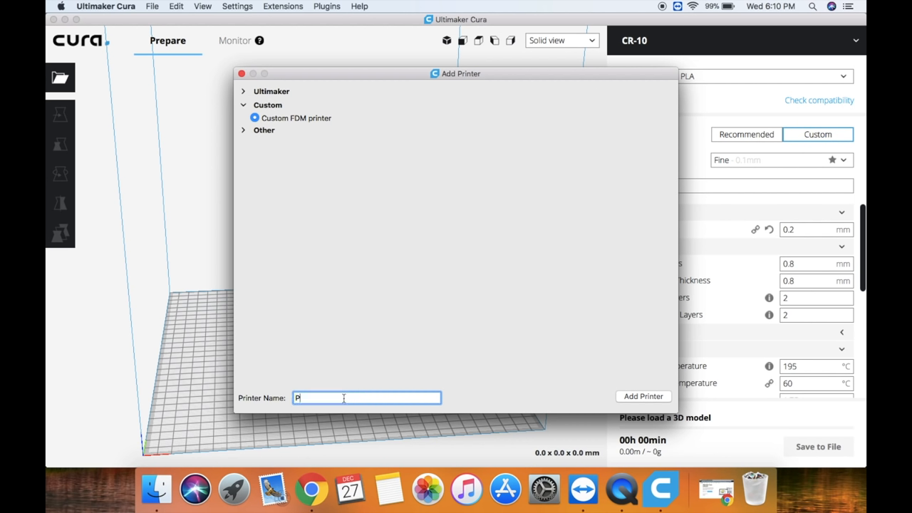
{"action": "type", "text": "rusa i3"}
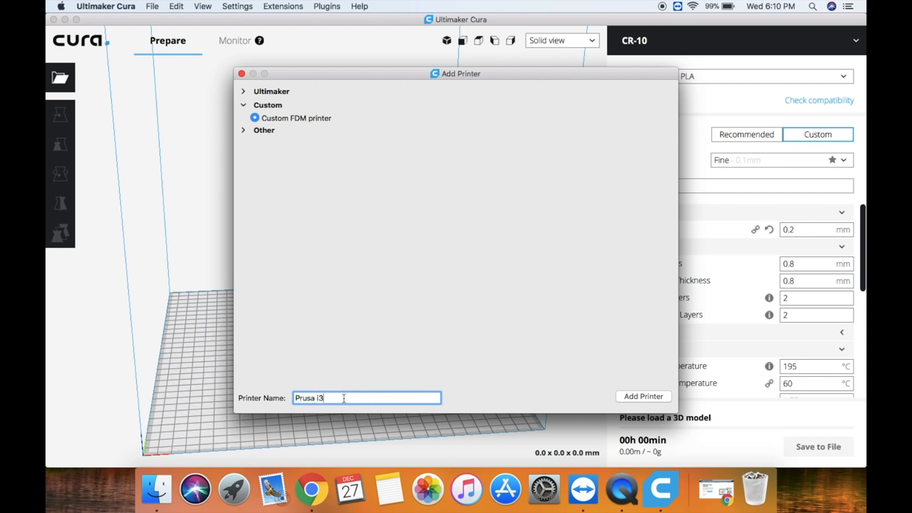
{"action": "mouse_move", "coordinate": [633, 400]}
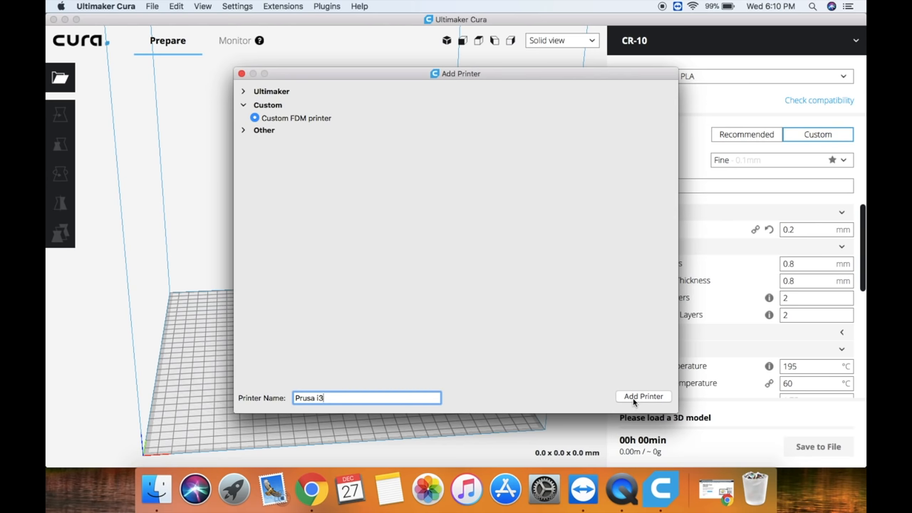
{"action": "left_click", "coordinate": [643, 396]}
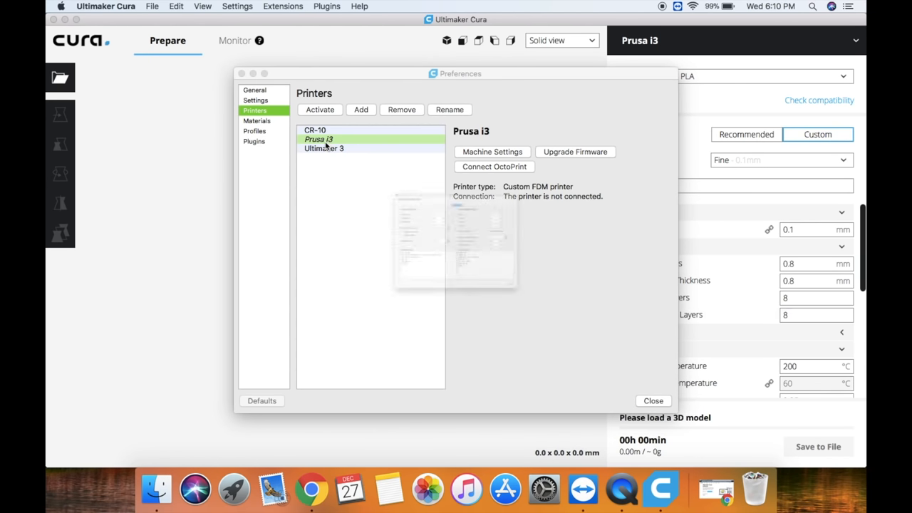
Set the Prusa i3 build volume to 180 × 180 × 190 mm with a rectangular plate
{"action": "left_click", "coordinate": [492, 151]}
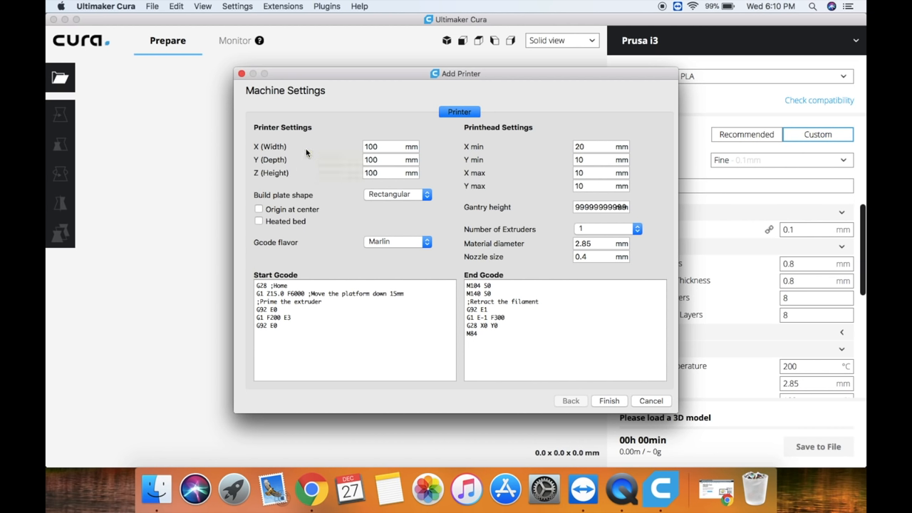
{"action": "mouse_move", "coordinate": [356, 150]}
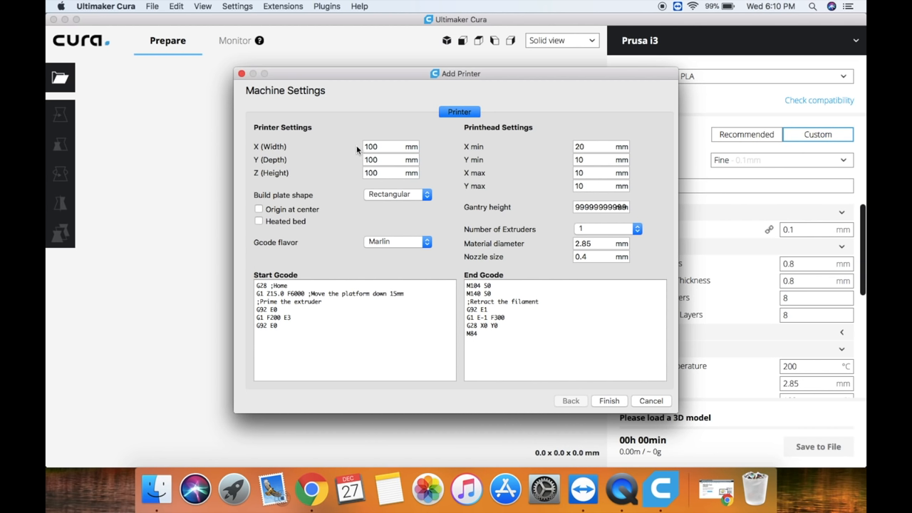
{"action": "mouse_move", "coordinate": [370, 146]}
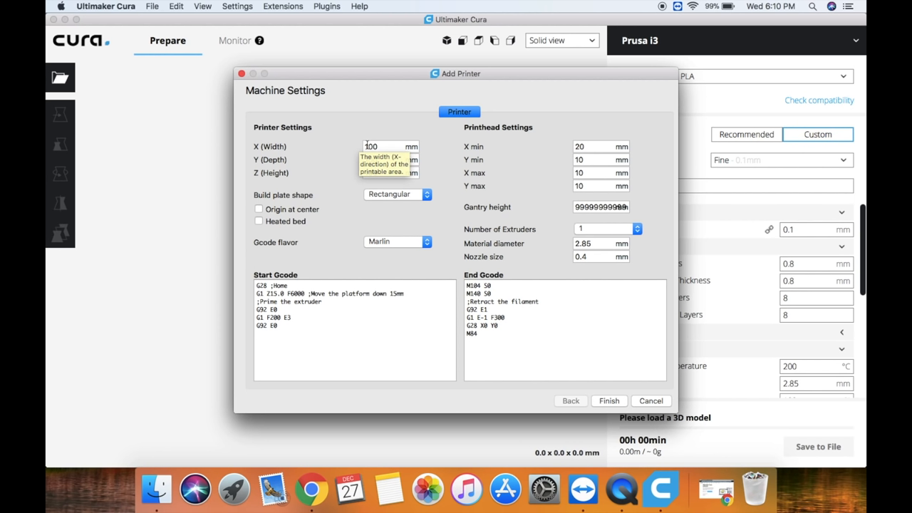
{"action": "left_click", "coordinate": [390, 158]}
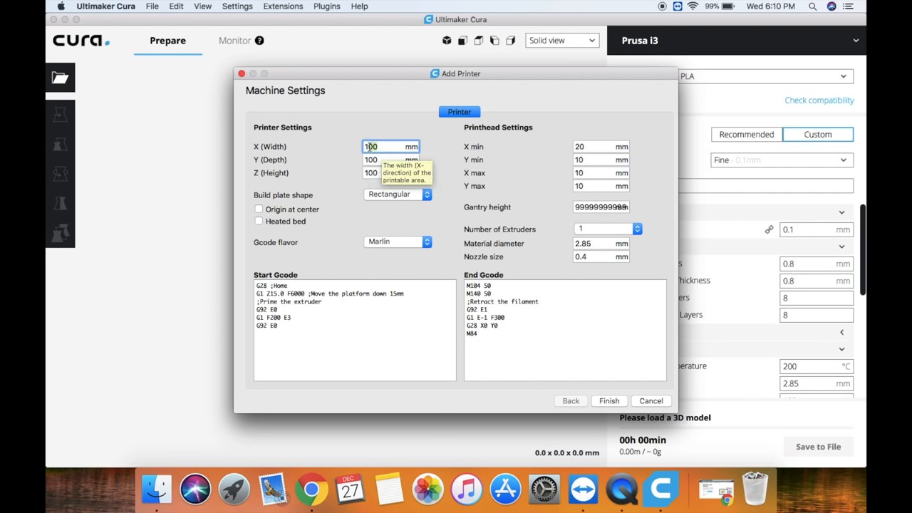
{"action": "type", "text": "180"}
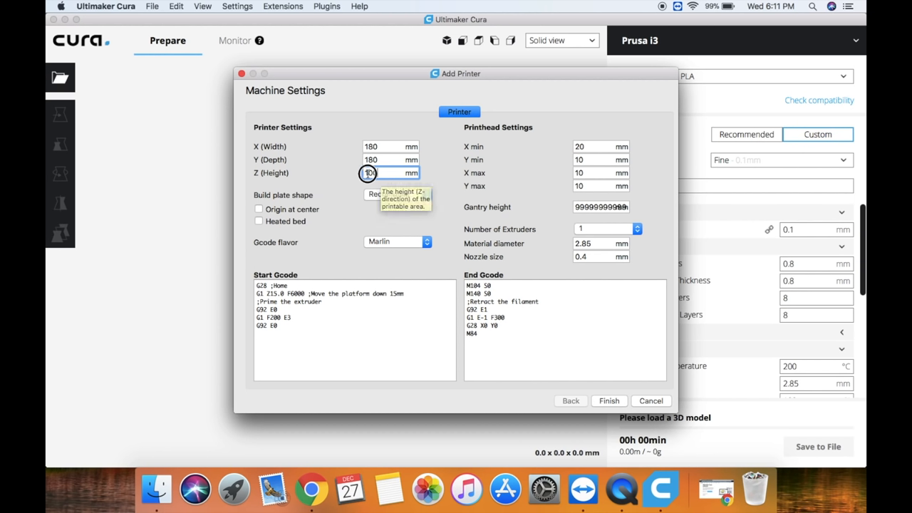
{"action": "type", "text": "190"}
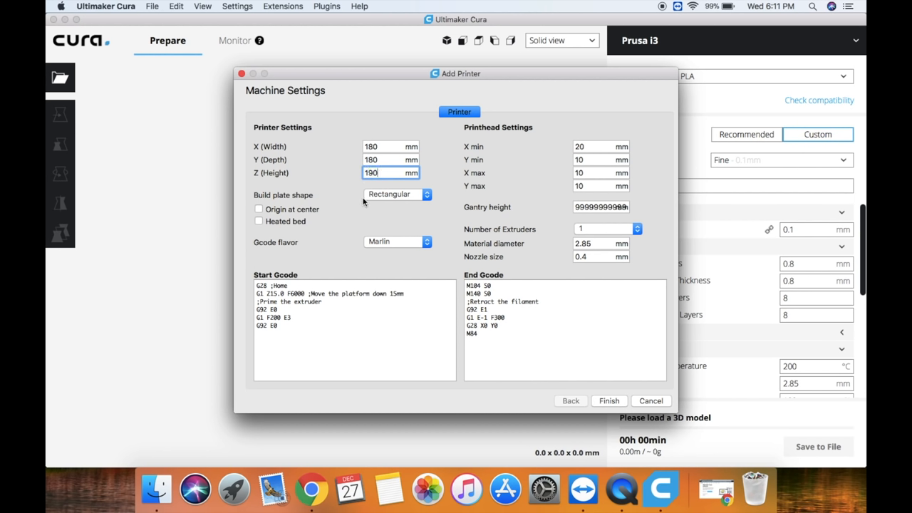
{"action": "mouse_move", "coordinate": [388, 194]}
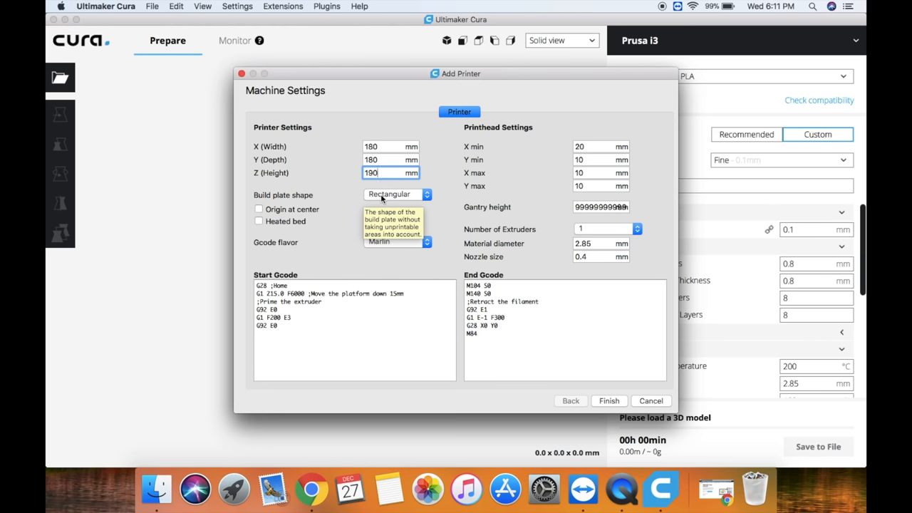
{"action": "left_click", "coordinate": [397, 193]}
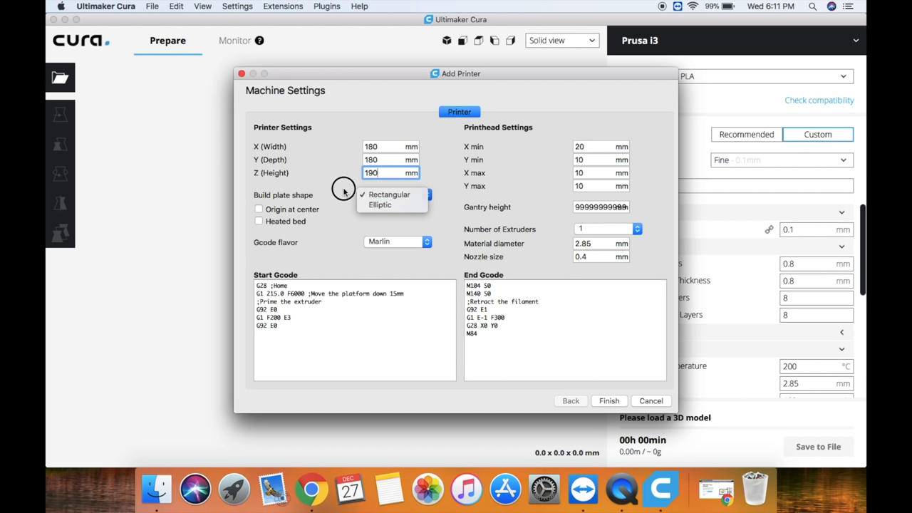
{"action": "left_click", "coordinate": [389, 194]}
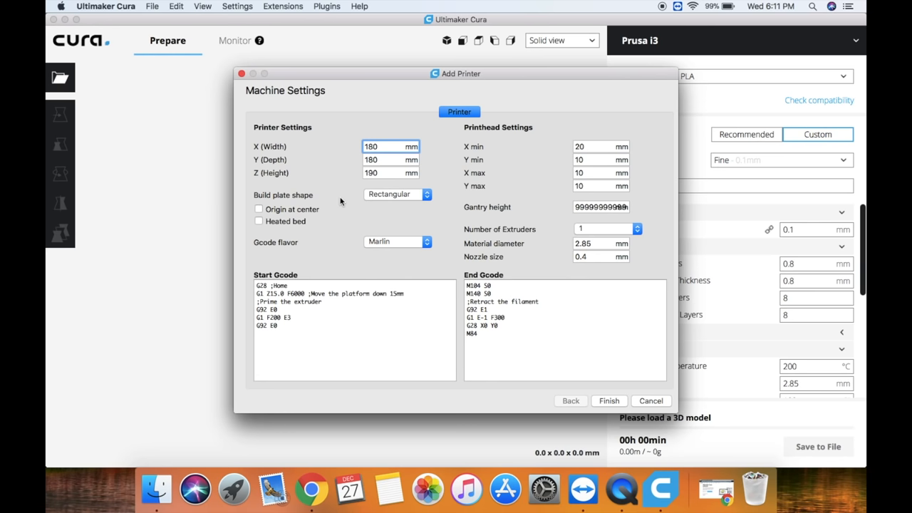
{"action": "mouse_move", "coordinate": [269, 214]}
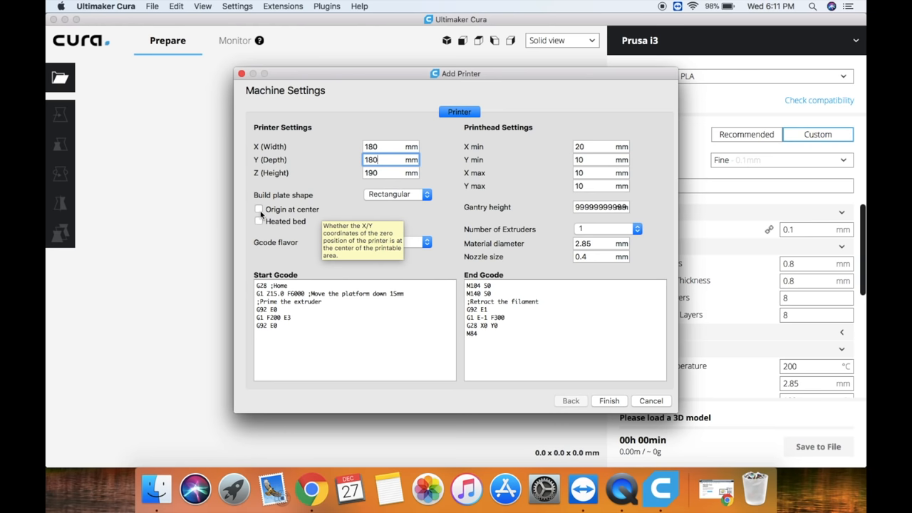
{"action": "left_click", "coordinate": [397, 240]}
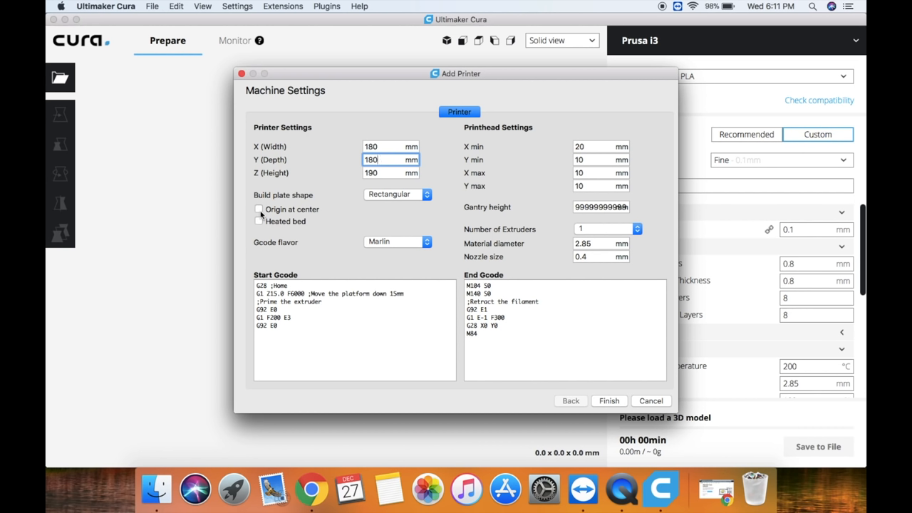
Enable Heated bed for the Prusa i3 and keep Marlin as G-code flavor
{"action": "left_click", "coordinate": [258, 221]}
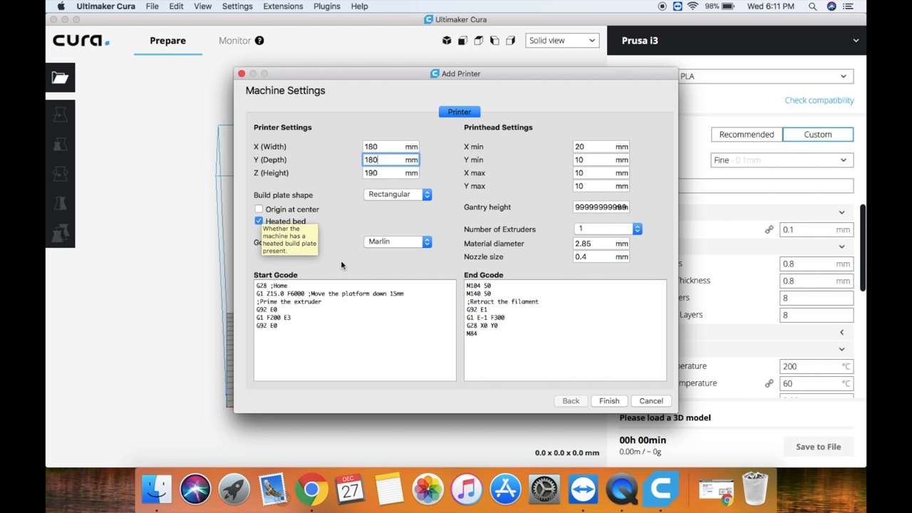
{"action": "mouse_move", "coordinate": [397, 248]}
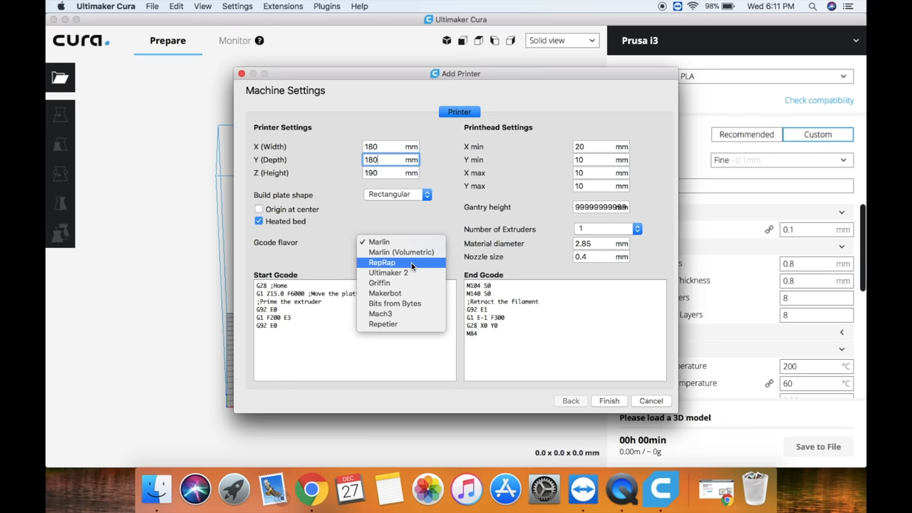
{"action": "mouse_move", "coordinate": [399, 242]}
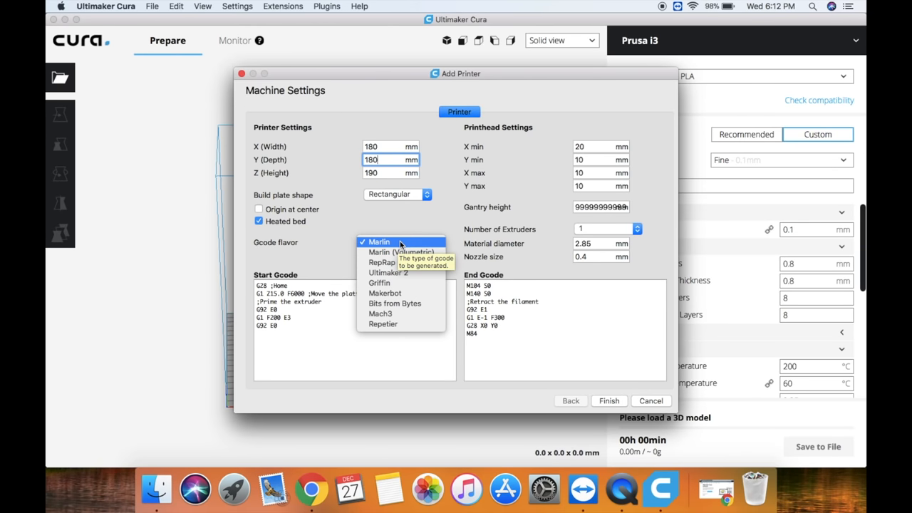
{"action": "mouse_move", "coordinate": [399, 248]}
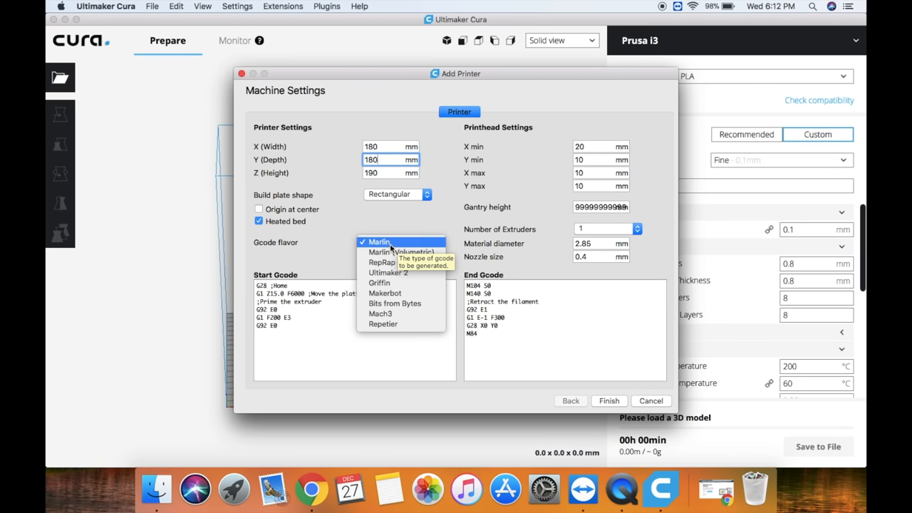
{"action": "mouse_move", "coordinate": [388, 251]}
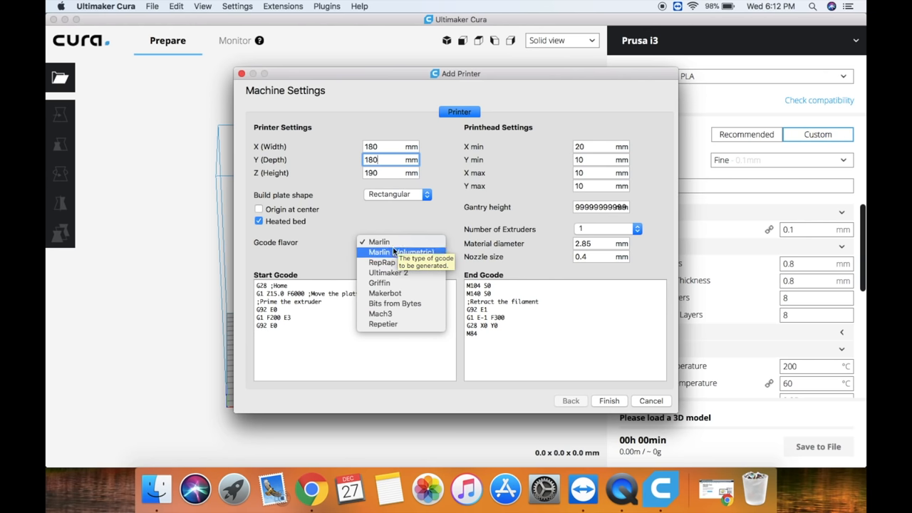
{"action": "mouse_move", "coordinate": [328, 243]}
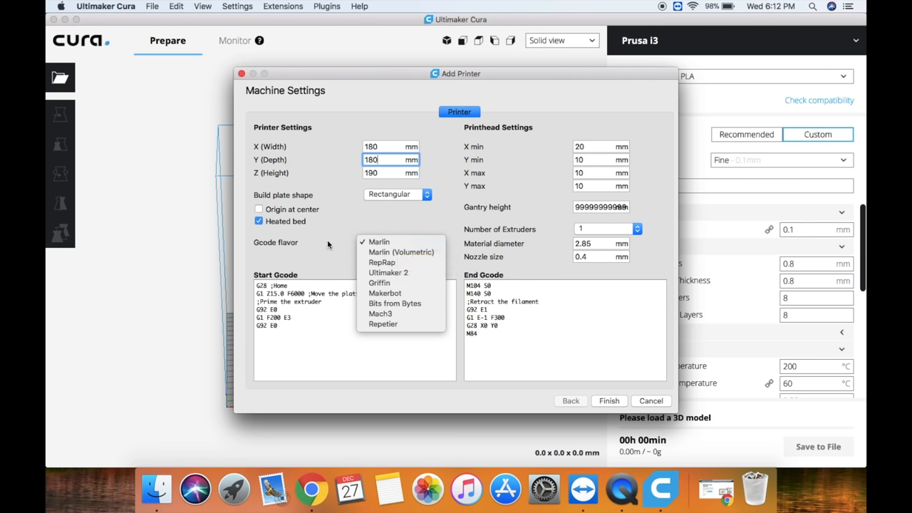
{"action": "left_click", "coordinate": [379, 242]}
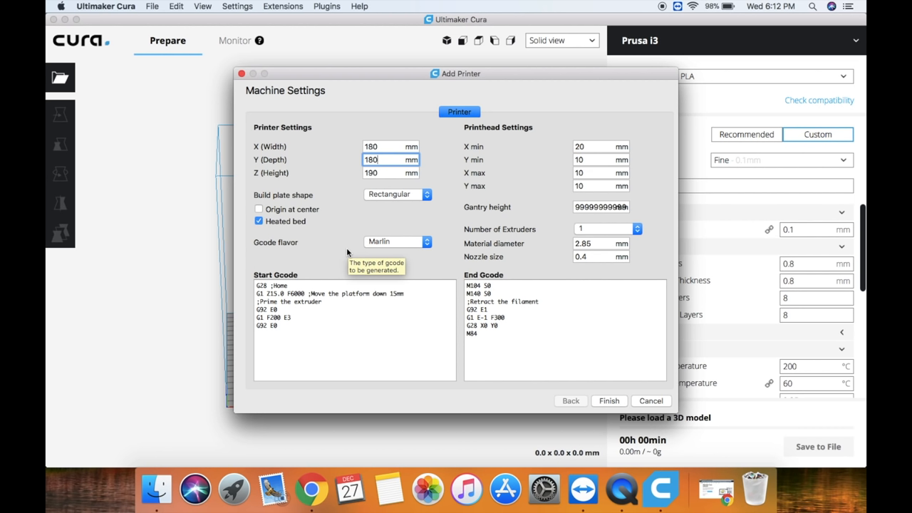
{"action": "mouse_move", "coordinate": [531, 165]}
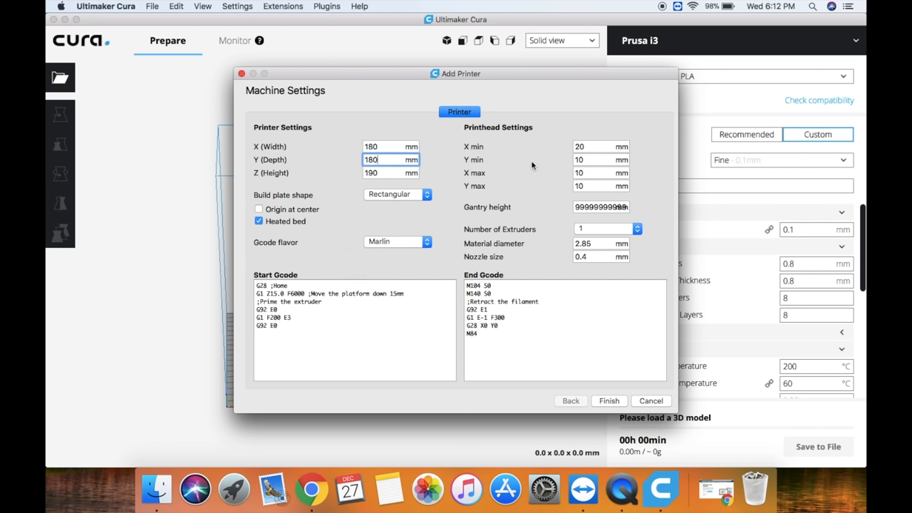
{"action": "mouse_move", "coordinate": [556, 213]}
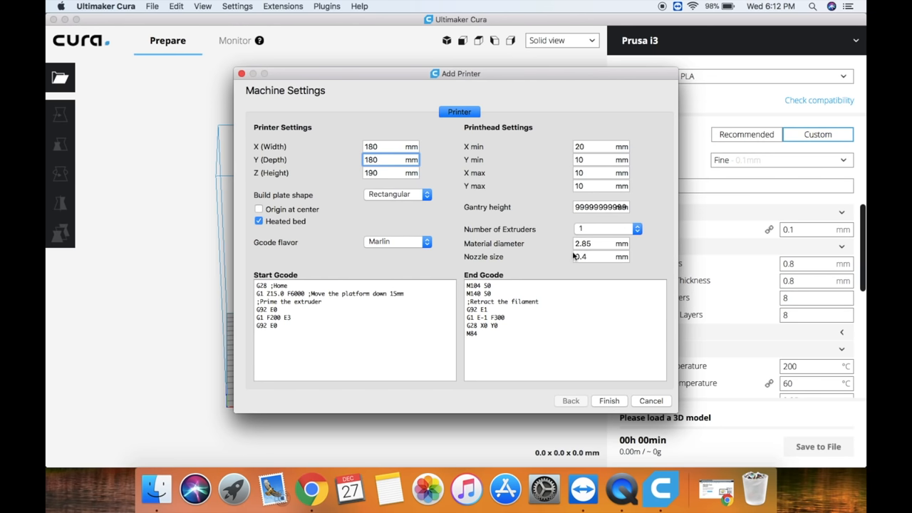
{"action": "mouse_move", "coordinate": [584, 243]}
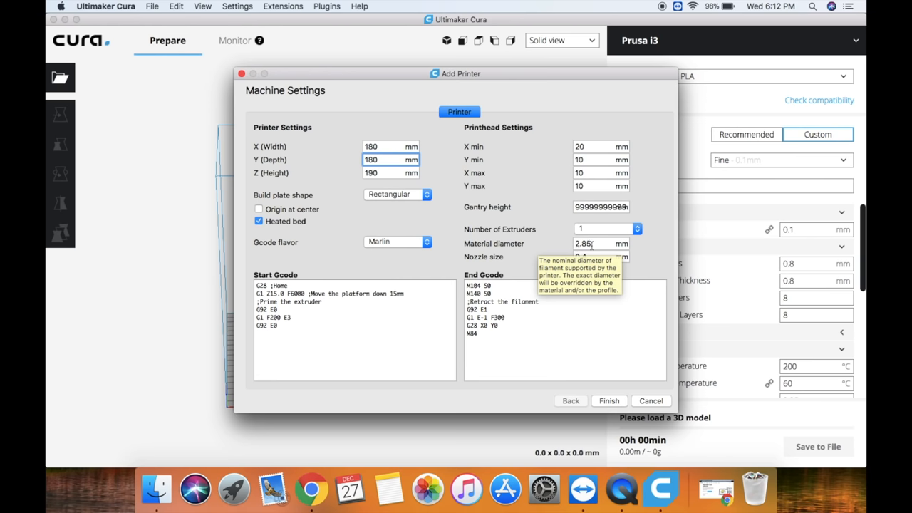
Set 1.75 mm material diameter and 0.4 mm nozzle, finish, and close Preferences
{"action": "left_click", "coordinate": [601, 244]}
{"action": "type", "text": "1.75"}
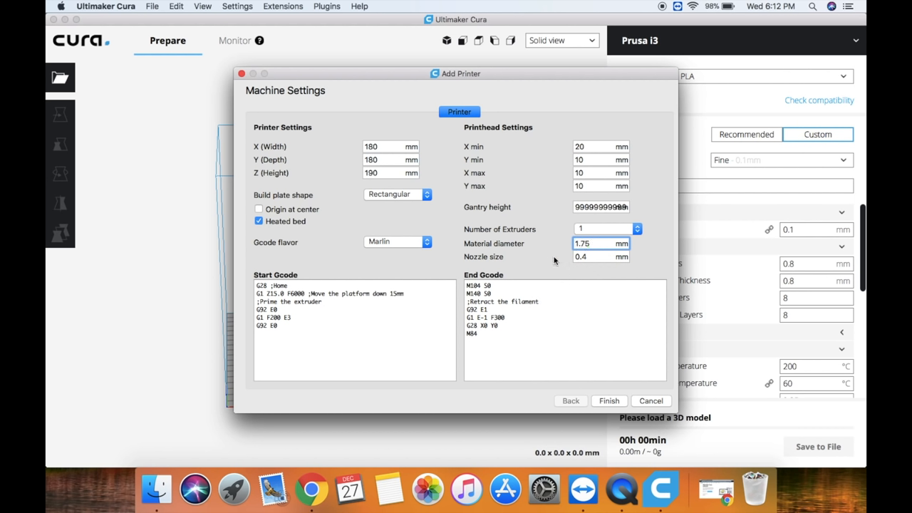
{"action": "mouse_move", "coordinate": [504, 257]}
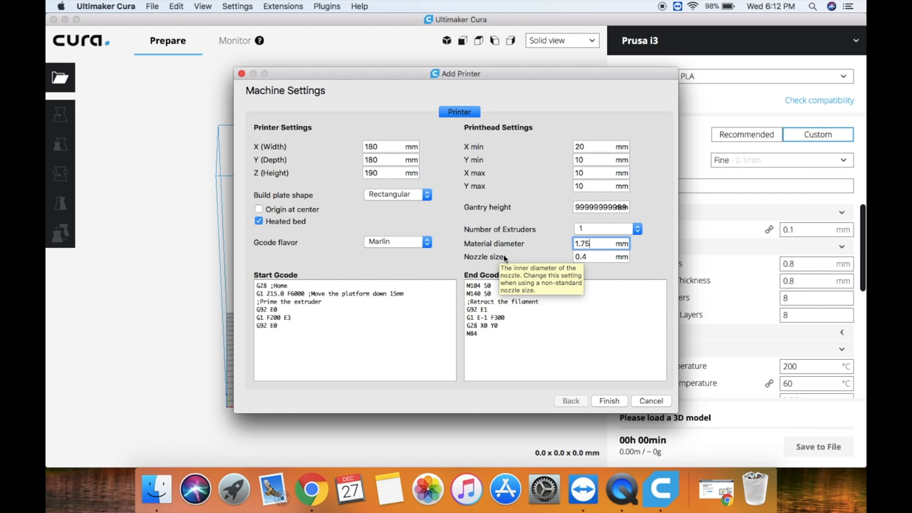
{"action": "mouse_move", "coordinate": [510, 257]}
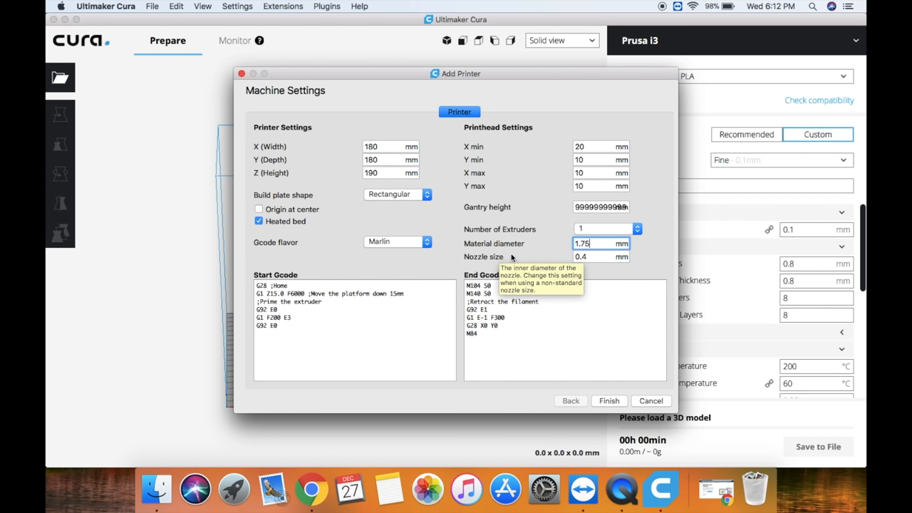
{"action": "mouse_move", "coordinate": [519, 259]}
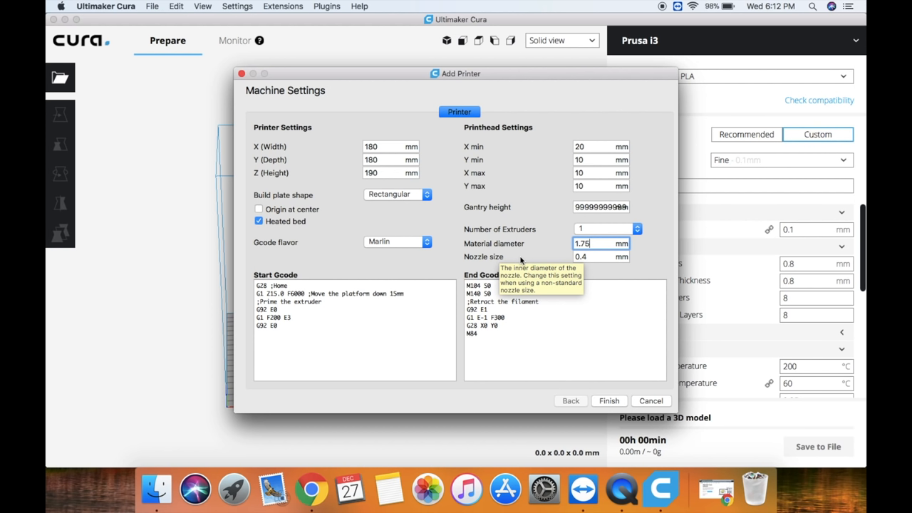
{"action": "left_click", "coordinate": [601, 257]}
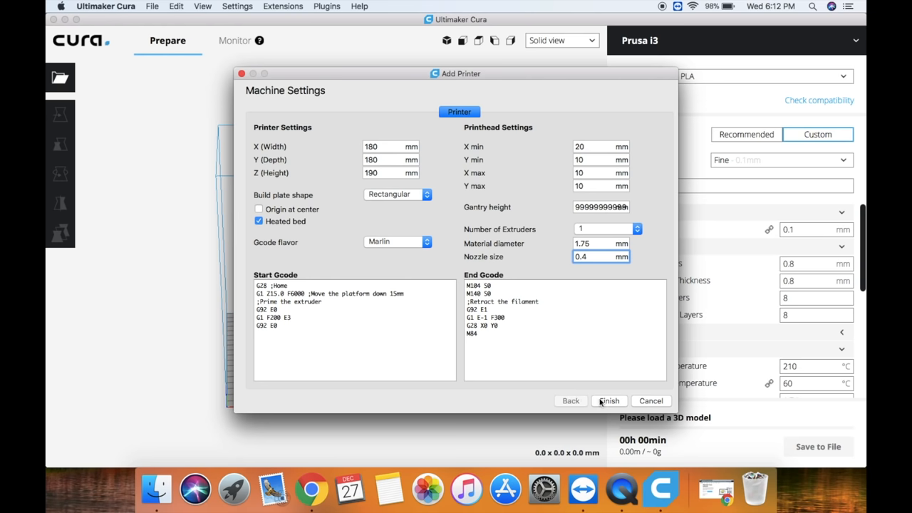
{"action": "mouse_move", "coordinate": [607, 405]}
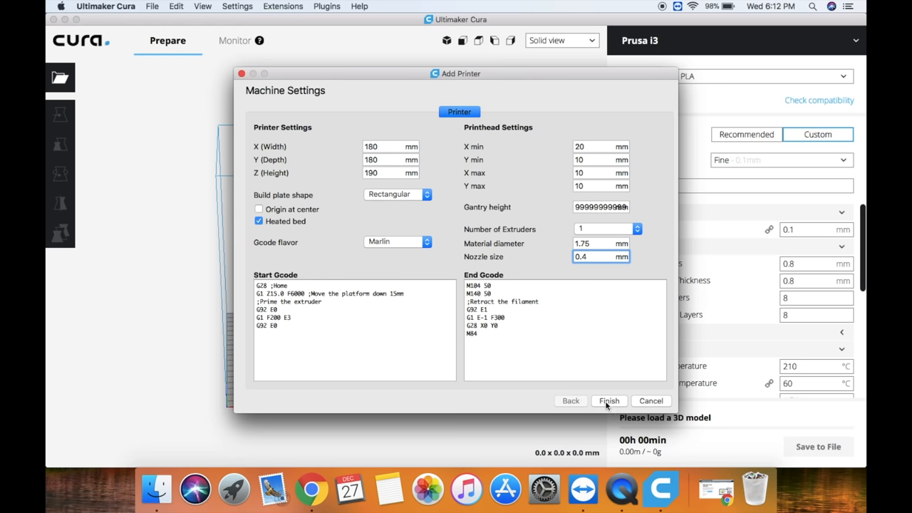
{"action": "left_click", "coordinate": [608, 401]}
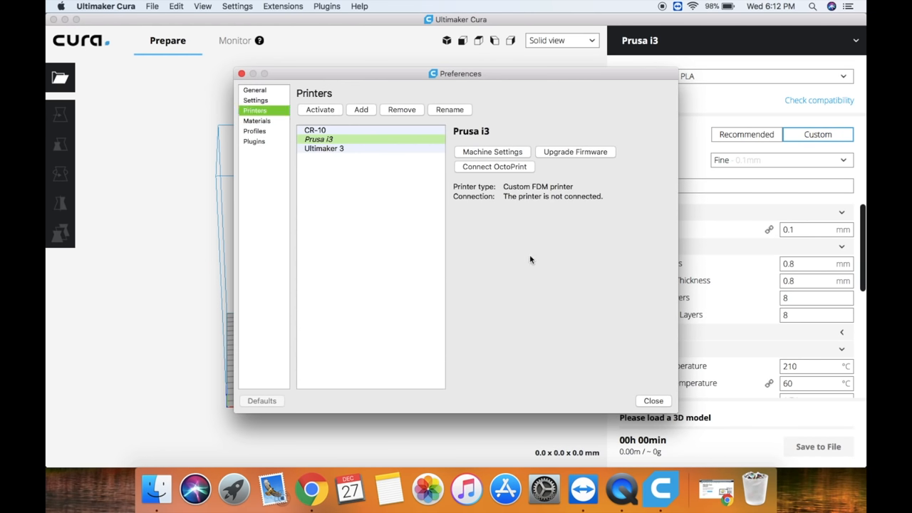
{"action": "mouse_move", "coordinate": [477, 258]}
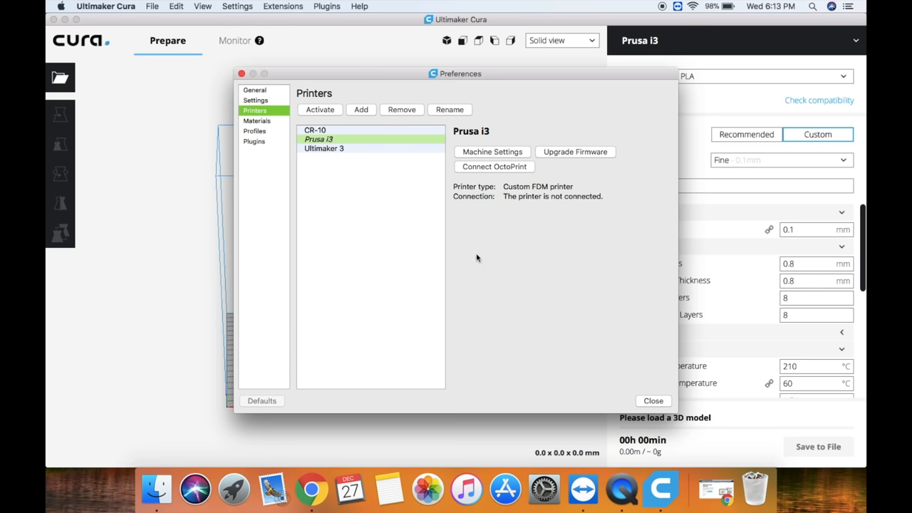
{"action": "left_click", "coordinate": [653, 401]}
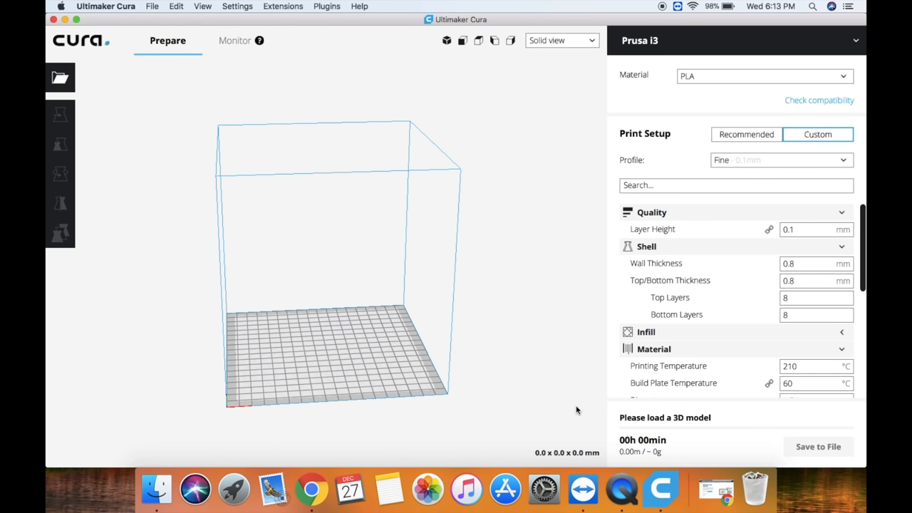
{"action": "mouse_move", "coordinate": [641, 40]}
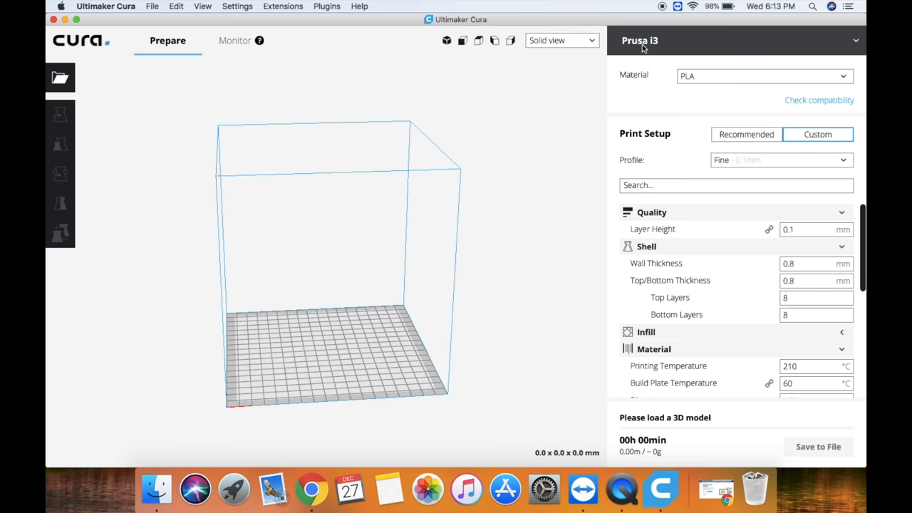
{"action": "mouse_move", "coordinate": [539, 153]}
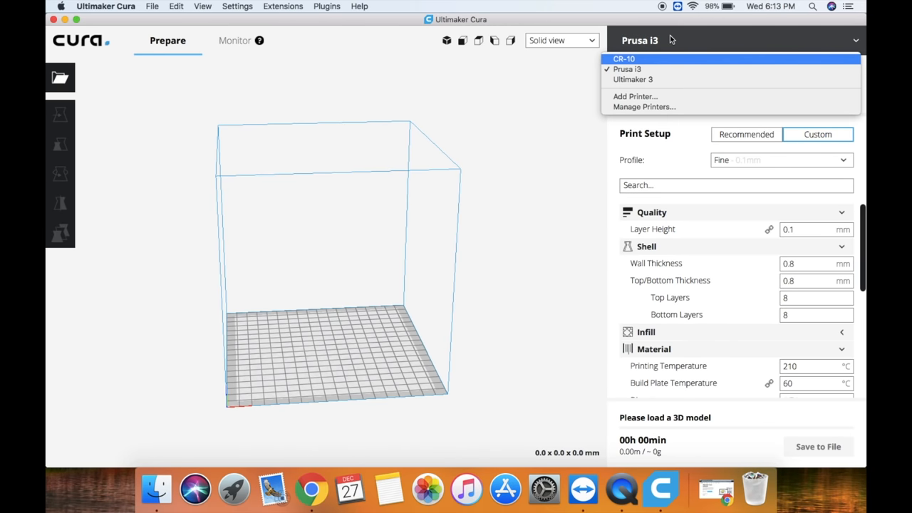
{"action": "mouse_move", "coordinate": [575, 108]}
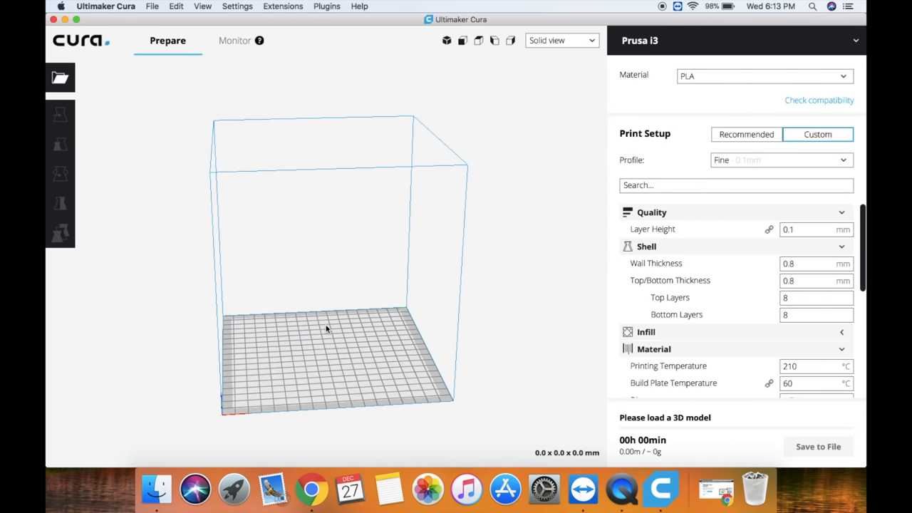
{"action": "left_click_drag", "start_coordinate": [327, 329], "coordinate": [421, 301]}
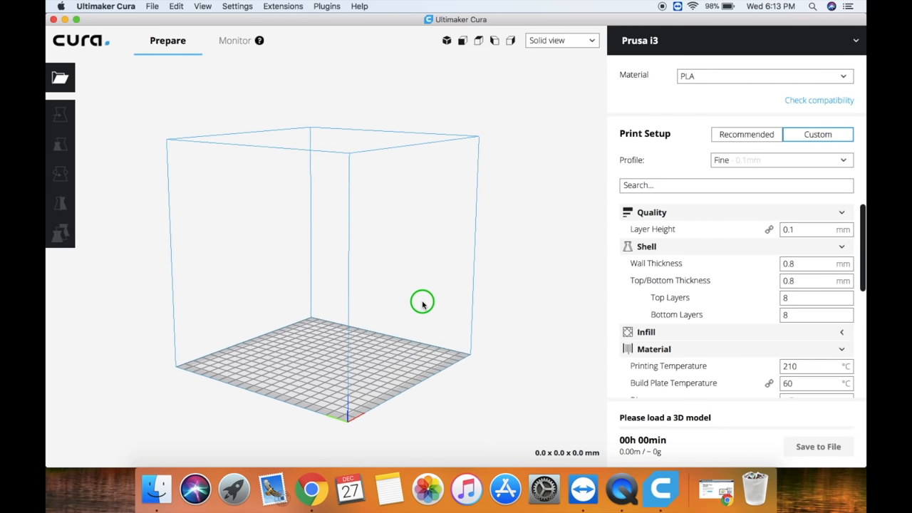
{"action": "left_click_drag", "start_coordinate": [421, 302], "coordinate": [348, 319]}
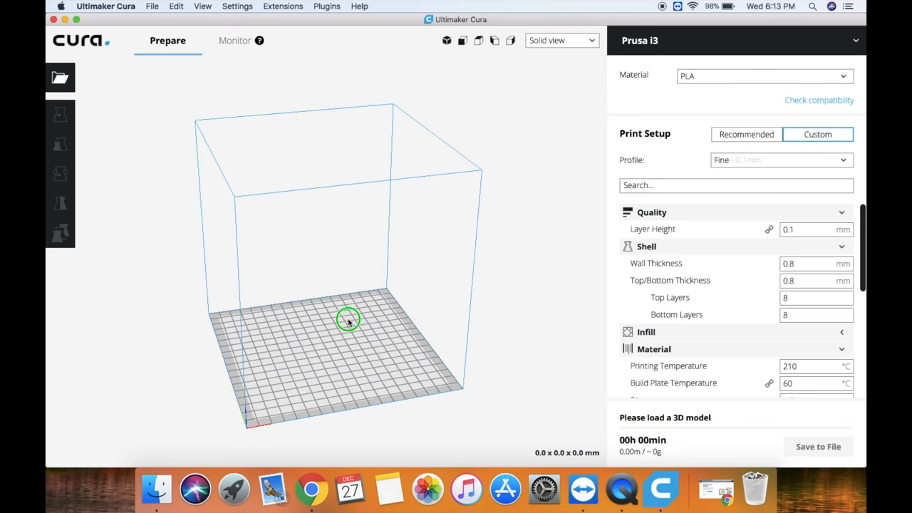
{"action": "left_click_drag", "start_coordinate": [349, 321], "coordinate": [310, 342]}
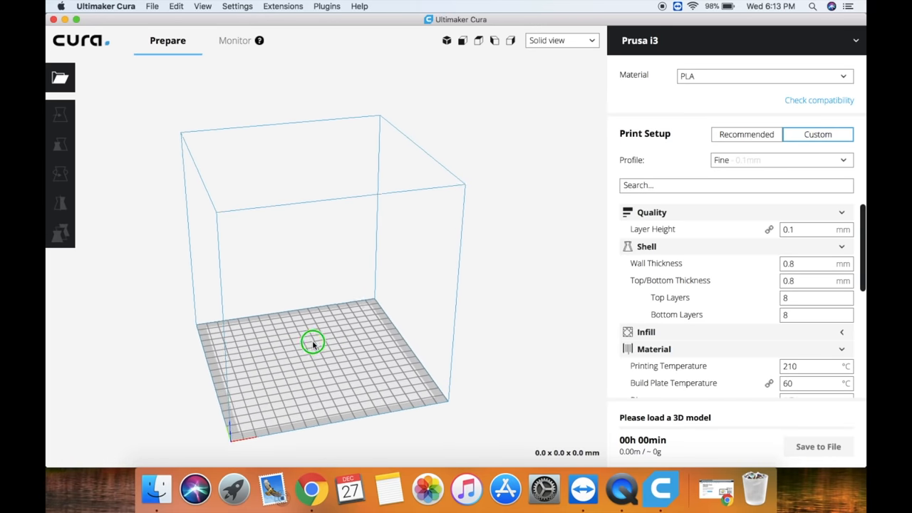
{"action": "left_click_drag", "start_coordinate": [312, 342], "coordinate": [339, 196]}
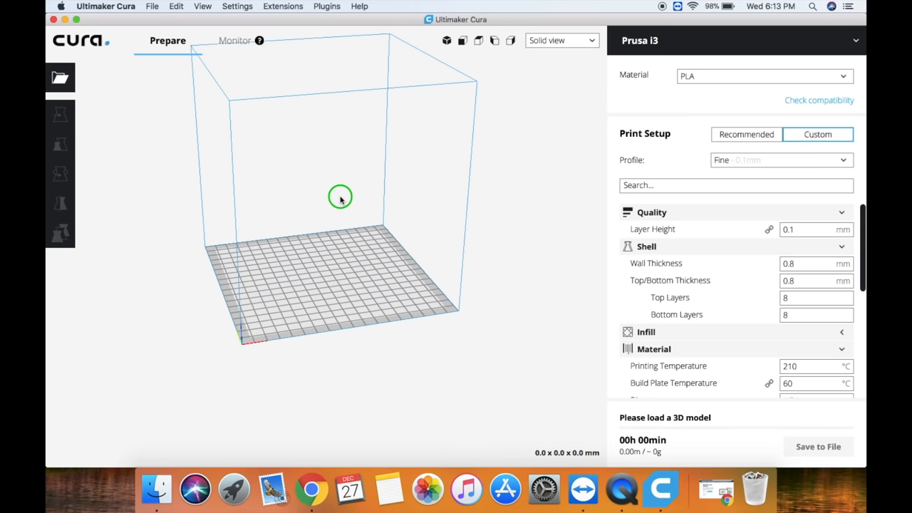
{"action": "left_click_drag", "start_coordinate": [340, 197], "coordinate": [297, 265]}
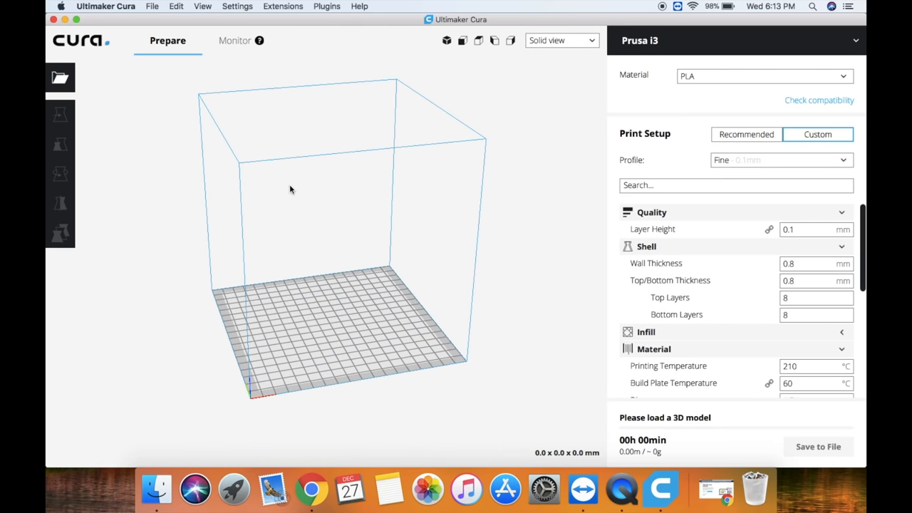
{"action": "mouse_move", "coordinate": [303, 317]}
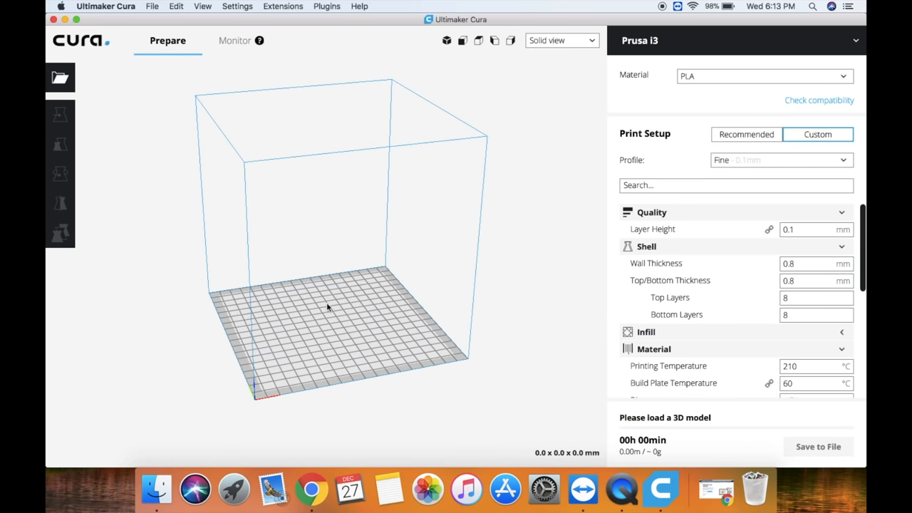
{"action": "mouse_move", "coordinate": [730, 277]}
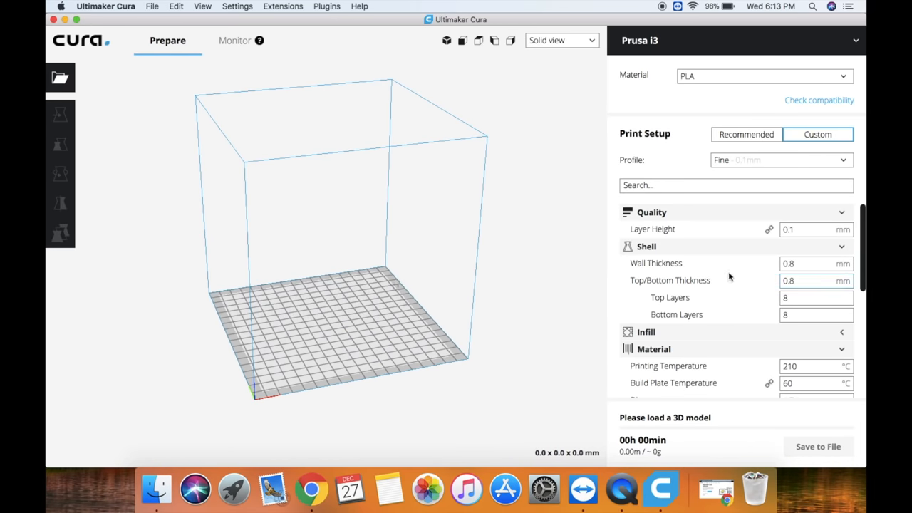
{"action": "scroll", "scroll_direction": "down", "scroll_amount": 3}
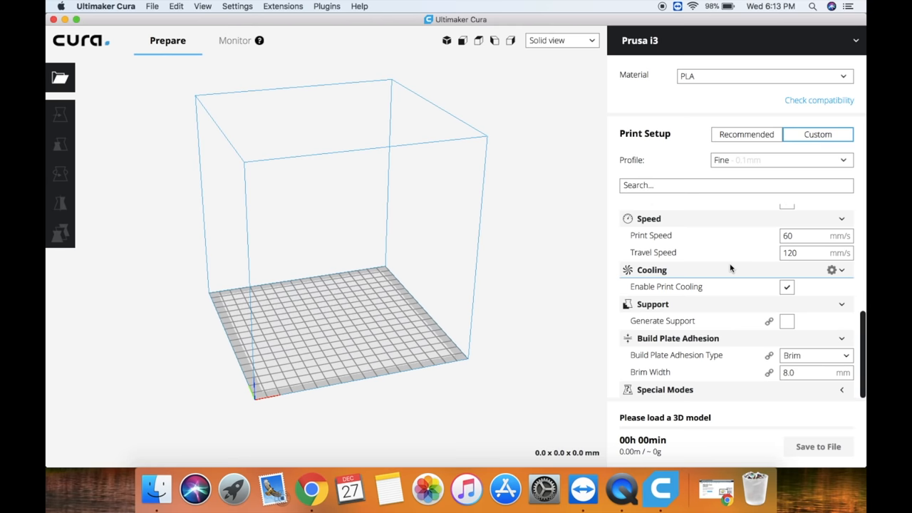
{"action": "scroll", "scroll_direction": "up", "scroll_amount": 3}
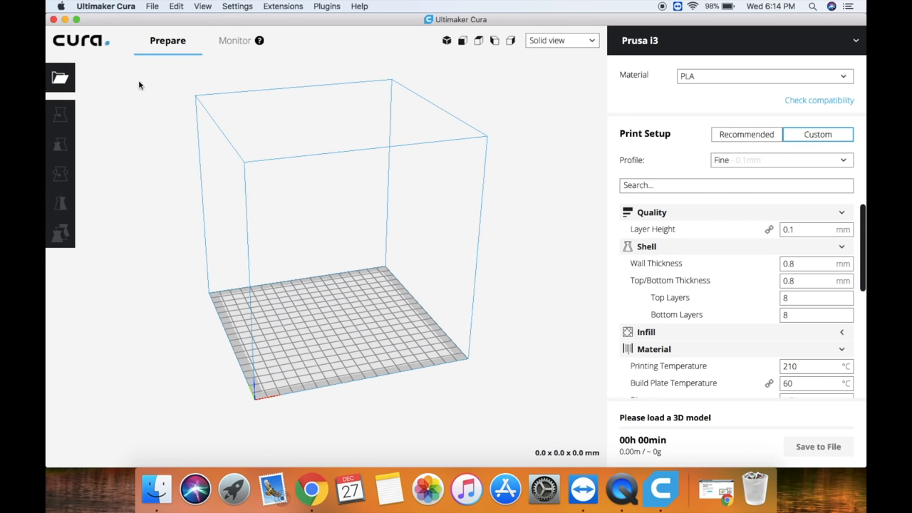
{"action": "left_click", "coordinate": [105, 6]}
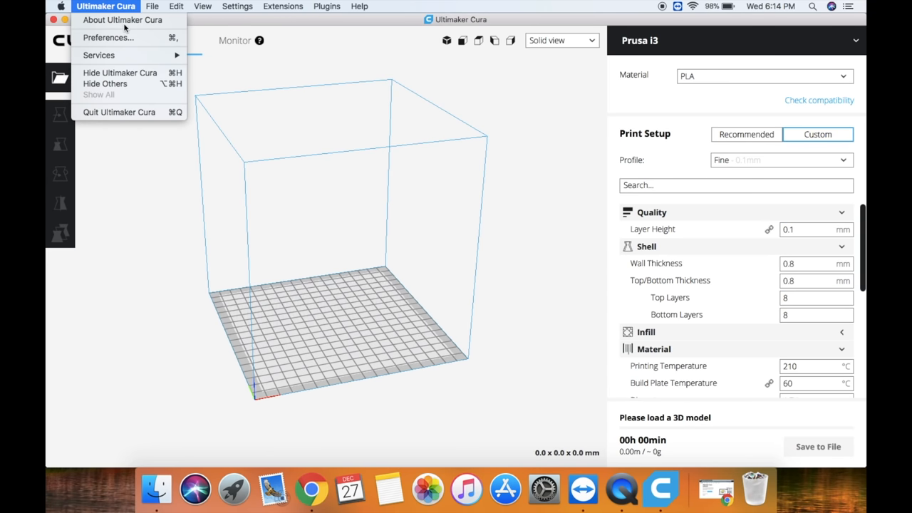
{"action": "left_click", "coordinate": [109, 37]}
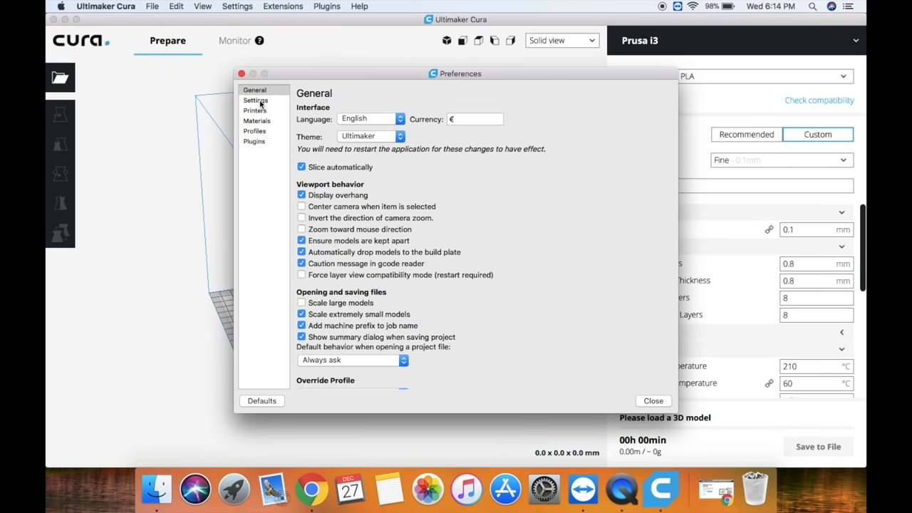
{"action": "left_click", "coordinate": [256, 100]}
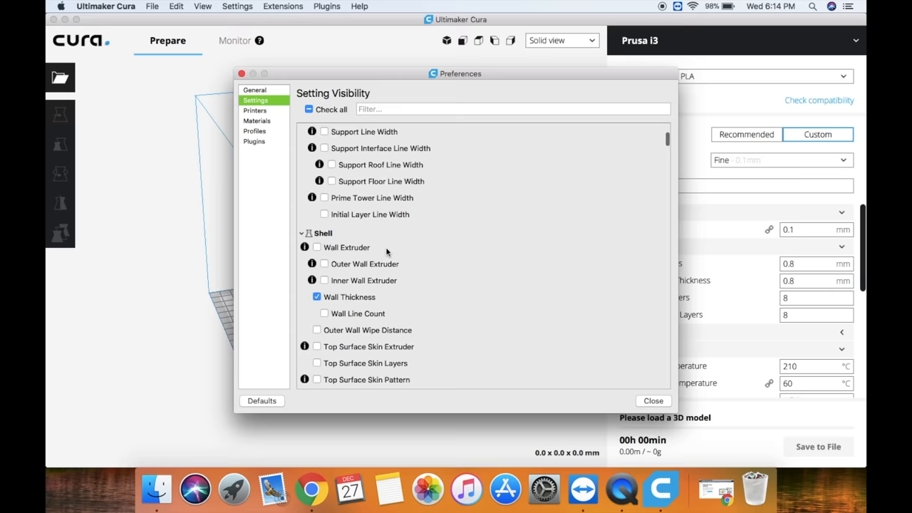
{"action": "scroll", "scroll_direction": "down", "scroll_amount": 3}
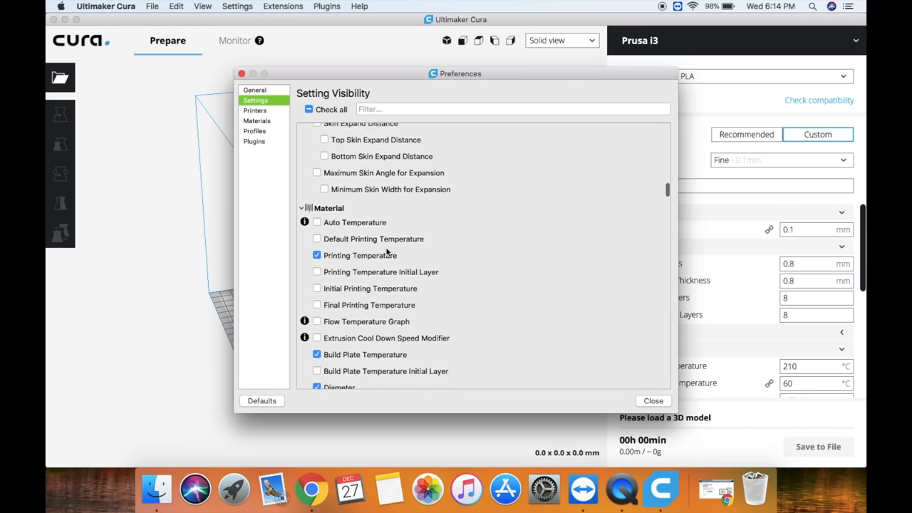
{"action": "scroll", "scroll_direction": "down", "scroll_amount": 3}
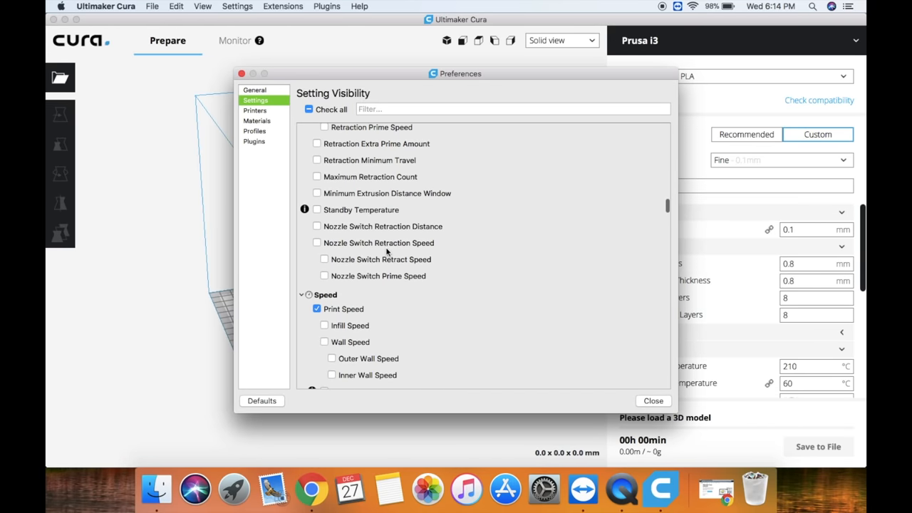
{"action": "mouse_move", "coordinate": [507, 235]}
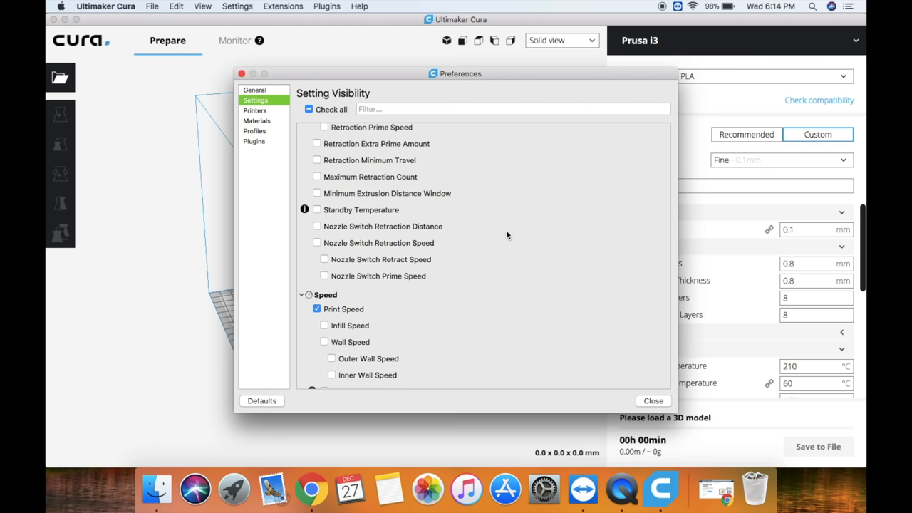
{"action": "mouse_move", "coordinate": [756, 271]}
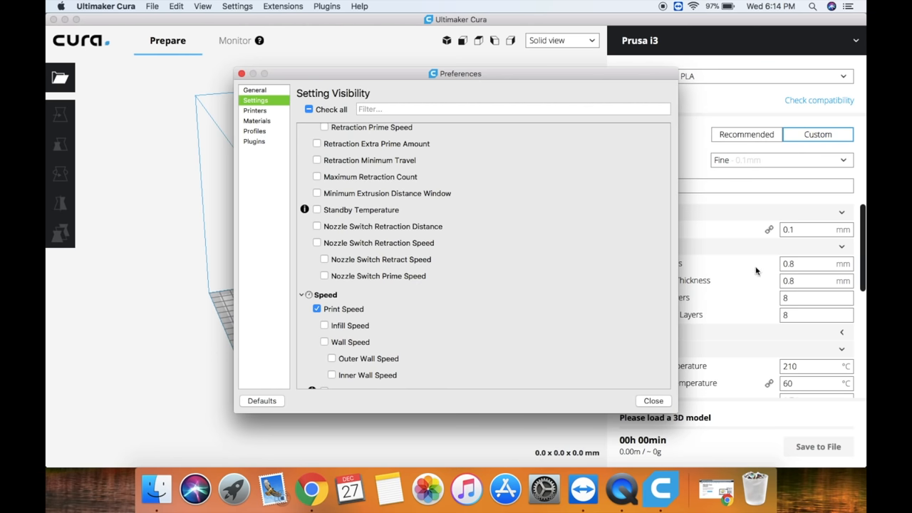
{"action": "left_click", "coordinate": [652, 401]}
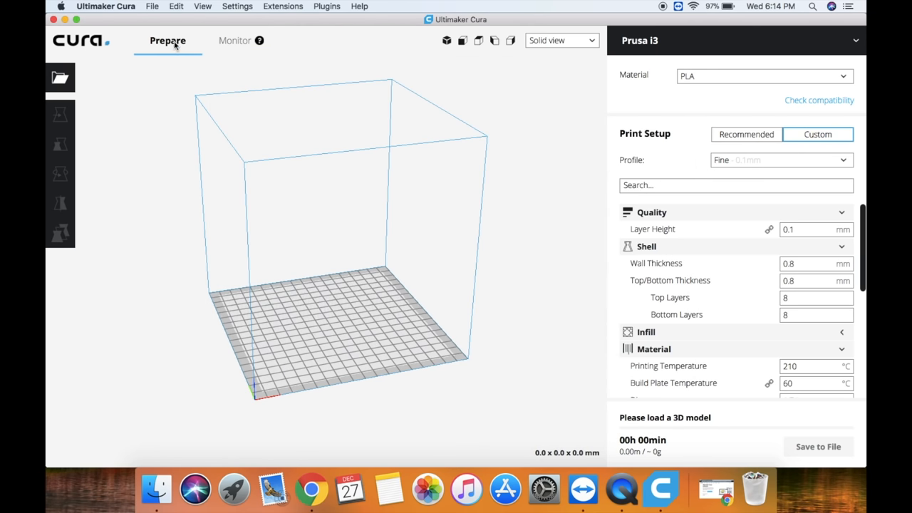
{"action": "mouse_move", "coordinate": [341, 285]}
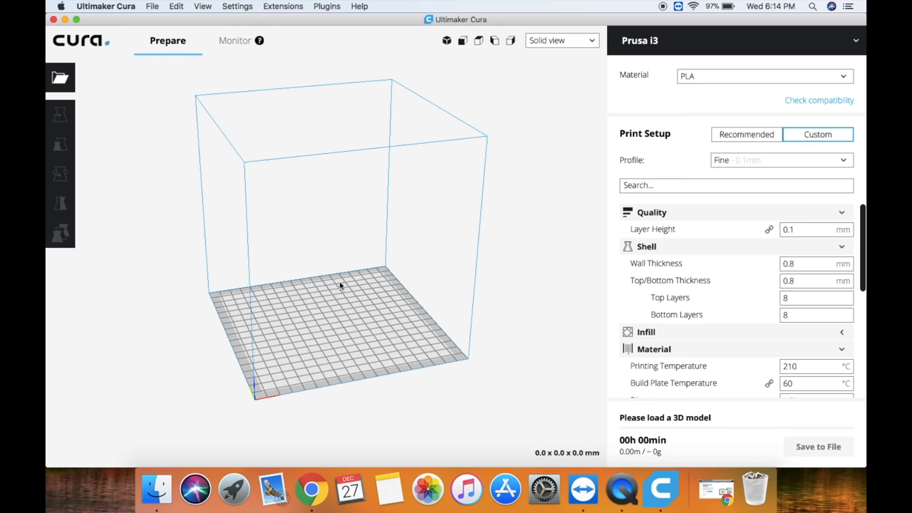
Check the Monitor page, then return to the Prusa i3 Prepare workspace
{"action": "left_click", "coordinate": [235, 40]}
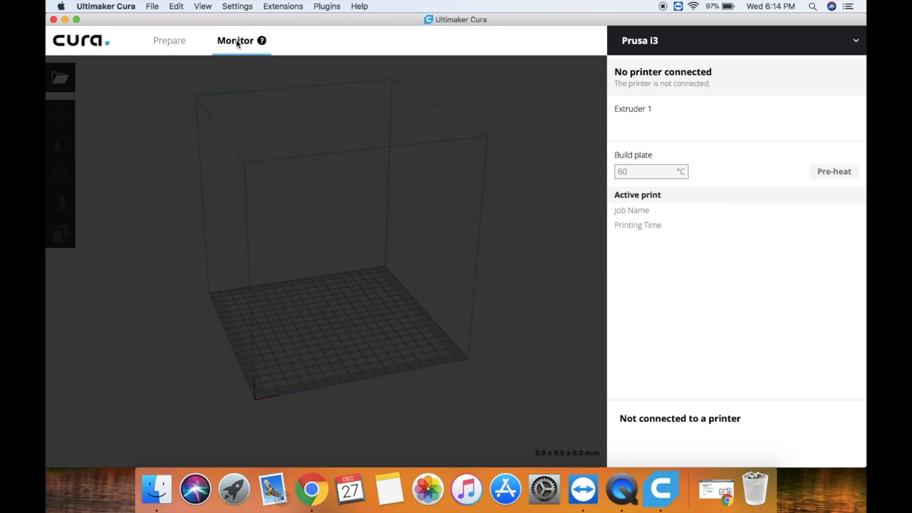
{"action": "mouse_move", "coordinate": [680, 230]}
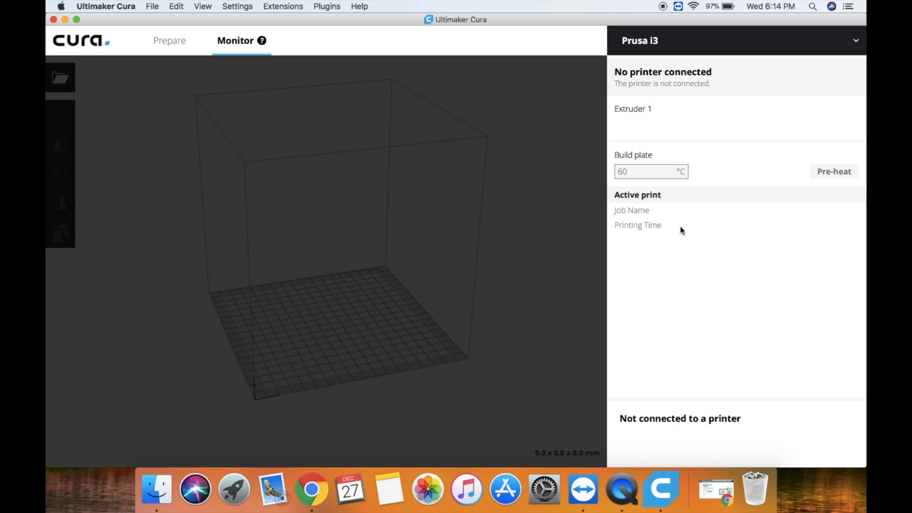
{"action": "mouse_move", "coordinate": [701, 206]}
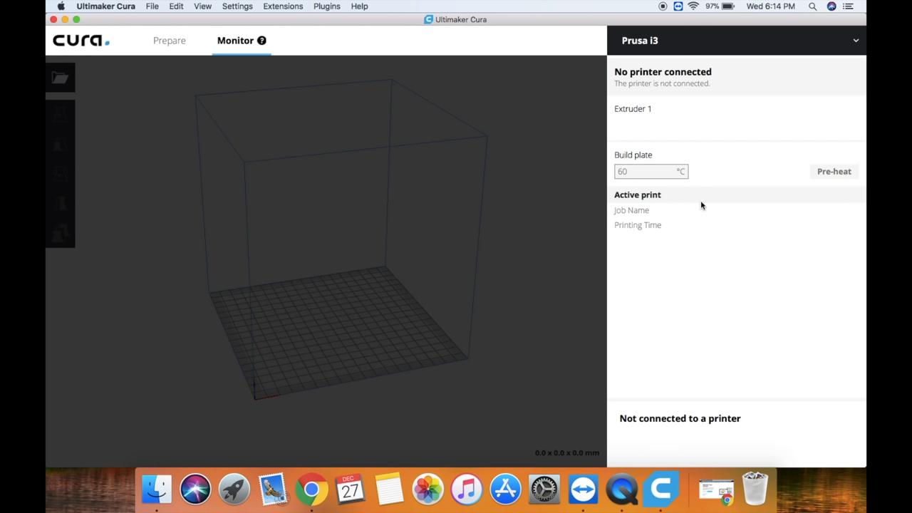
{"action": "mouse_move", "coordinate": [182, 65]}
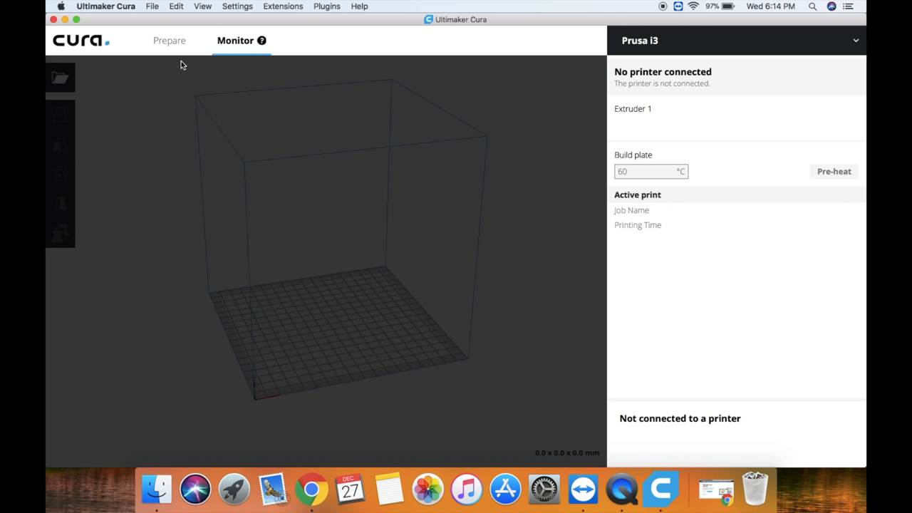
{"action": "left_click", "coordinate": [167, 41]}
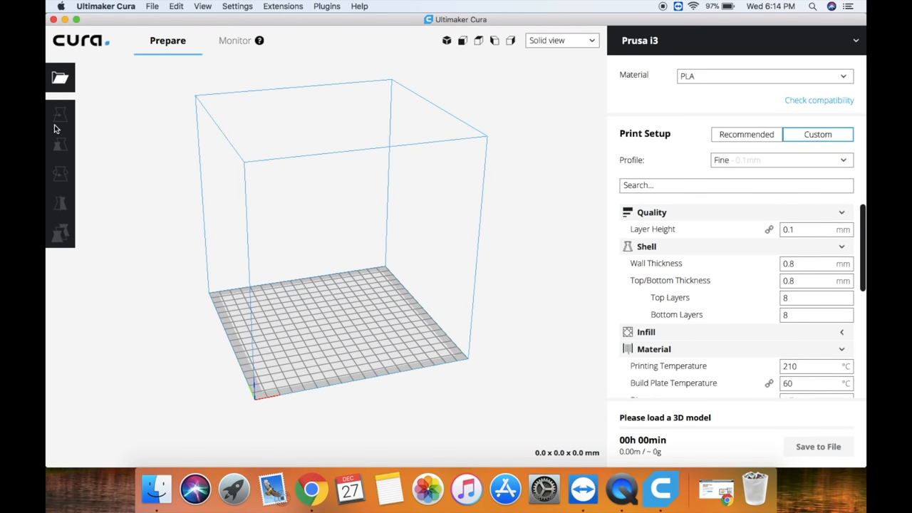
{"action": "mouse_move", "coordinate": [63, 215]}
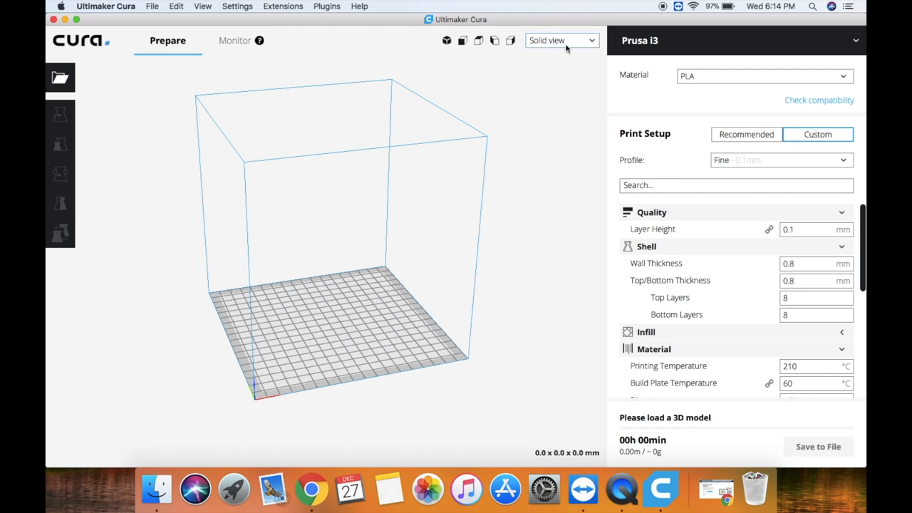
Browse the view mode list, keep solid view, and start opening the yoda_Bust STL file
{"action": "left_click", "coordinate": [561, 40]}
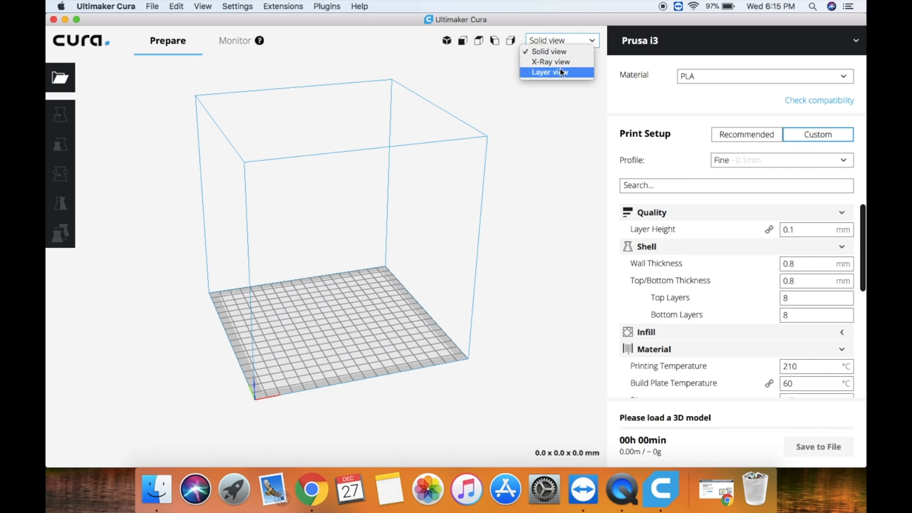
{"action": "mouse_move", "coordinate": [558, 76]}
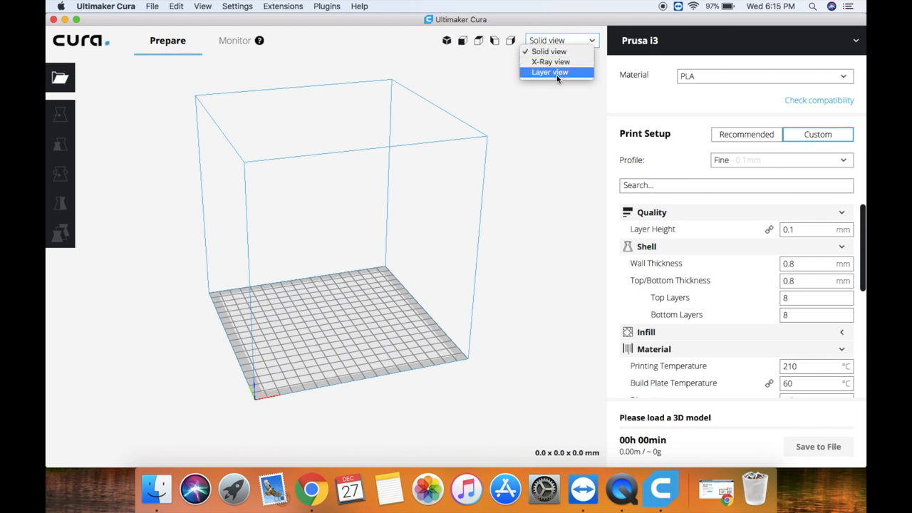
{"action": "mouse_move", "coordinate": [416, 205]}
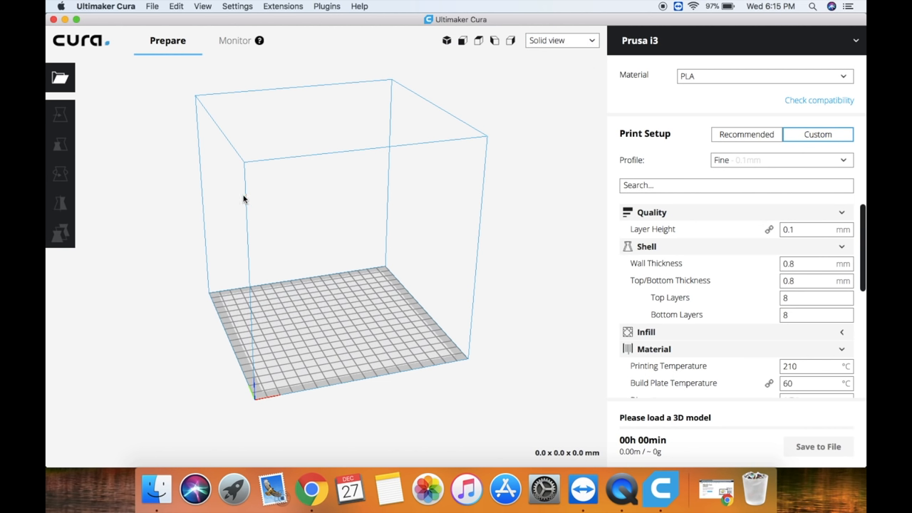
{"action": "mouse_move", "coordinate": [239, 199]}
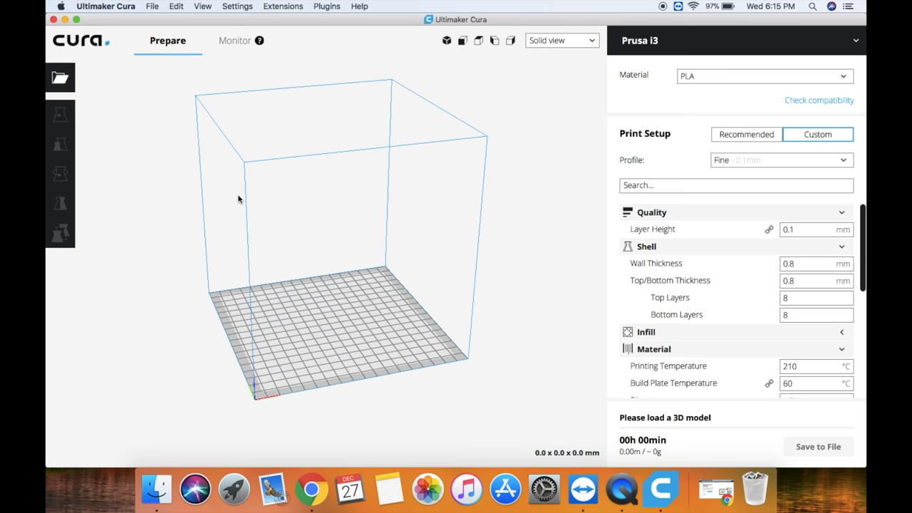
{"action": "mouse_move", "coordinate": [60, 78]}
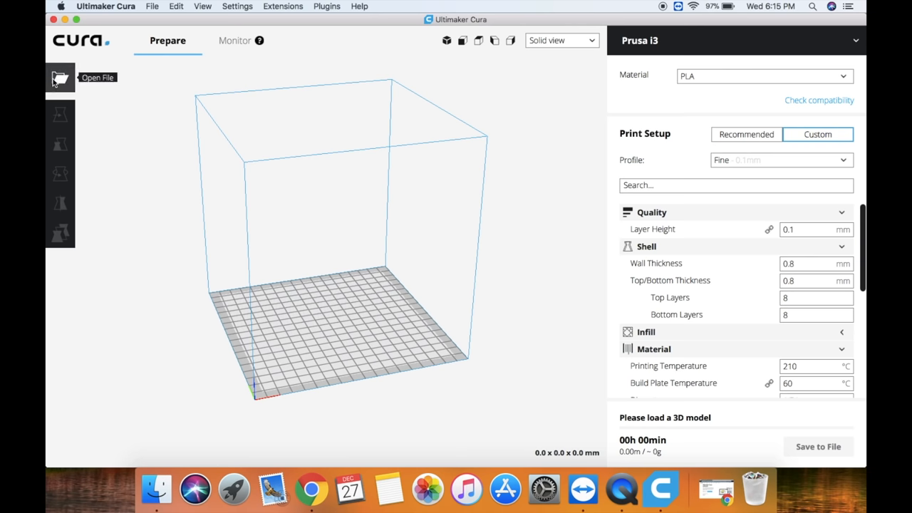
{"action": "left_click", "coordinate": [153, 5]}
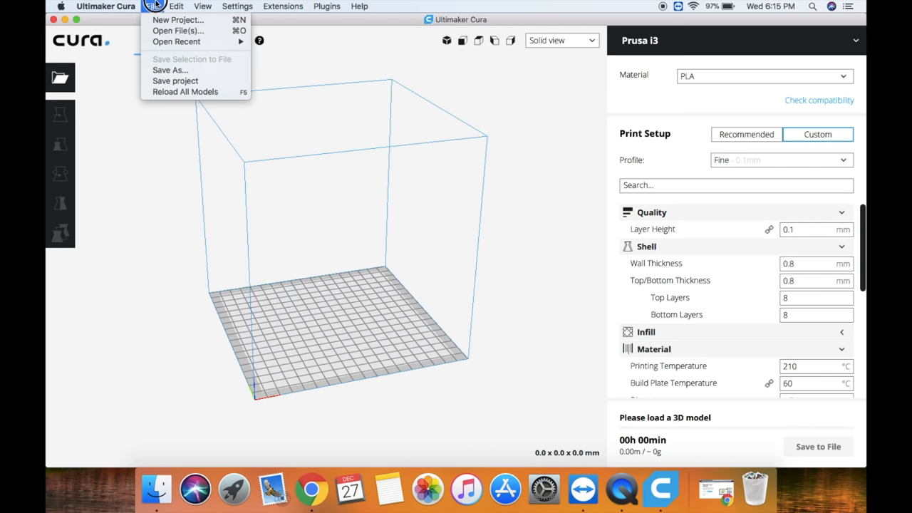
{"action": "mouse_move", "coordinate": [178, 31]}
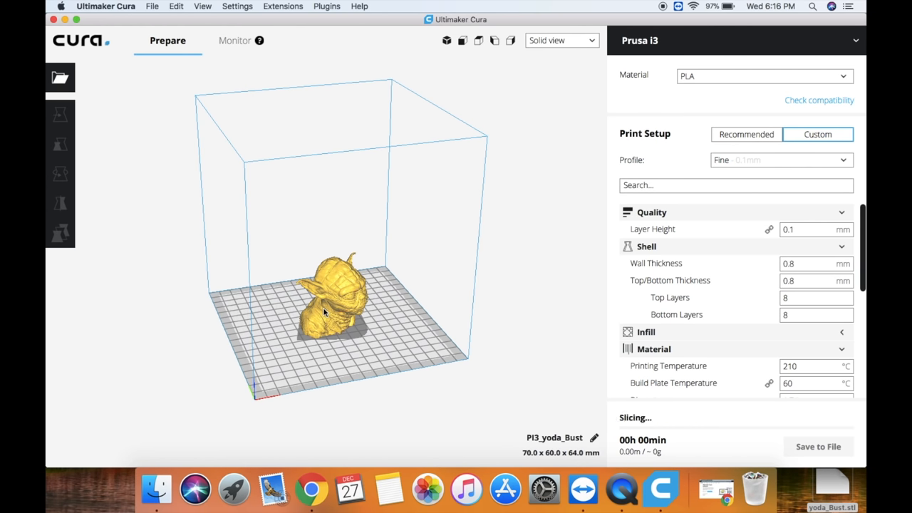
{"action": "mouse_move", "coordinate": [330, 348]}
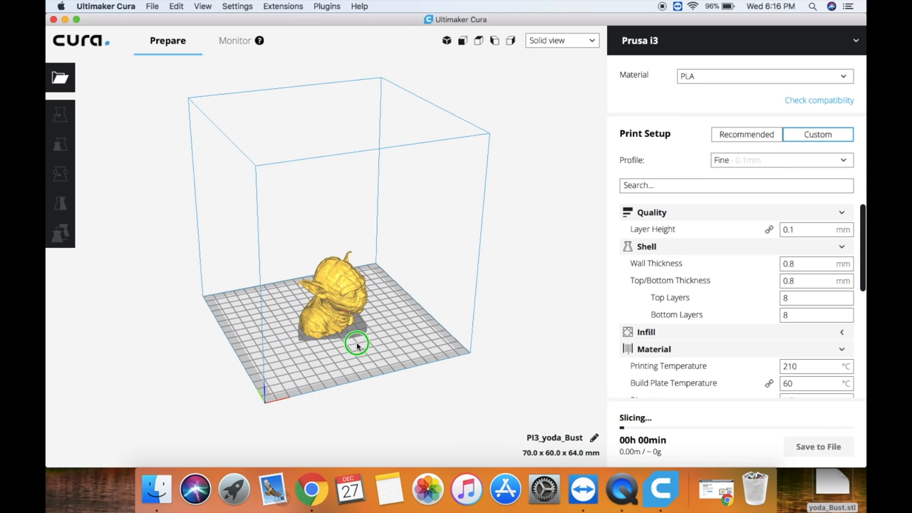
Orbit around the Yoda bust from several angles, then return to the full build volume view
{"action": "left_click_drag", "start_coordinate": [356, 344], "coordinate": [239, 299]}
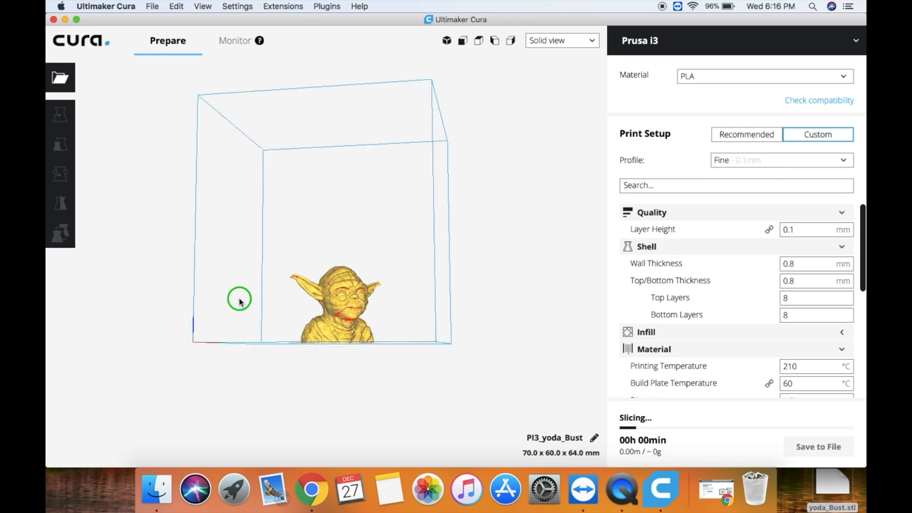
{"action": "left_click_drag", "start_coordinate": [239, 298], "coordinate": [293, 310]}
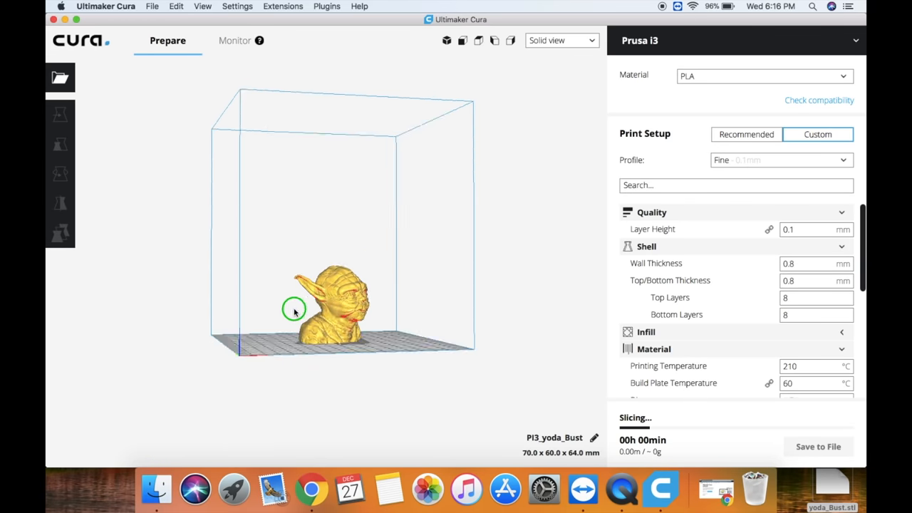
{"action": "left_click_drag", "start_coordinate": [294, 310], "coordinate": [345, 308]}
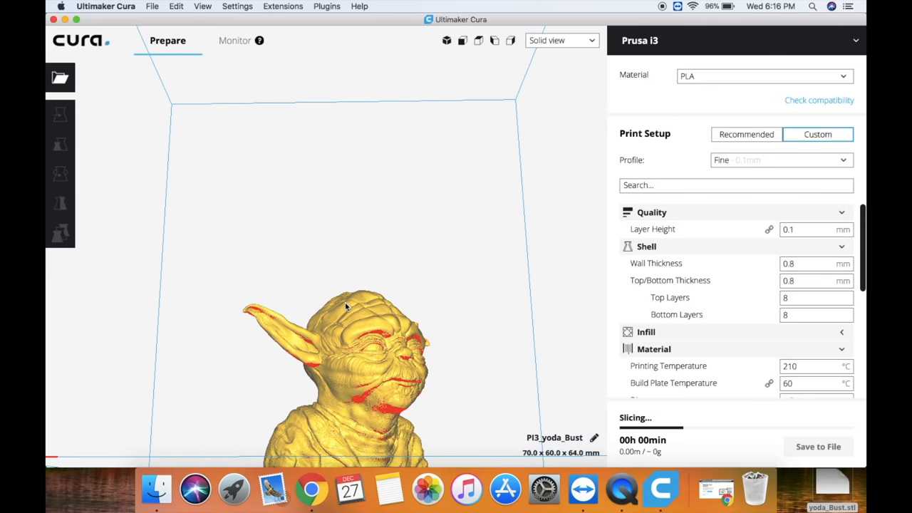
{"action": "mouse_move", "coordinate": [381, 403]}
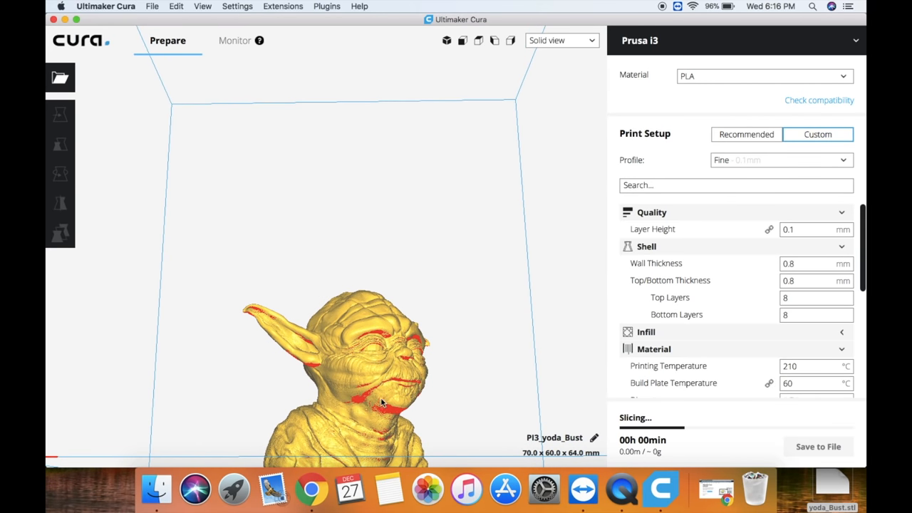
{"action": "mouse_move", "coordinate": [398, 419]}
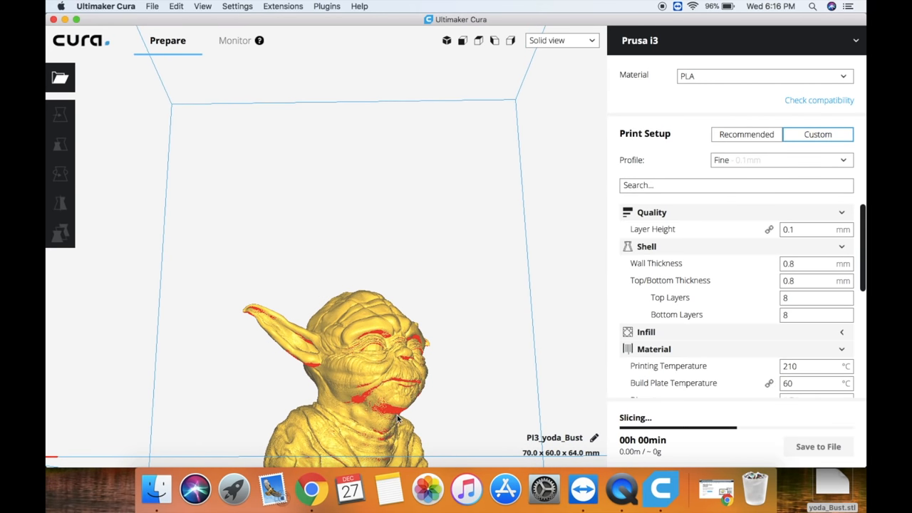
{"action": "mouse_move", "coordinate": [453, 315]}
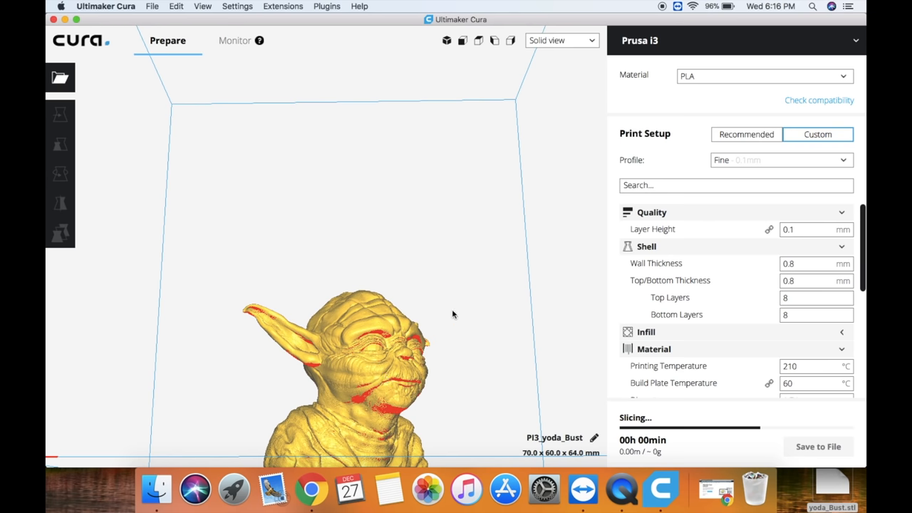
{"action": "left_click_drag", "start_coordinate": [452, 314], "coordinate": [443, 353]}
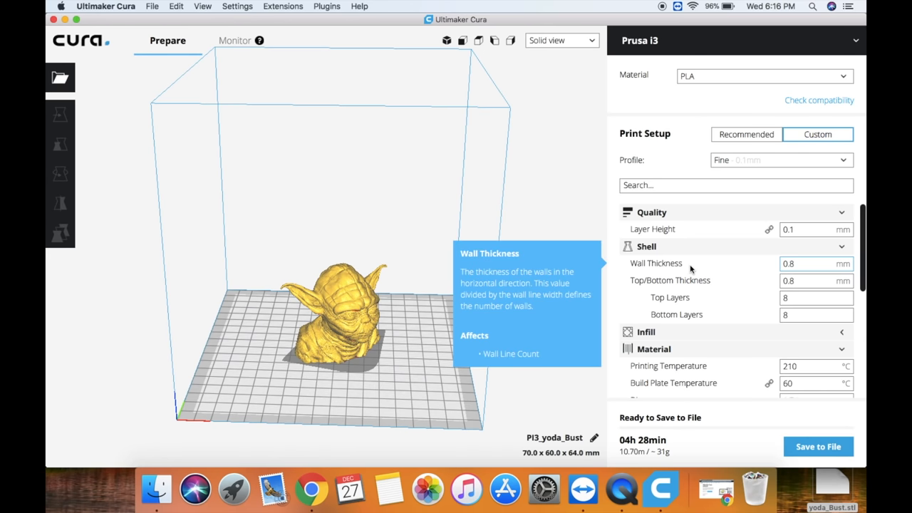
Set the layer height to 0.2 mm and edit the top/bottom thickness
{"action": "scroll", "scroll_direction": "down", "scroll_amount": 3}
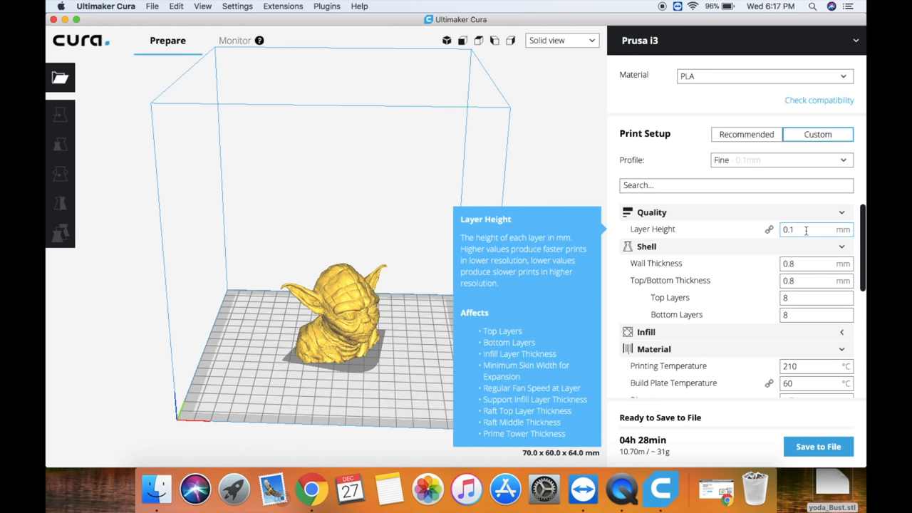
{"action": "key", "text": "Backspace"}
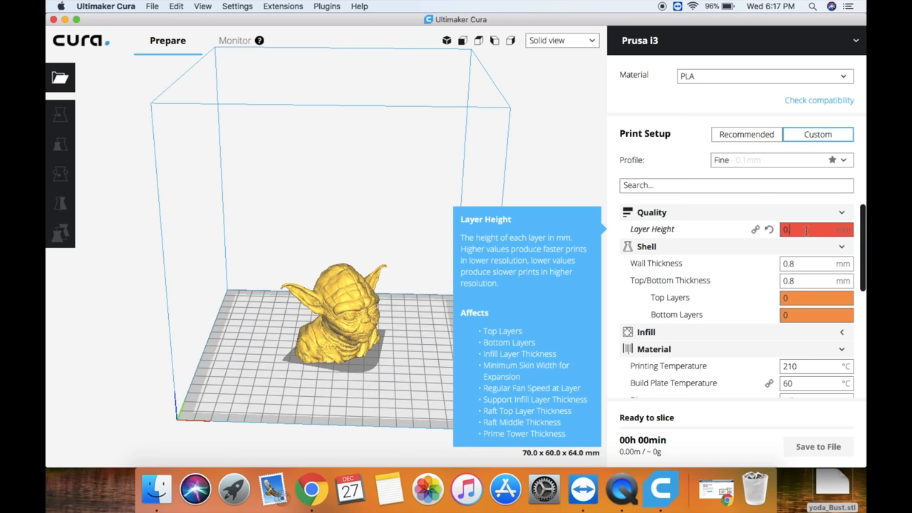
{"action": "type", "text": "0.2"}
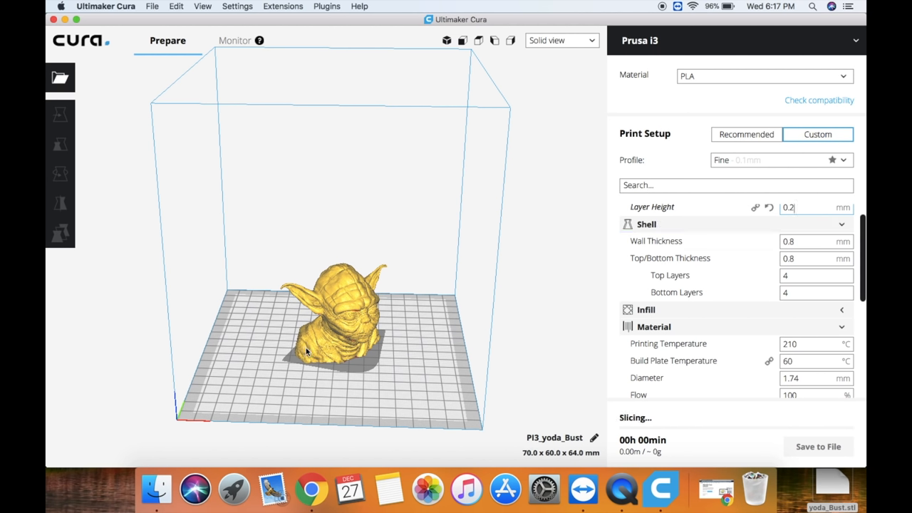
{"action": "mouse_move", "coordinate": [348, 347]}
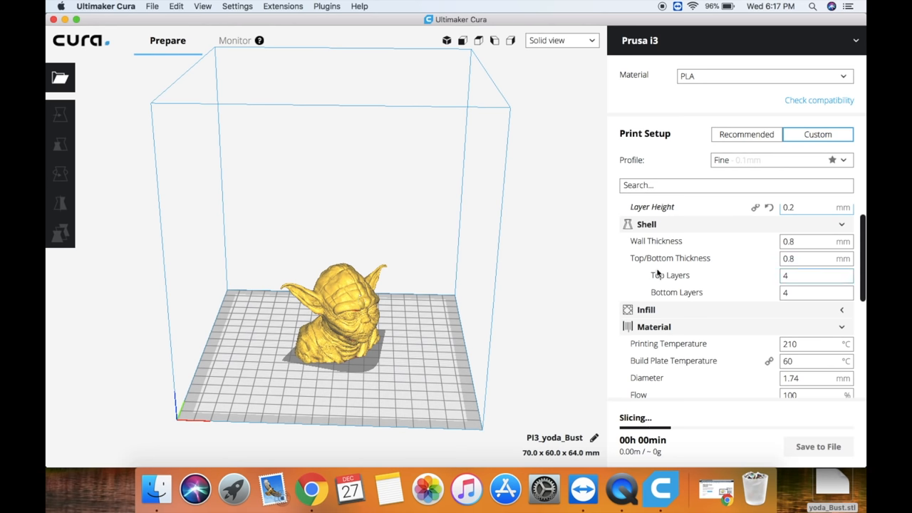
{"action": "mouse_move", "coordinate": [816, 241]}
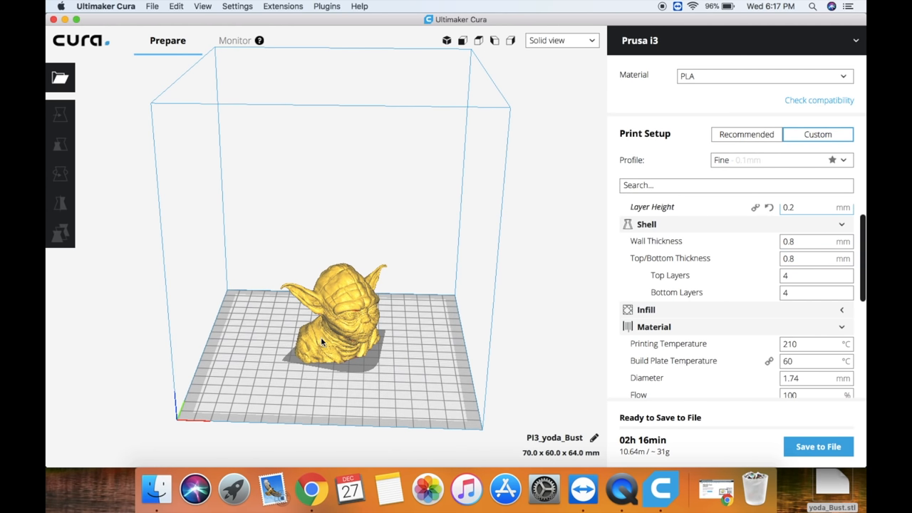
{"action": "mouse_move", "coordinate": [511, 299]}
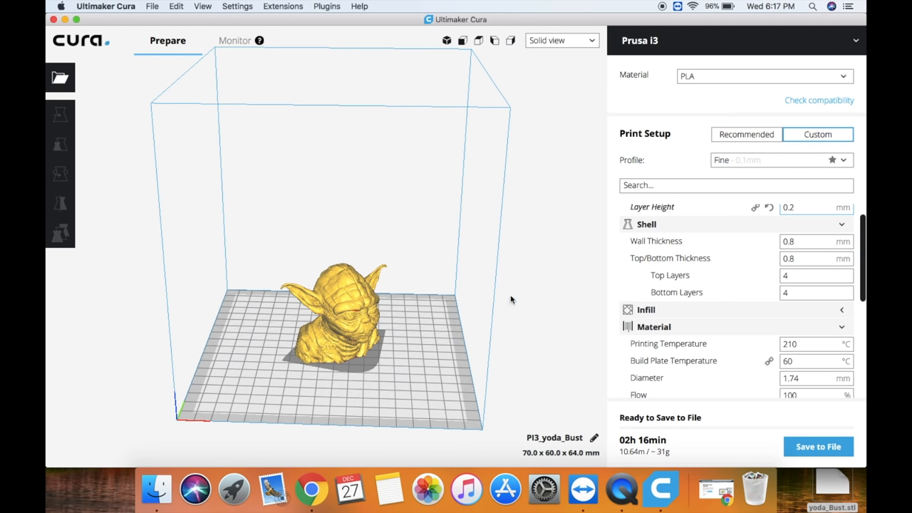
{"action": "mouse_move", "coordinate": [690, 258]}
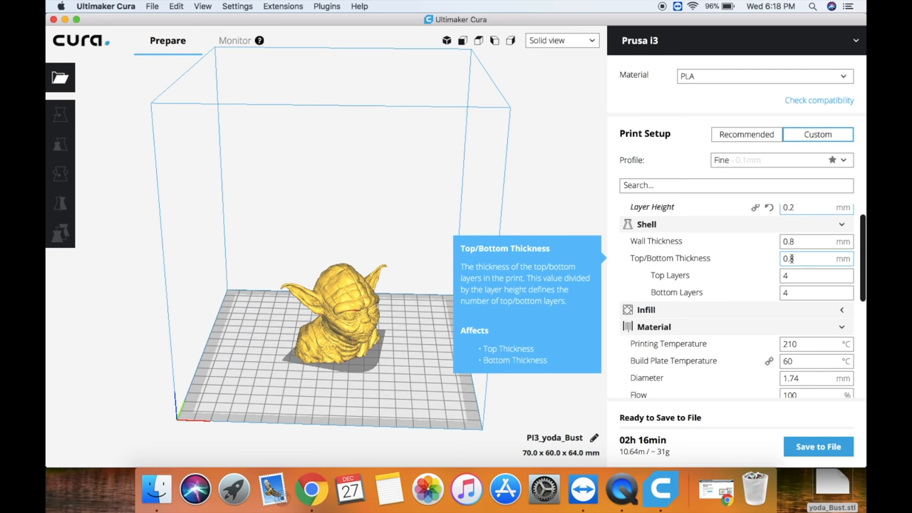
{"action": "left_click", "coordinate": [816, 275]}
{"action": "type", "text": "2"}
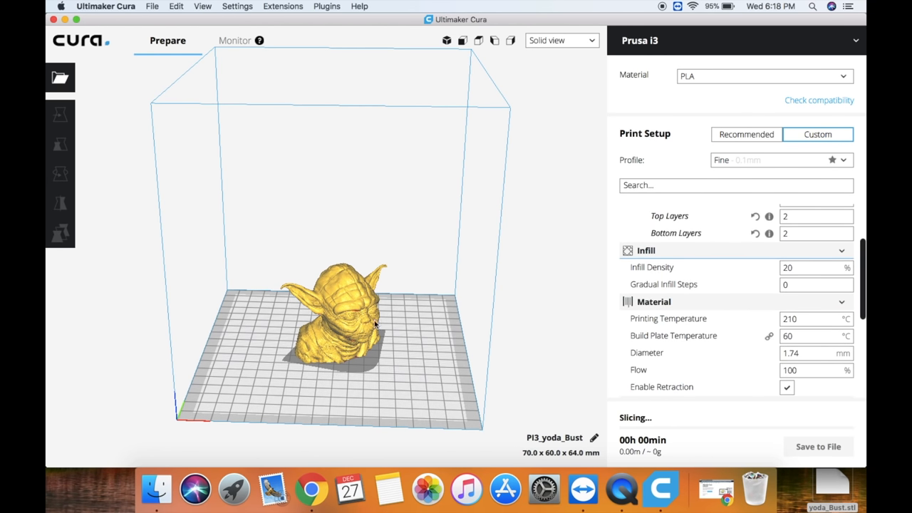
{"action": "mouse_move", "coordinate": [325, 349]}
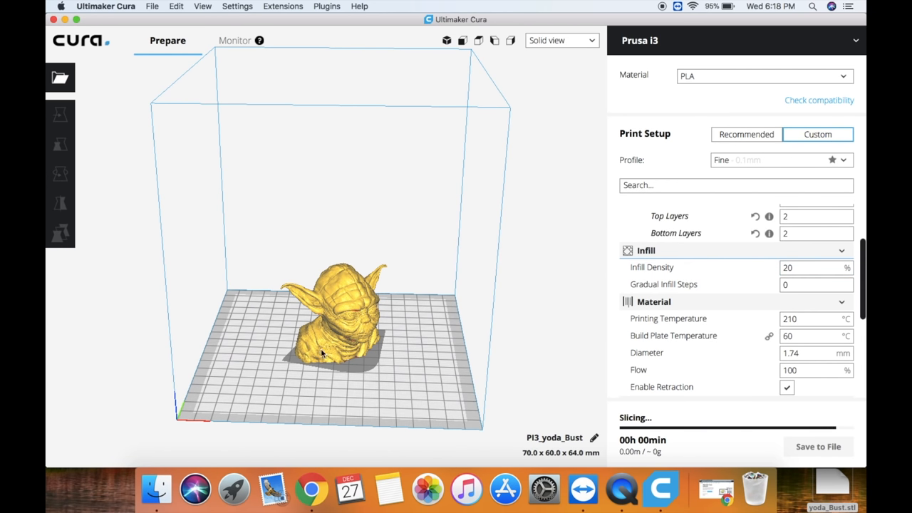
{"action": "mouse_move", "coordinate": [565, 327]}
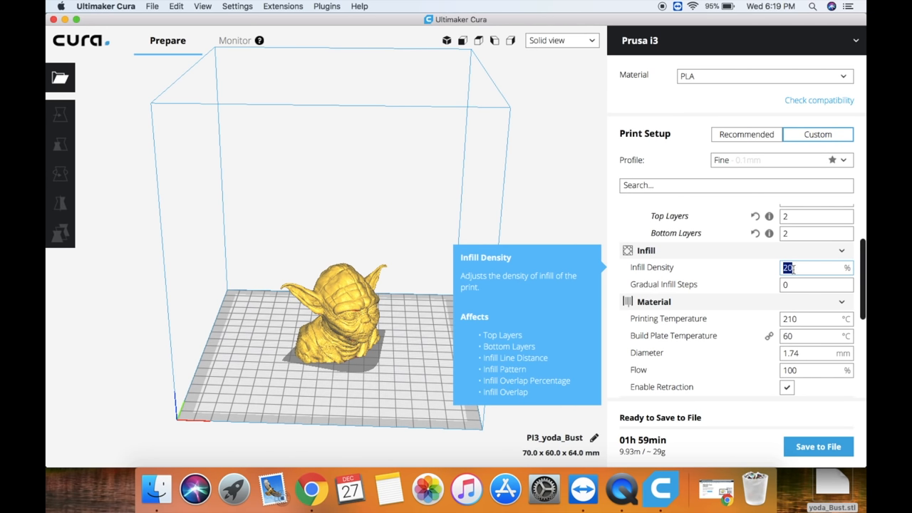
Enter 15% infill density and scroll further down the settings list
{"action": "type", "text": "15"}
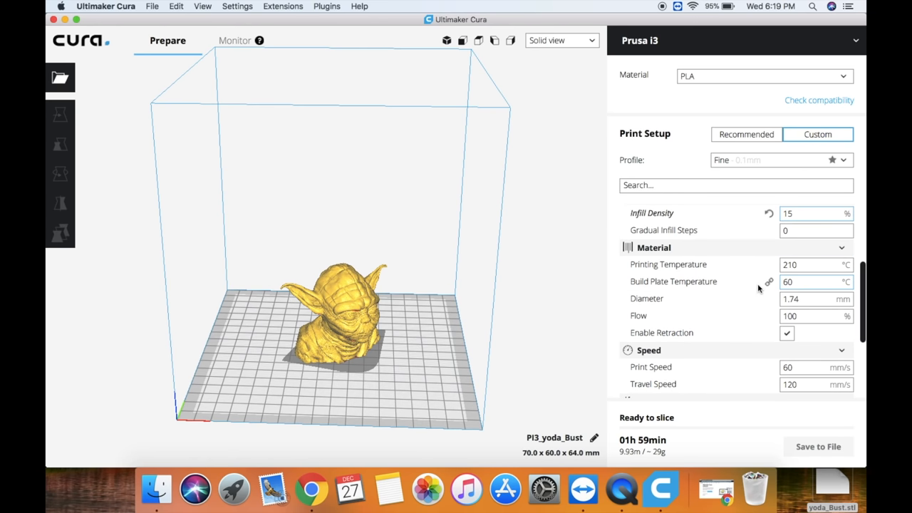
{"action": "scroll", "scroll_direction": "down", "scroll_amount": 3}
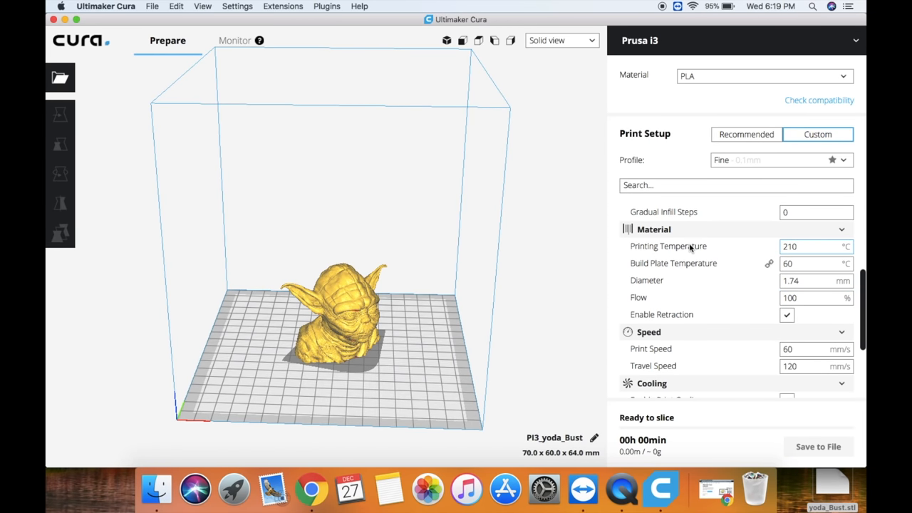
{"action": "mouse_move", "coordinate": [668, 245]}
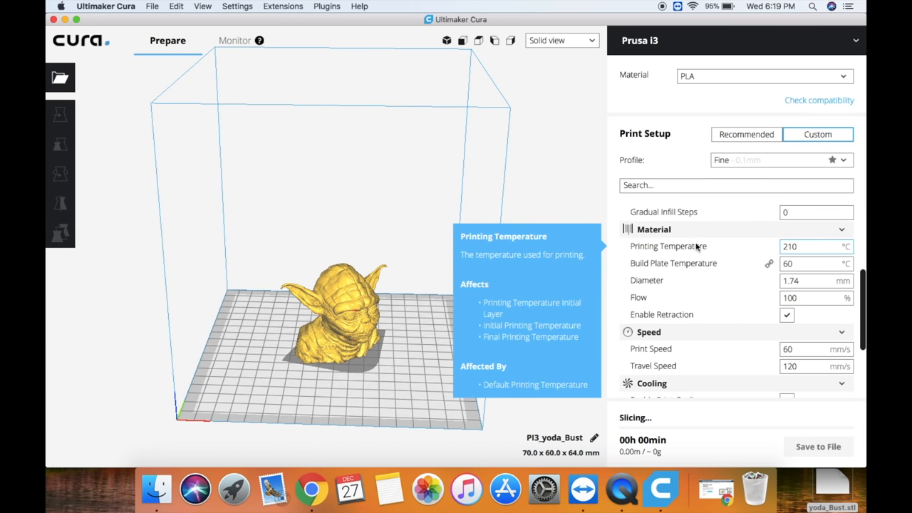
{"action": "mouse_move", "coordinate": [753, 246]}
{"action": "type", "text": "1"}
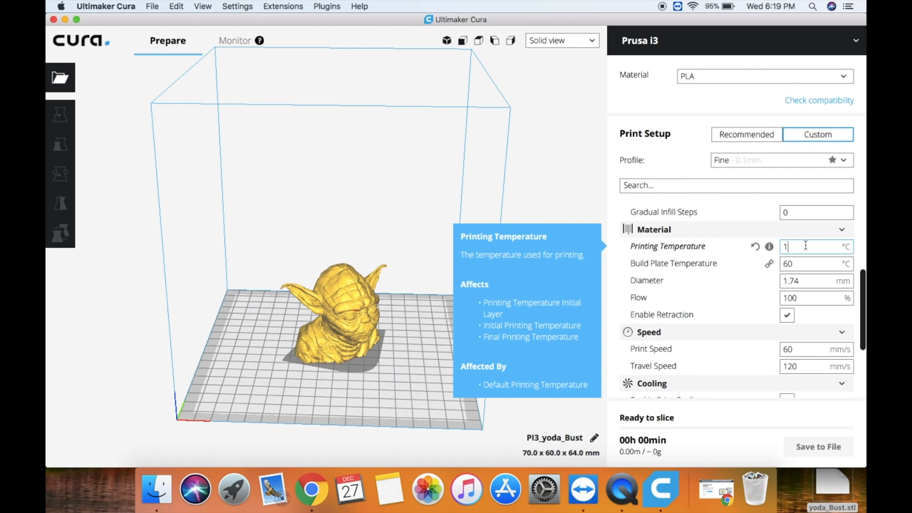
Set printing temperature to 195 °C and filament diameter to 1.75 mm
{"action": "type", "text": "95"}
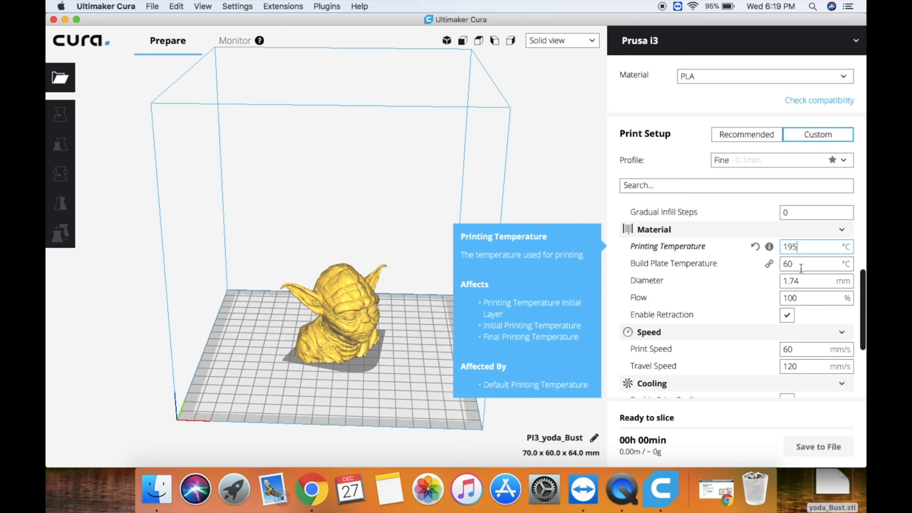
{"action": "mouse_move", "coordinate": [704, 327]}
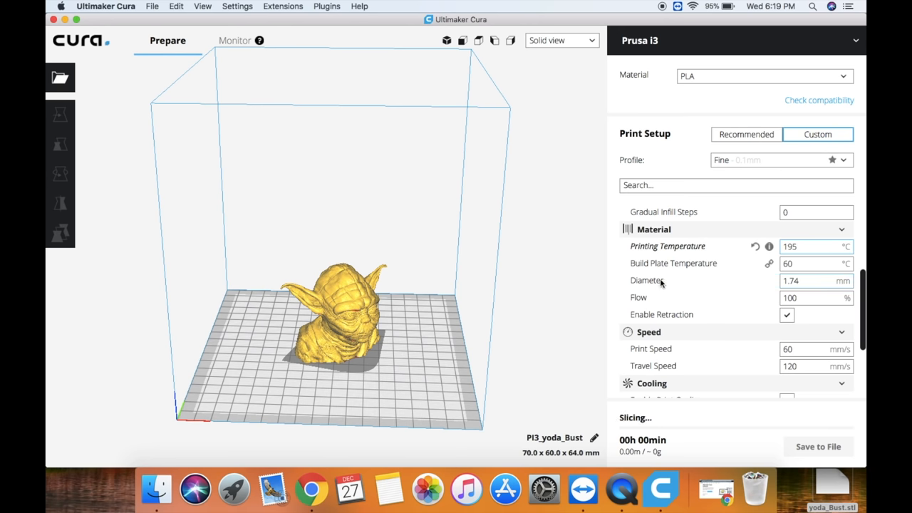
{"action": "mouse_move", "coordinate": [647, 280]}
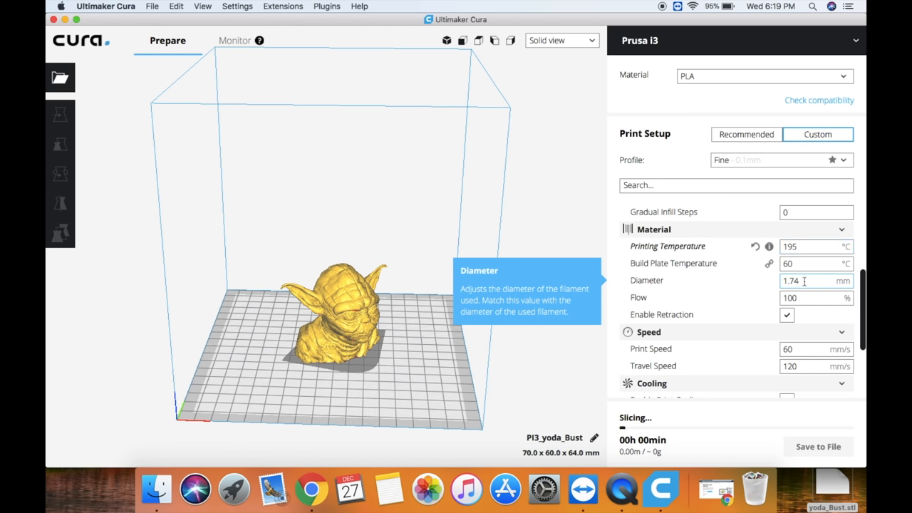
{"action": "key", "text": "Backspace"}
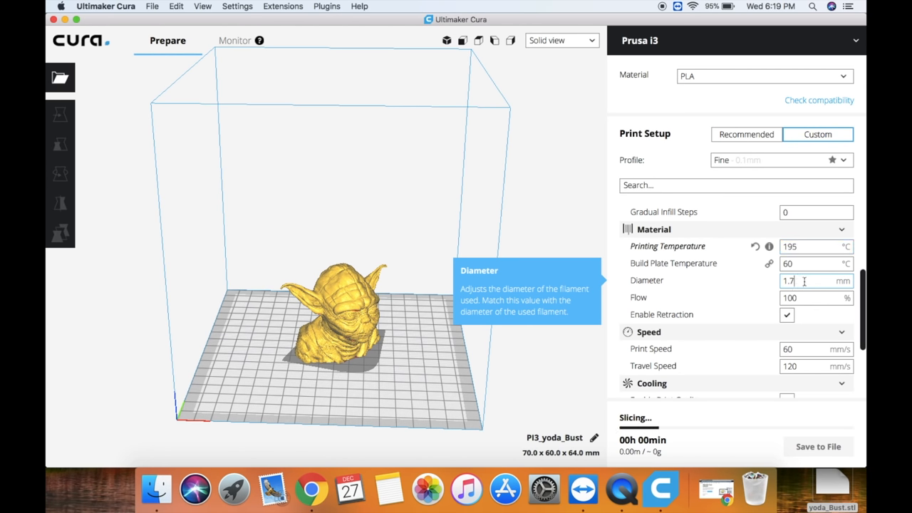
{"action": "type", "text": "5"}
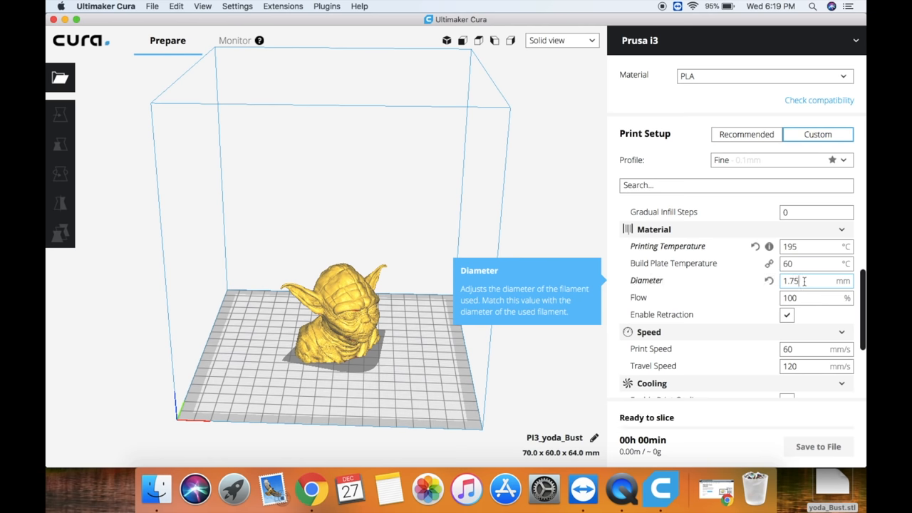
{"action": "mouse_move", "coordinate": [805, 297]}
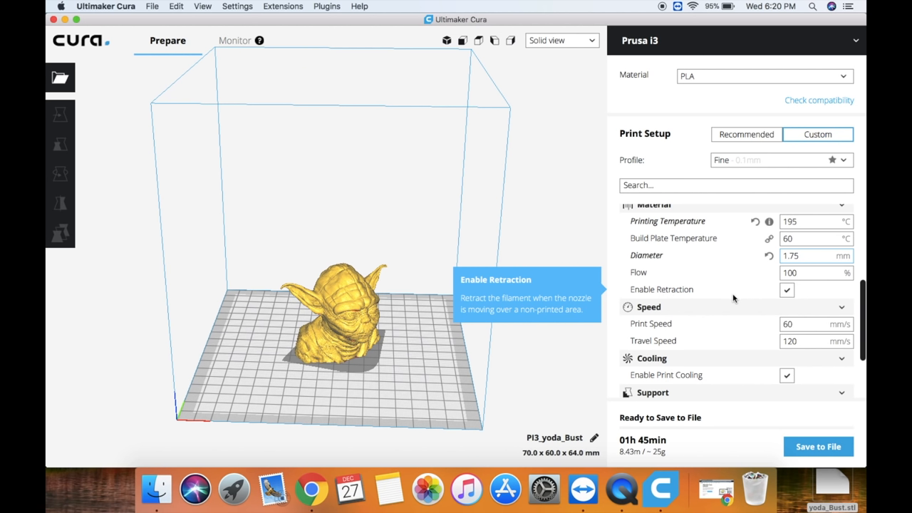
{"action": "left_click", "coordinate": [812, 255]}
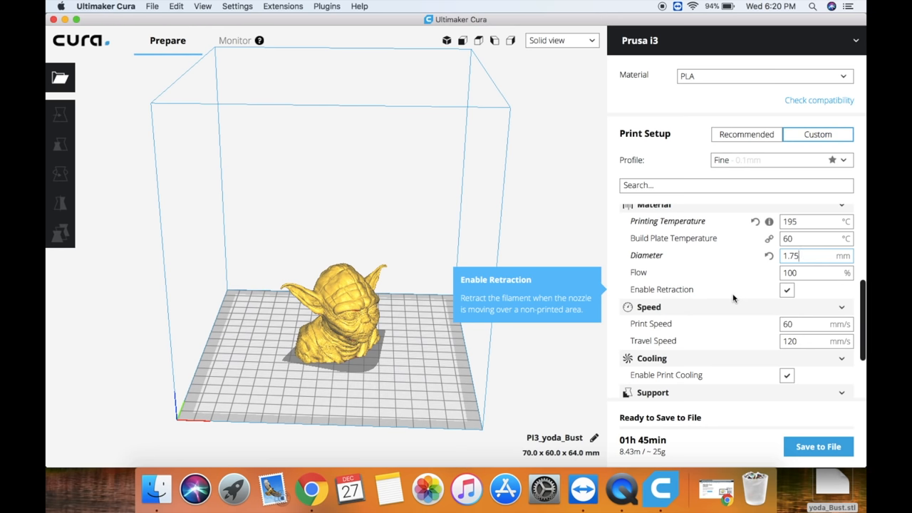
{"action": "scroll", "scroll_direction": "down", "scroll_amount": 3}
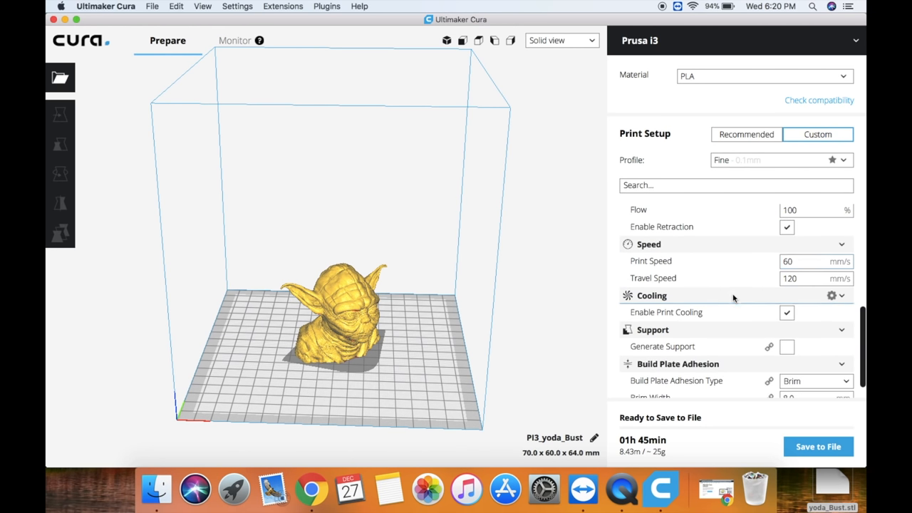
{"action": "mouse_move", "coordinate": [726, 260]}
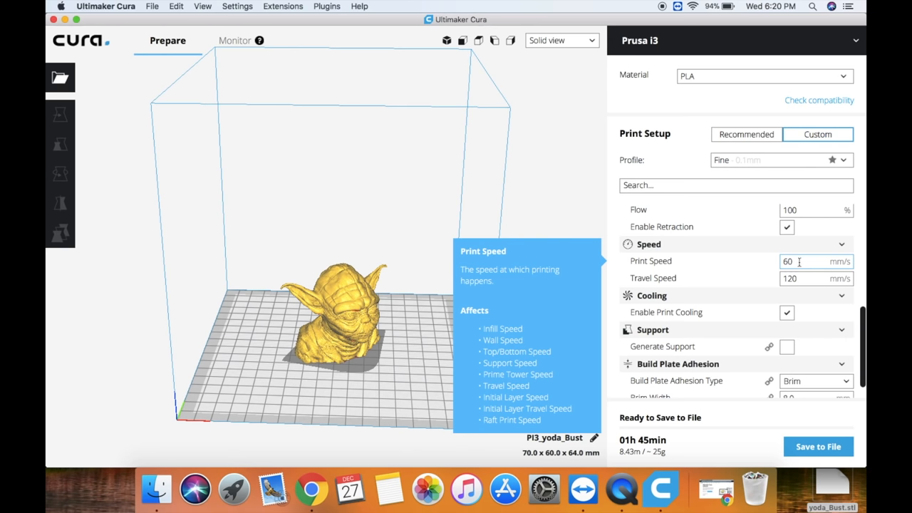
Change the print speed to 50 mm/s and scroll the settings down
{"action": "triple_click", "coordinate": [787, 261]}
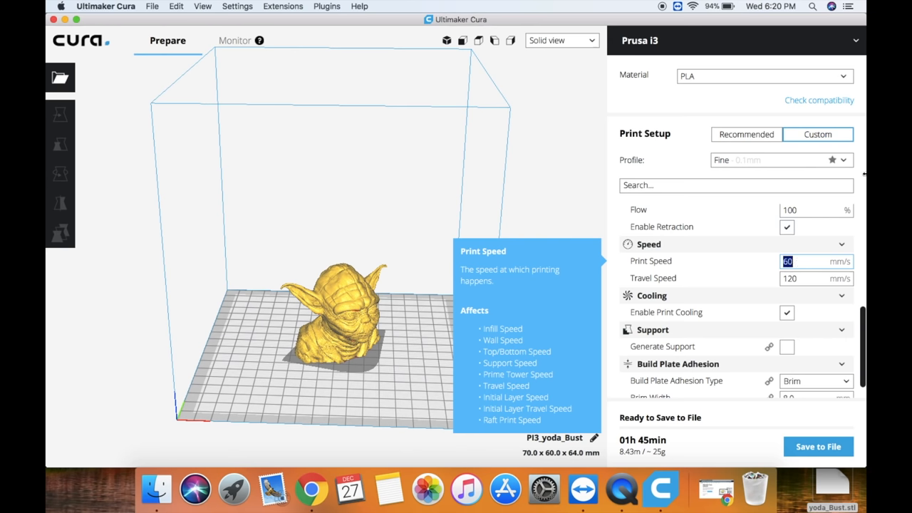
{"action": "type", "text": "50"}
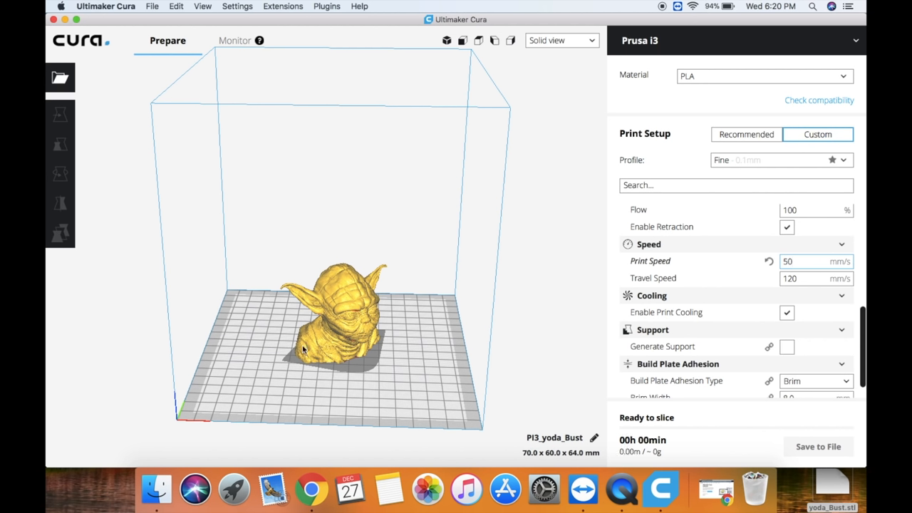
{"action": "mouse_move", "coordinate": [559, 300]}
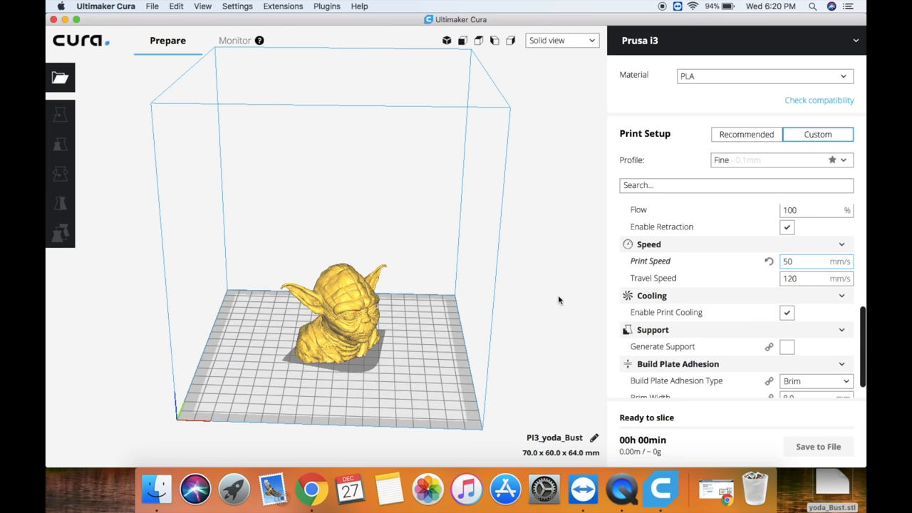
{"action": "mouse_move", "coordinate": [767, 296]}
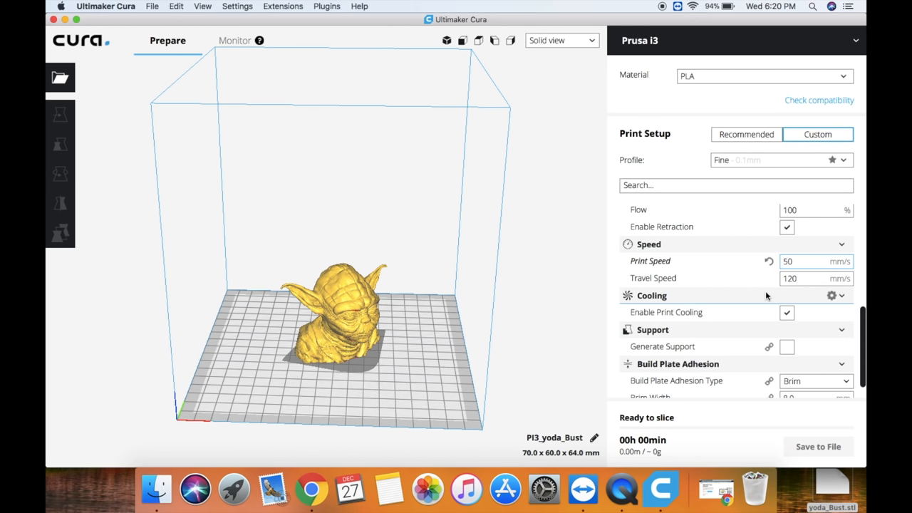
{"action": "scroll", "scroll_direction": "down", "scroll_amount": 3}
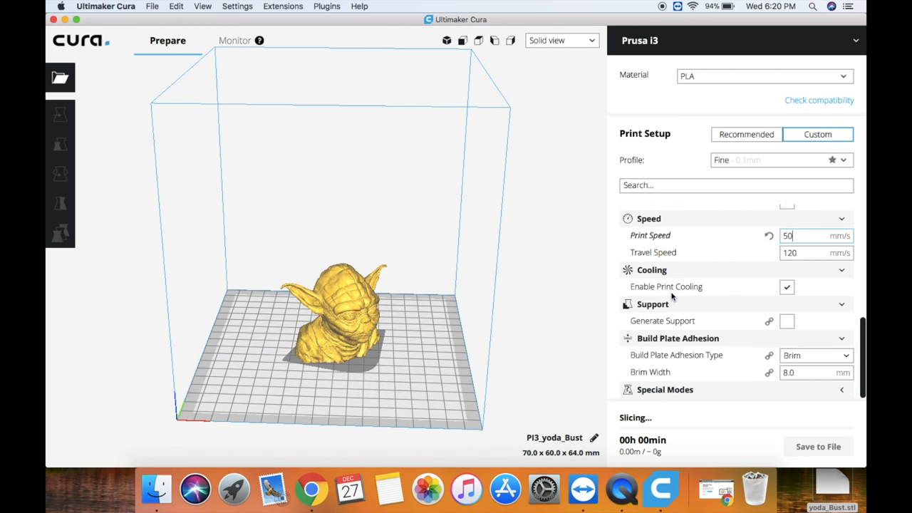
{"action": "mouse_move", "coordinate": [741, 281]}
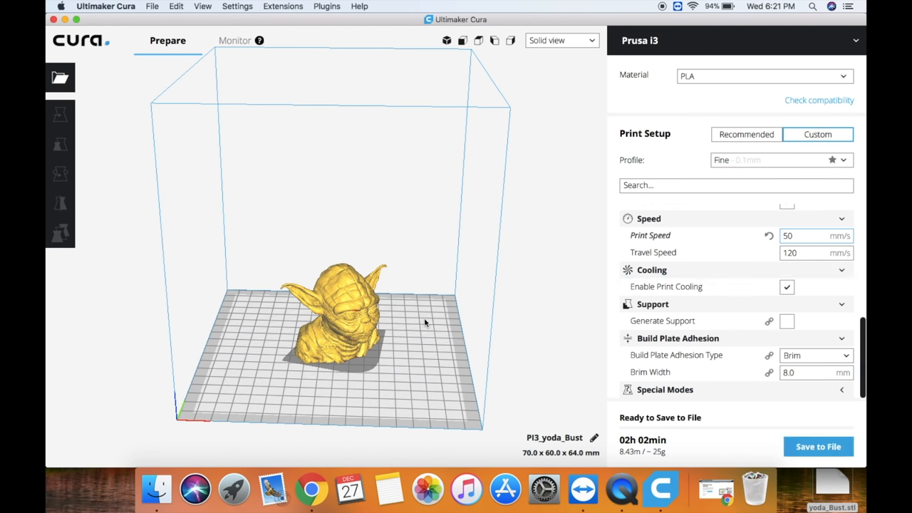
Inspect the bust's overhangs, enable supports, and set placement to Touching Buildplate
{"action": "left_click_drag", "start_coordinate": [424, 323], "coordinate": [360, 313]}
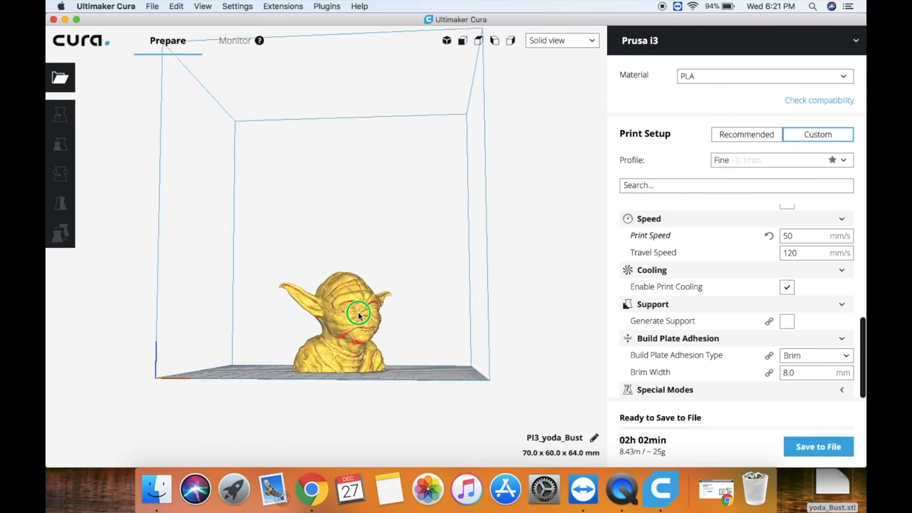
{"action": "left_click_drag", "start_coordinate": [360, 314], "coordinate": [381, 296]}
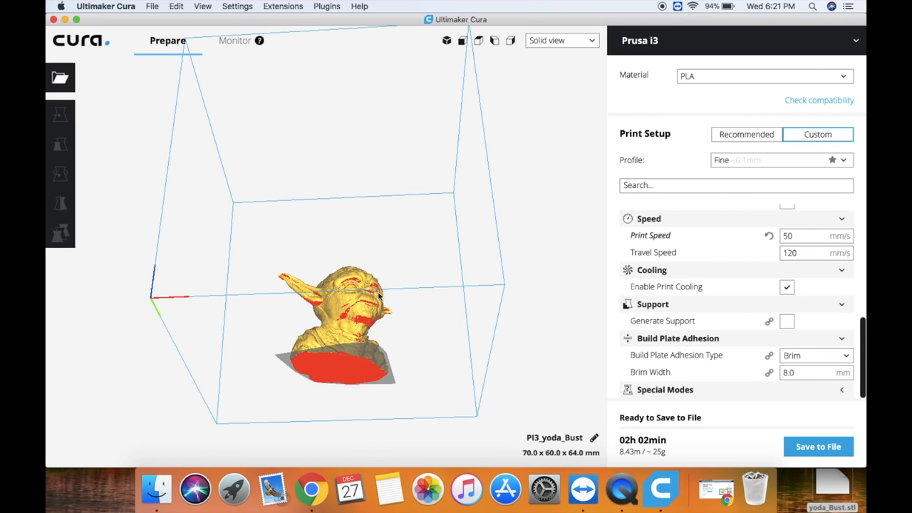
{"action": "mouse_move", "coordinate": [649, 332]}
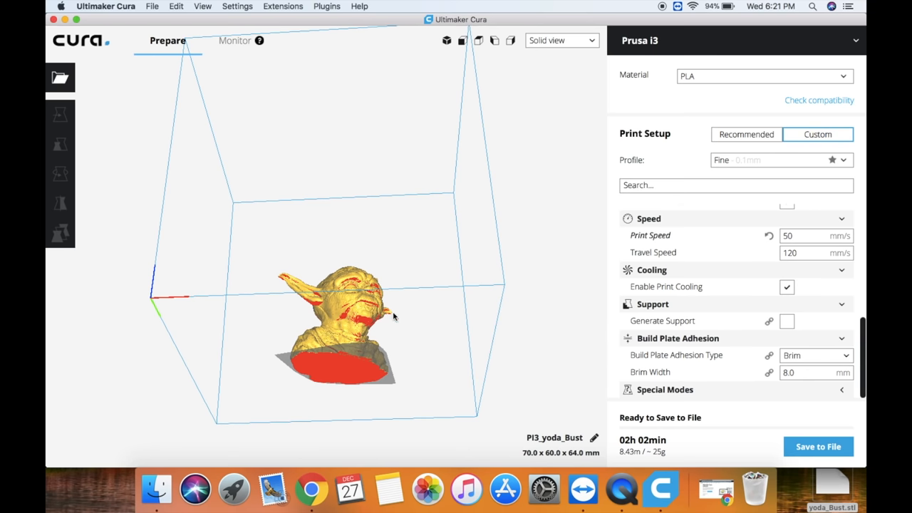
{"action": "mouse_move", "coordinate": [787, 321]}
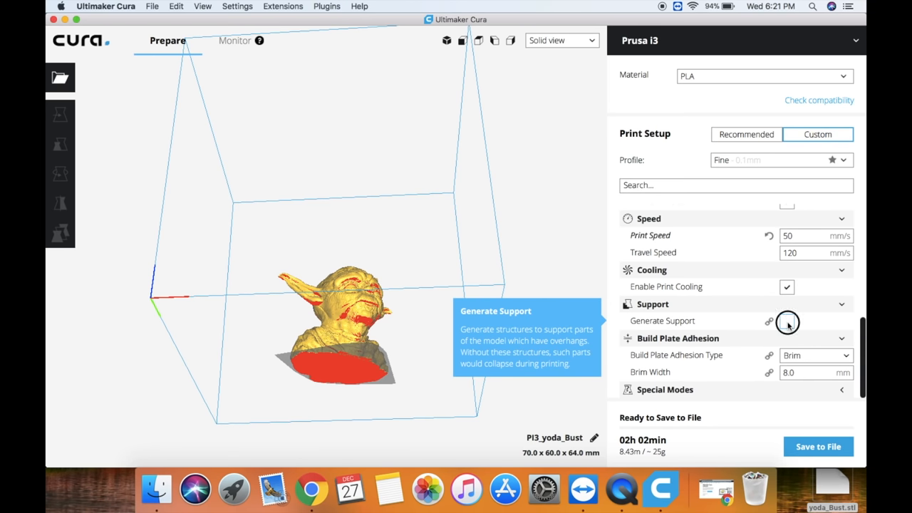
{"action": "left_click", "coordinate": [786, 320]}
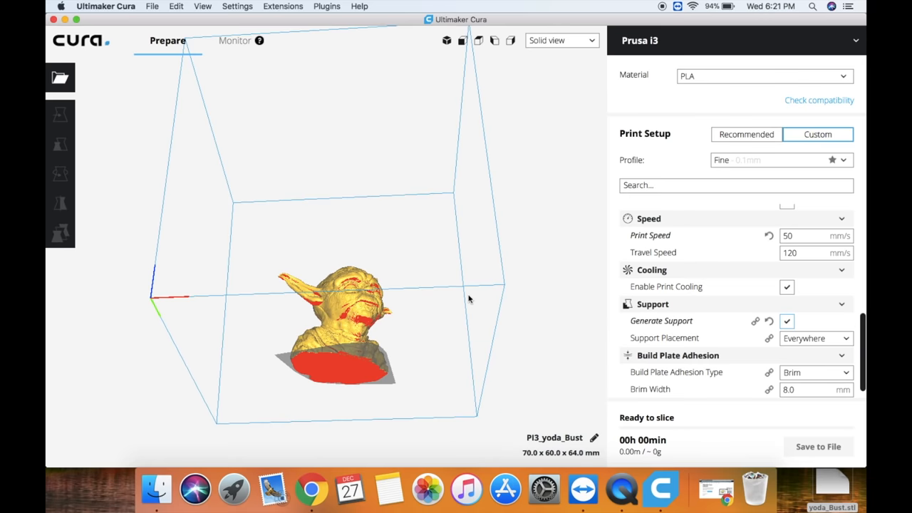
{"action": "mouse_move", "coordinate": [363, 299]}
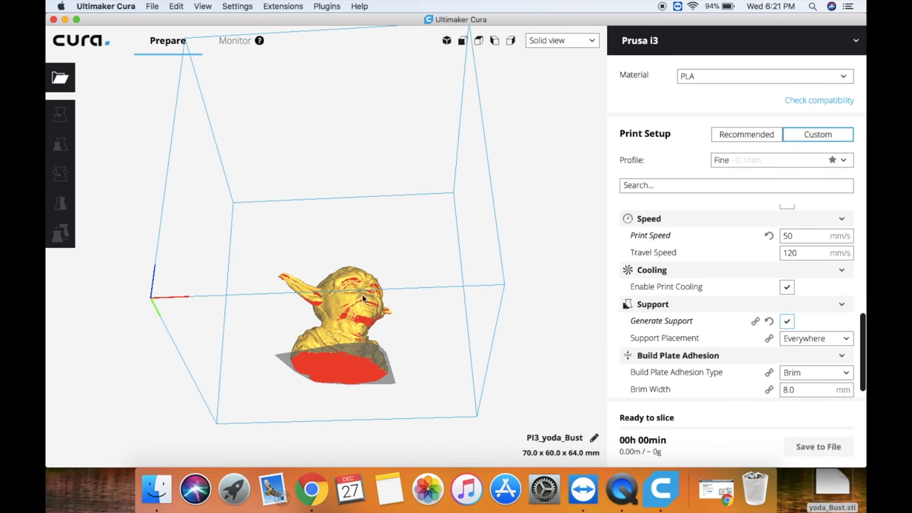
{"action": "left_click", "coordinate": [816, 337]}
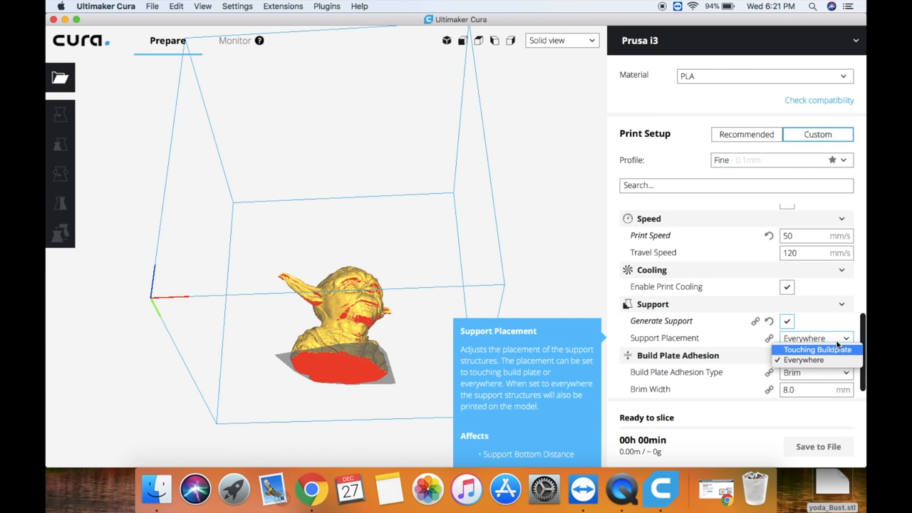
{"action": "left_click", "coordinate": [814, 349]}
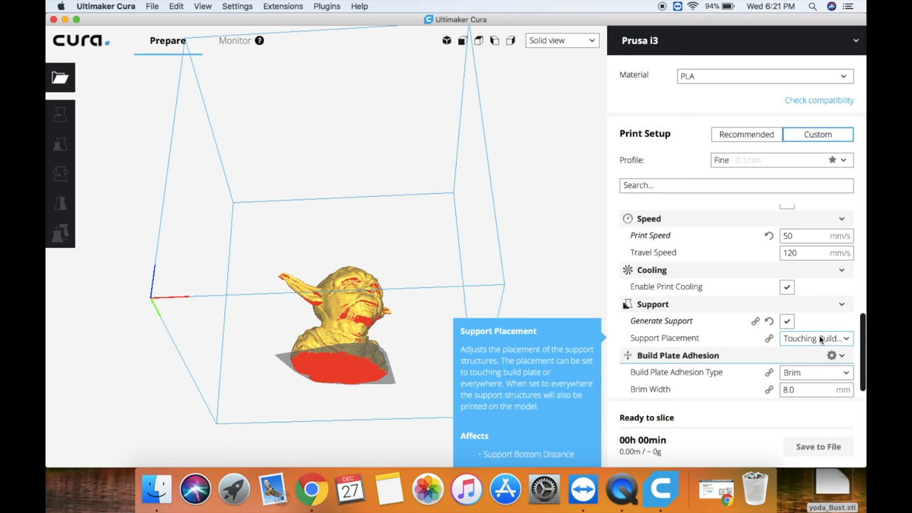
{"action": "left_click", "coordinate": [368, 344]}
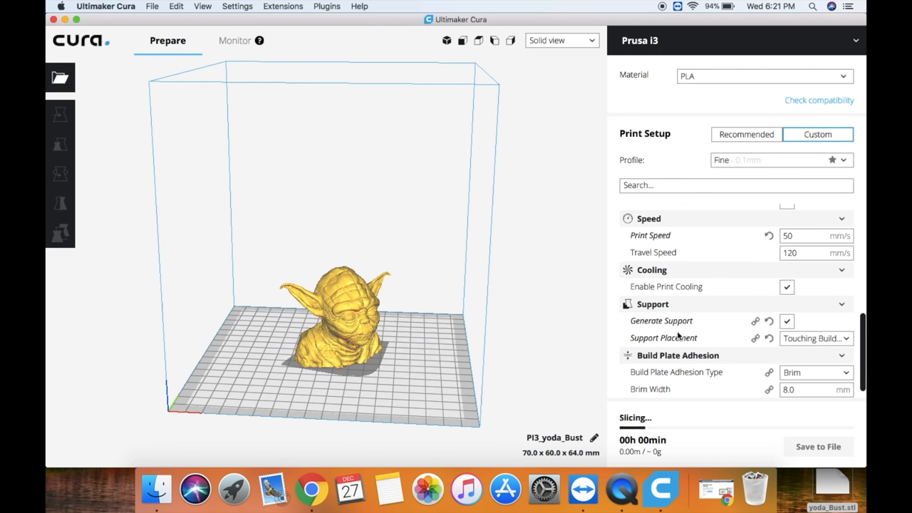
Change the build plate adhesion type from Brim to Skirt
{"action": "scroll", "scroll_direction": "down", "scroll_amount": 3}
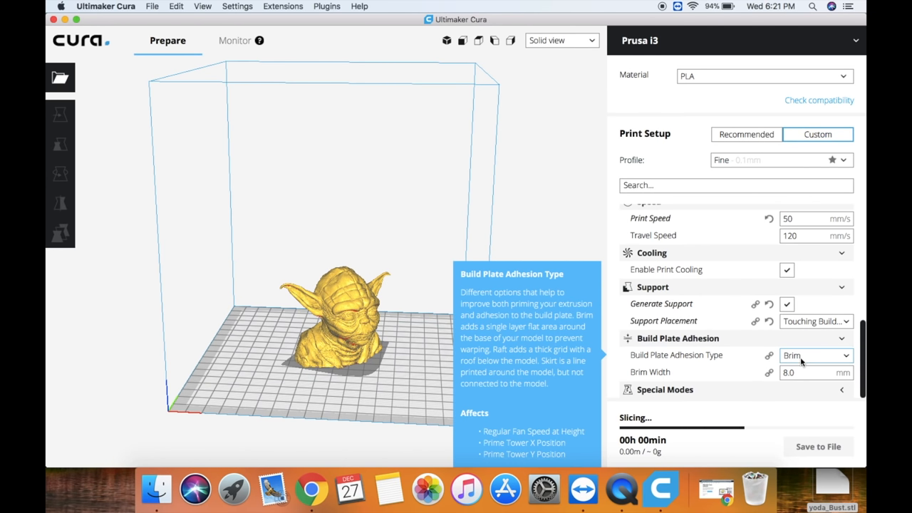
{"action": "left_click", "coordinate": [816, 355]}
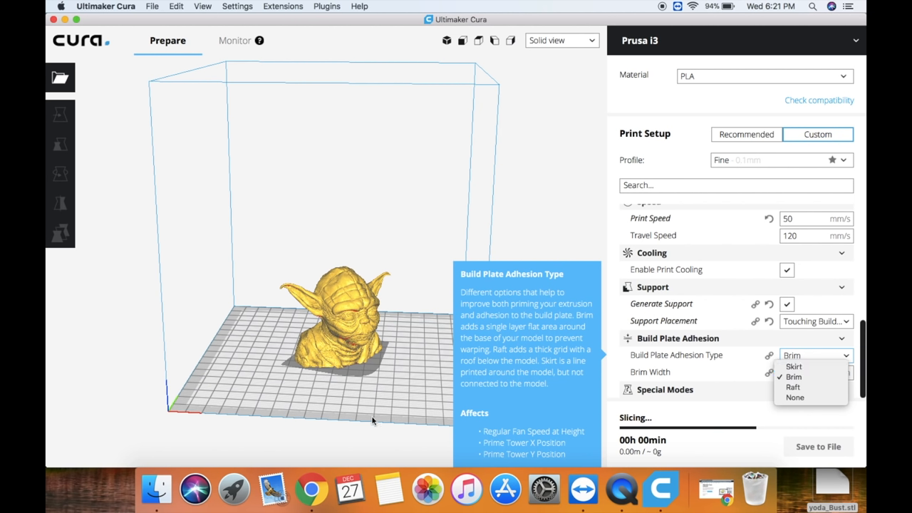
{"action": "mouse_move", "coordinate": [625, 361]}
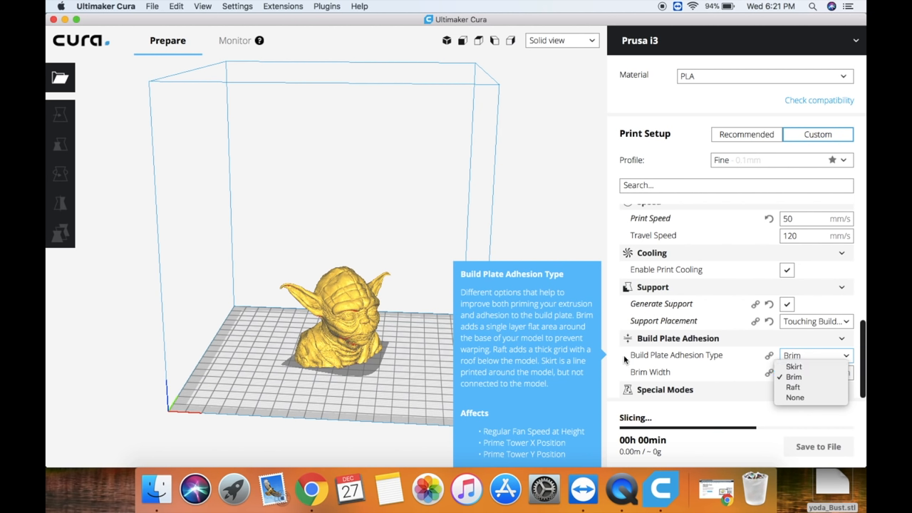
{"action": "mouse_move", "coordinate": [789, 376]}
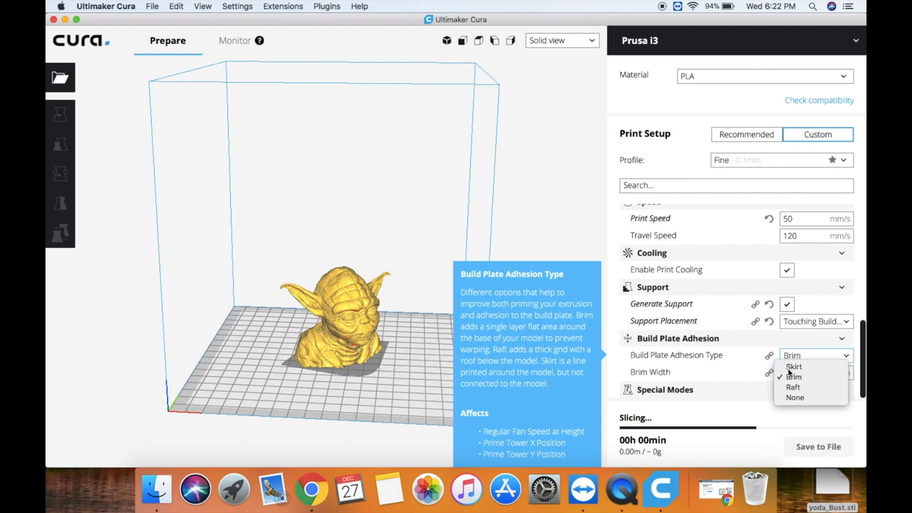
{"action": "left_click", "coordinate": [792, 366]}
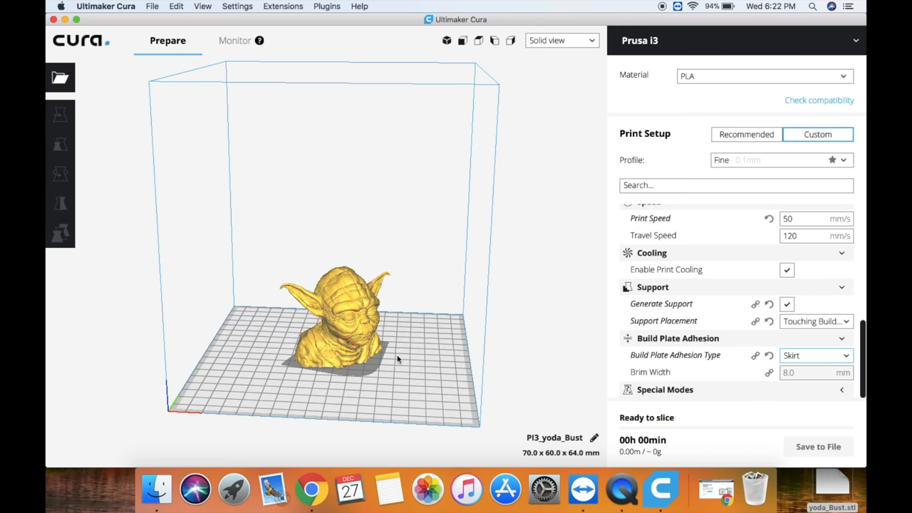
{"action": "mouse_move", "coordinate": [333, 330]}
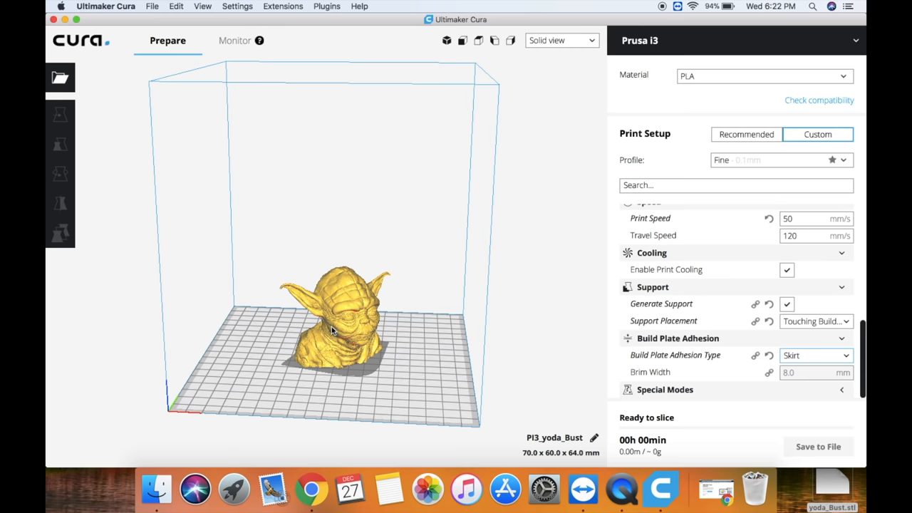
{"action": "left_click", "coordinate": [815, 372]}
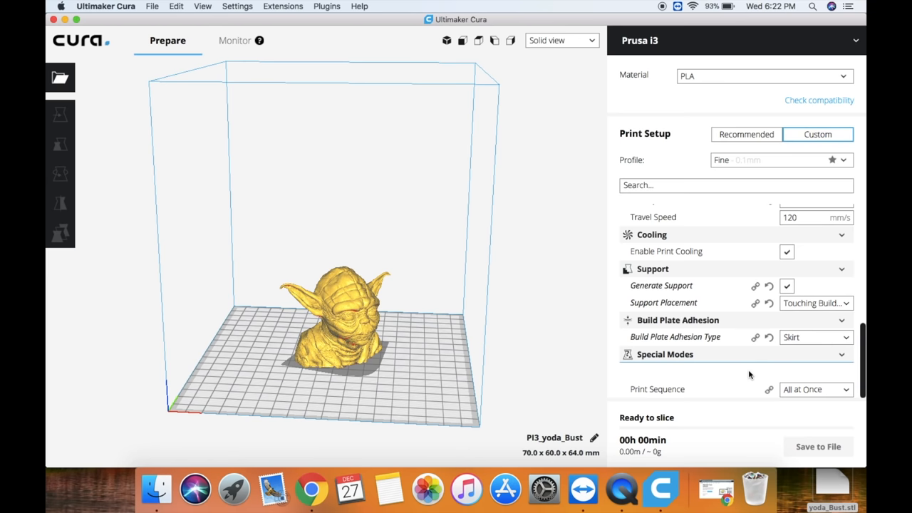
{"action": "scroll", "scroll_direction": "up", "scroll_amount": 3}
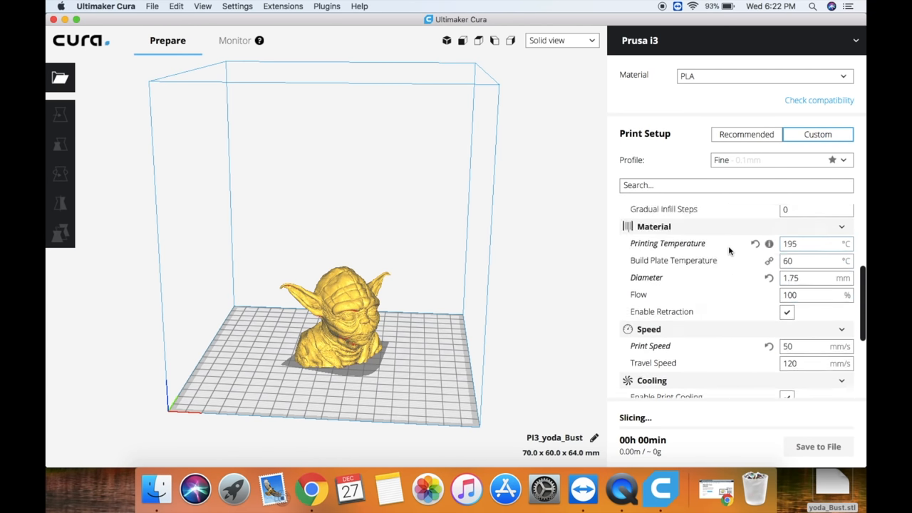
{"action": "scroll", "scroll_direction": "down", "scroll_amount": 3}
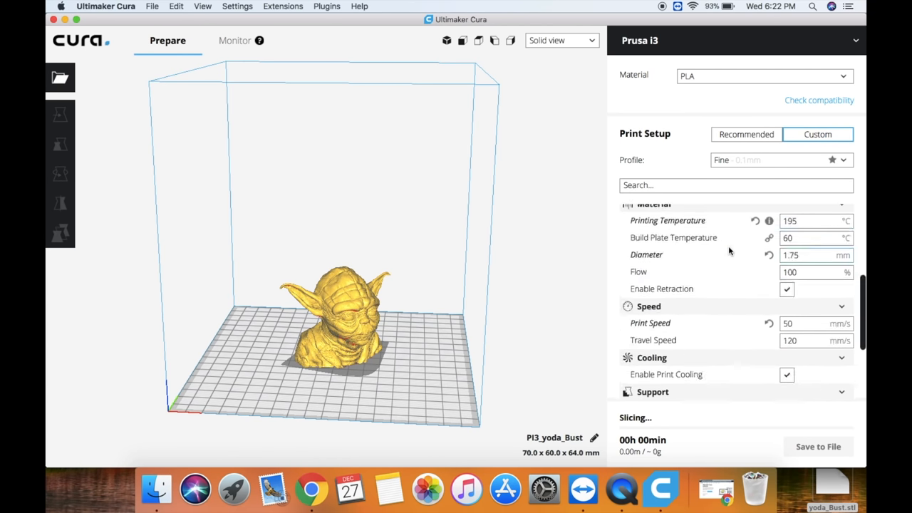
{"action": "scroll", "scroll_direction": "up", "scroll_amount": 3}
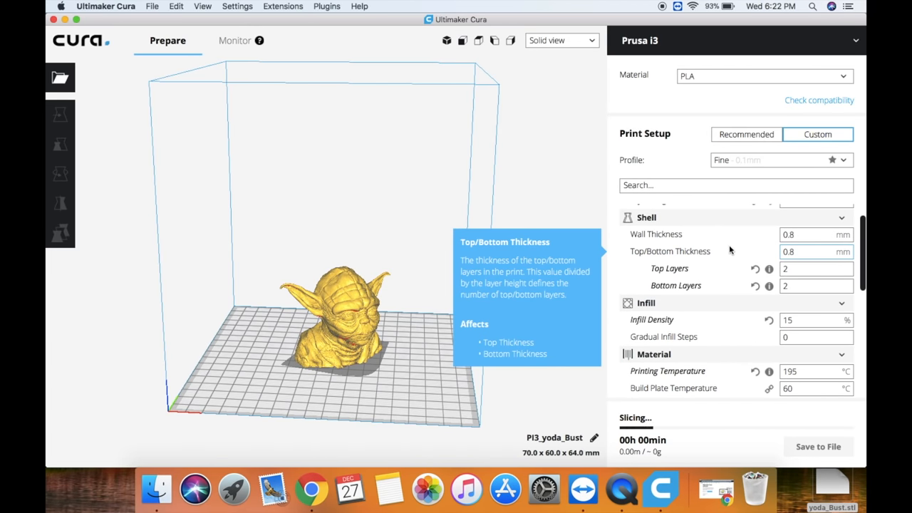
{"action": "mouse_move", "coordinate": [817, 134]}
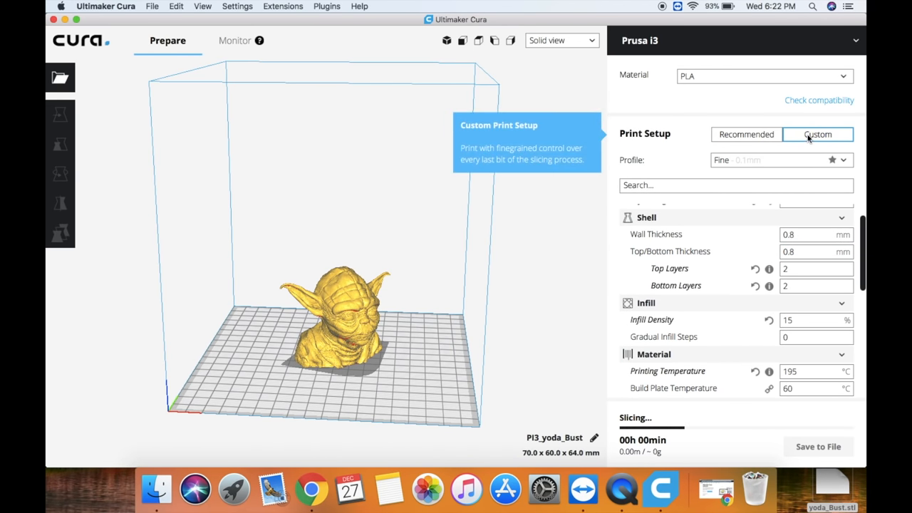
{"action": "mouse_move", "coordinate": [760, 158]}
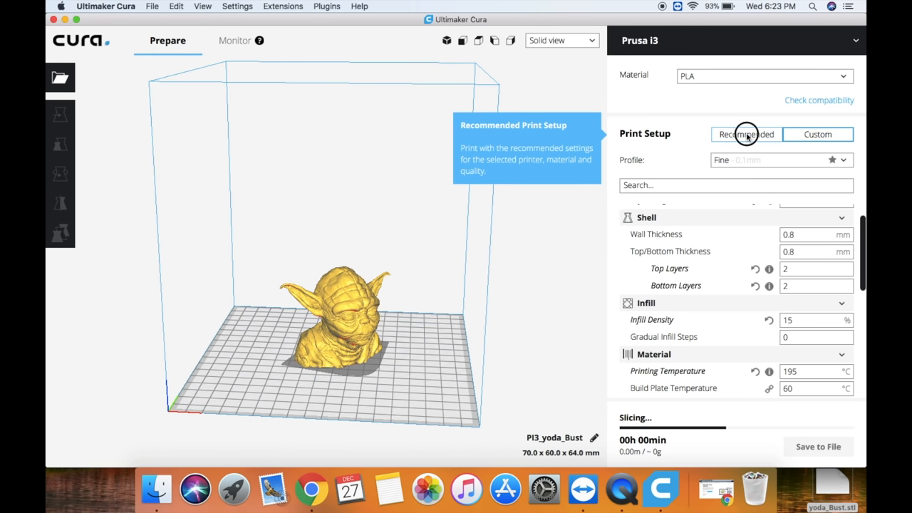
Show the Recommended print setup and toggle Generate Support off and back on
{"action": "left_click", "coordinate": [746, 134]}
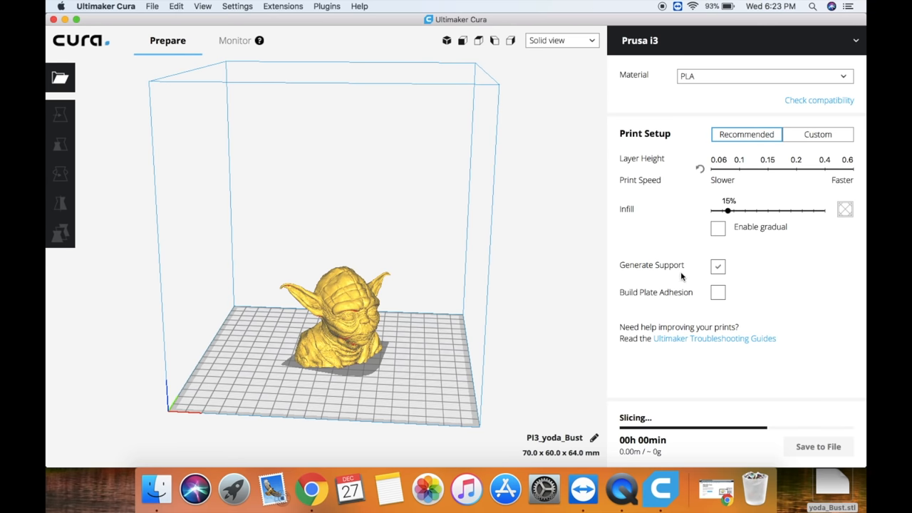
{"action": "mouse_move", "coordinate": [673, 249]}
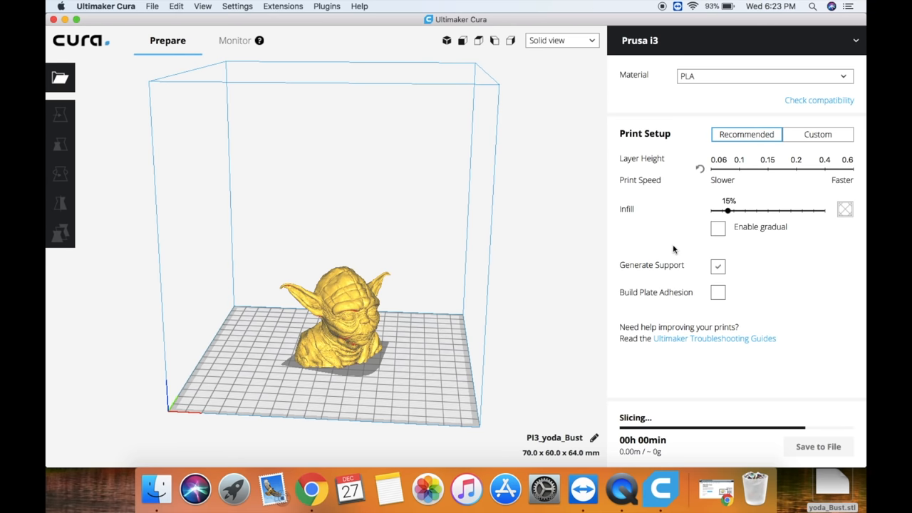
{"action": "mouse_move", "coordinate": [742, 174]}
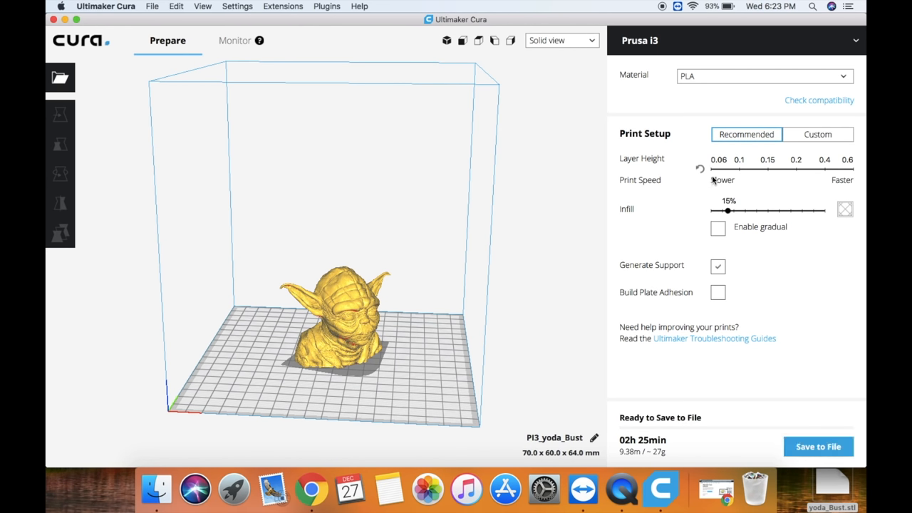
{"action": "mouse_move", "coordinate": [748, 217]}
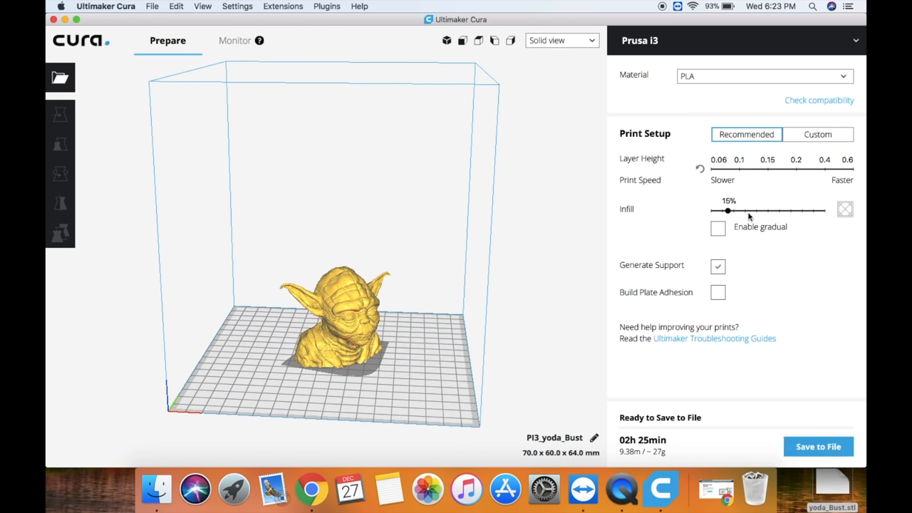
{"action": "left_click", "coordinate": [717, 265]}
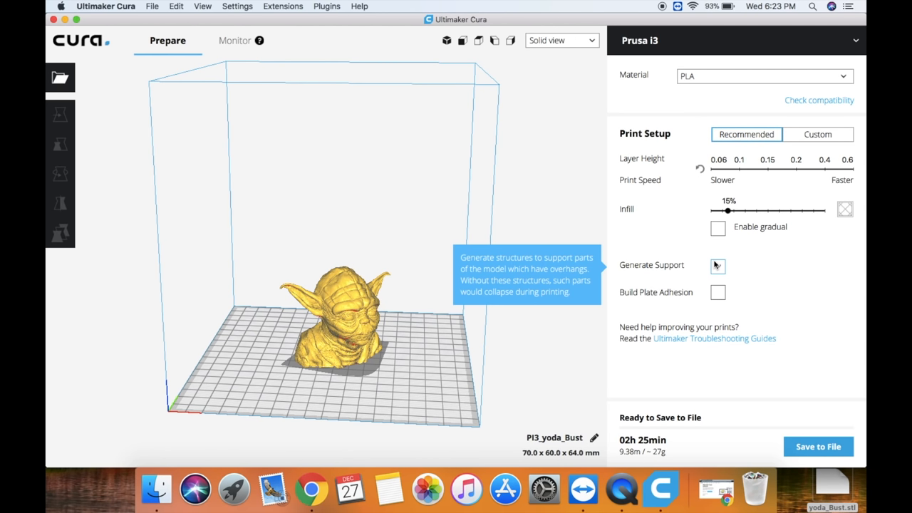
{"action": "left_click", "coordinate": [717, 265]}
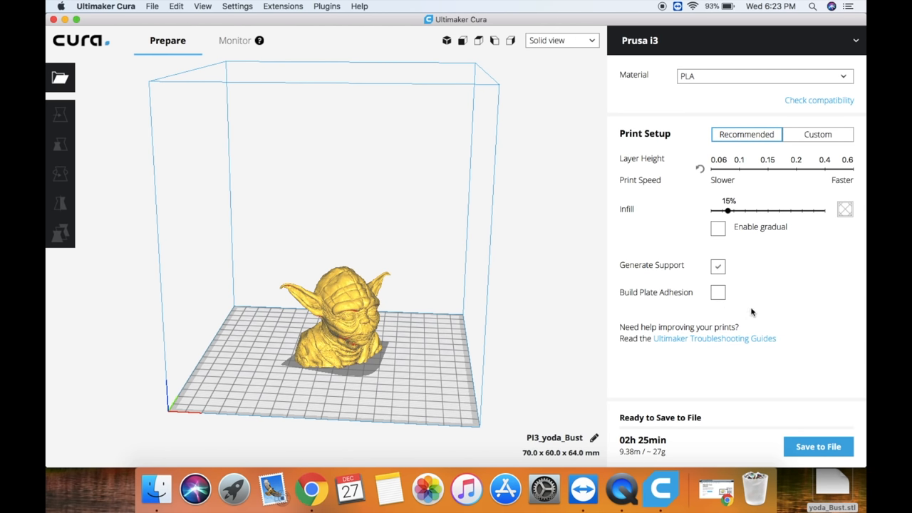
{"action": "mouse_move", "coordinate": [765, 219]}
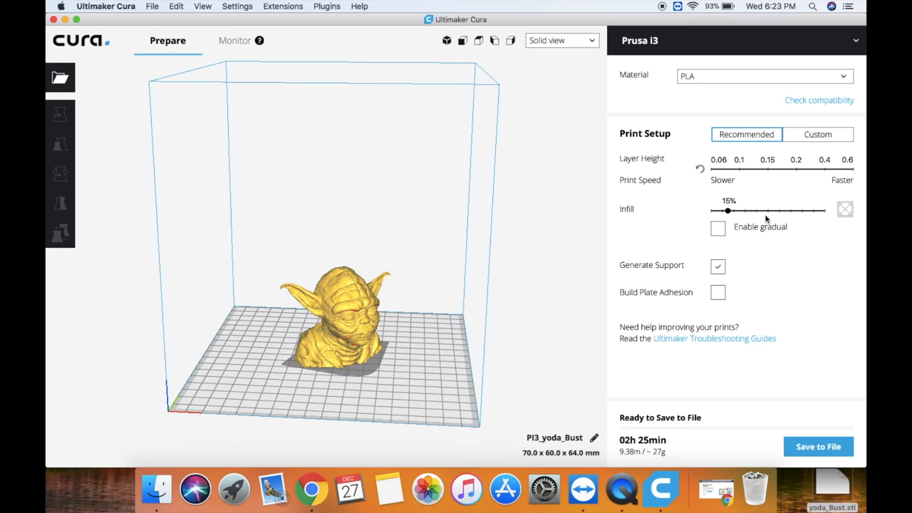
{"action": "mouse_move", "coordinate": [723, 303]}
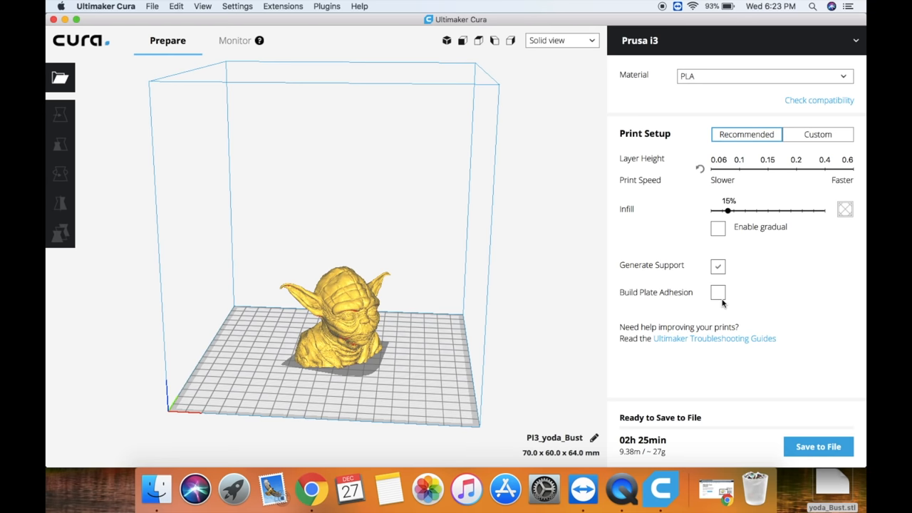
{"action": "mouse_move", "coordinate": [736, 260]}
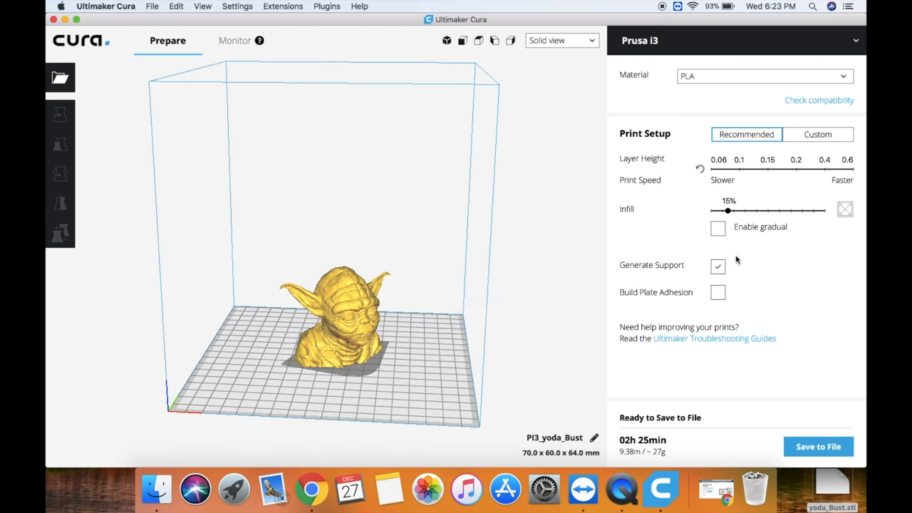
{"action": "mouse_move", "coordinate": [805, 142]}
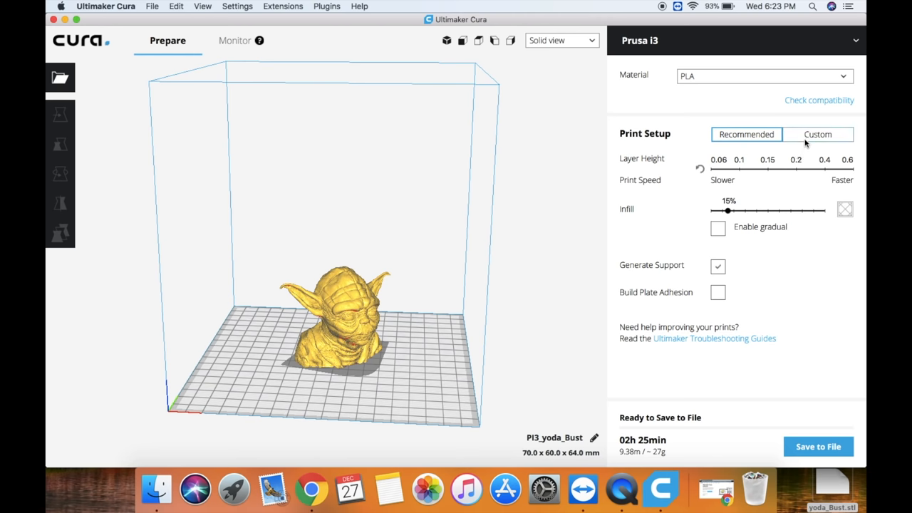
Return to the Custom print settings and select the Yoda bust in the viewport
{"action": "left_click", "coordinate": [816, 134]}
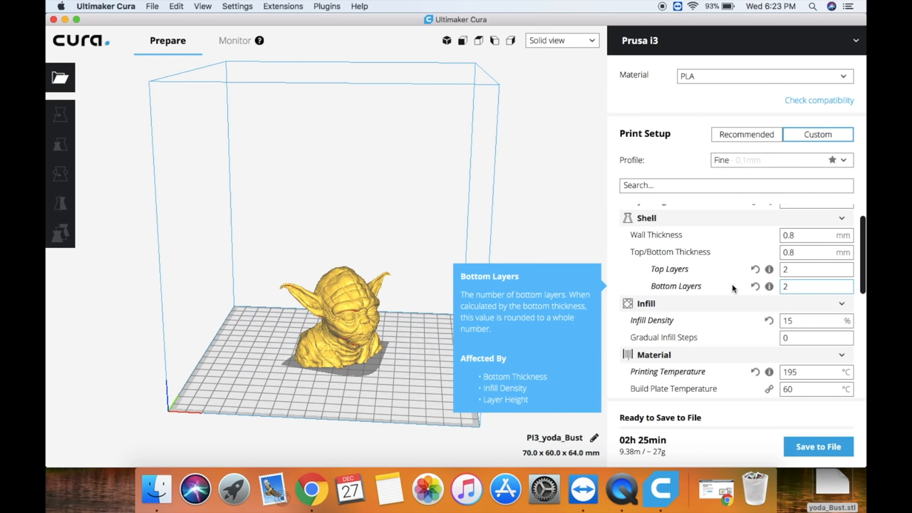
{"action": "mouse_move", "coordinate": [351, 317]}
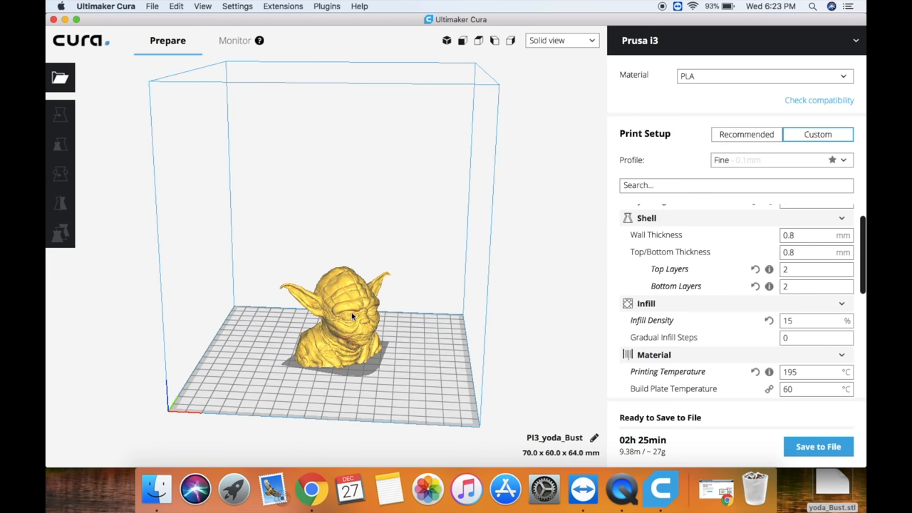
{"action": "mouse_move", "coordinate": [342, 317]}
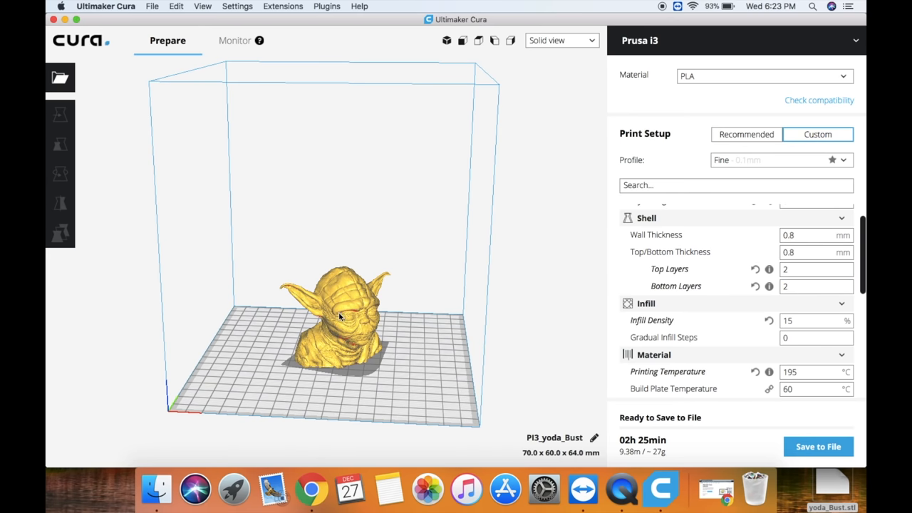
{"action": "left_click", "coordinate": [340, 317]}
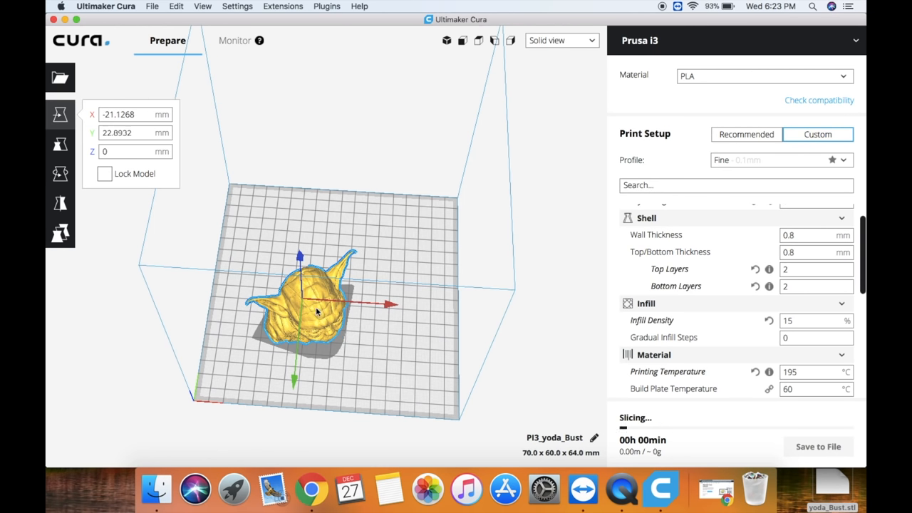
Drag the Yoda bust toward the bed centre so it sits at X 0, Y 0
{"action": "left_click_drag", "start_coordinate": [317, 311], "coordinate": [352, 290]}
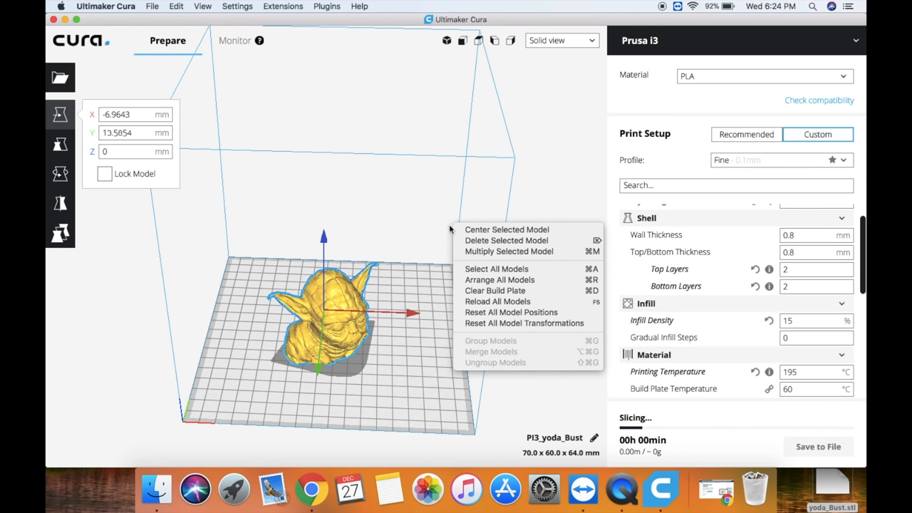
{"action": "mouse_move", "coordinate": [416, 207]}
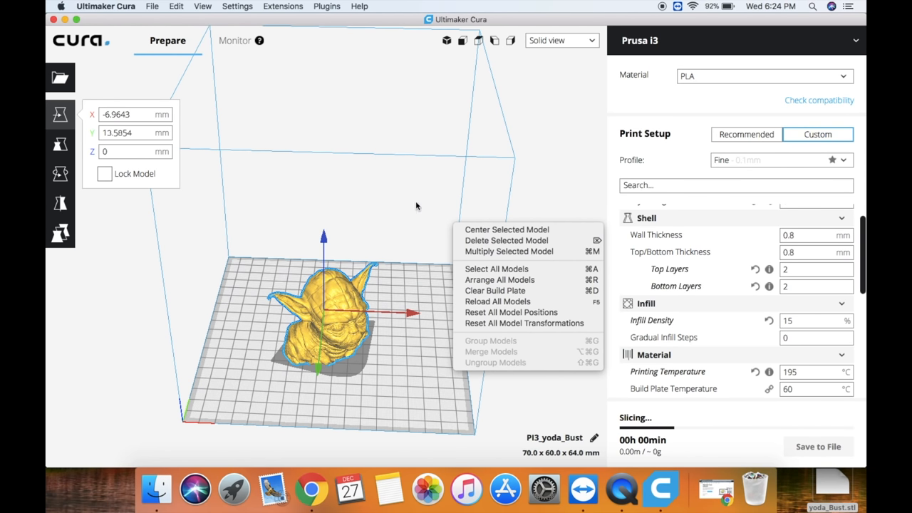
{"action": "mouse_move", "coordinate": [506, 229]}
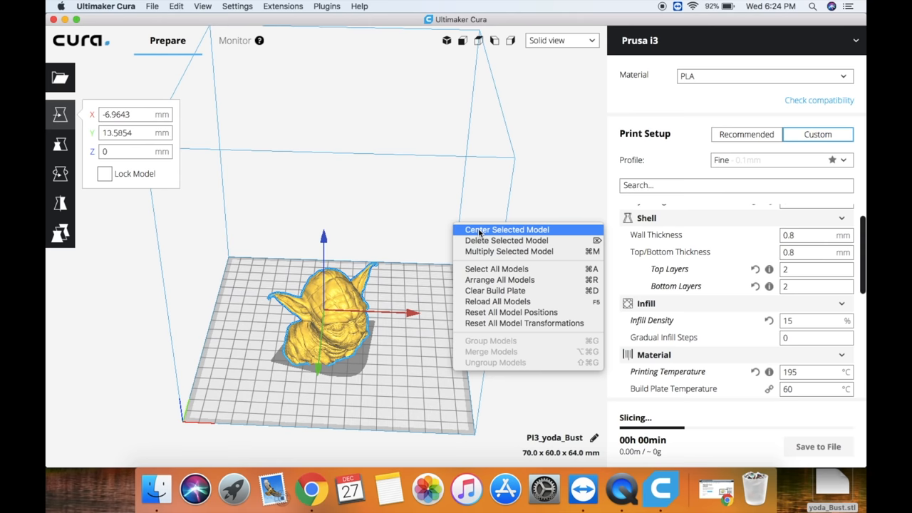
{"action": "mouse_move", "coordinate": [507, 240]}
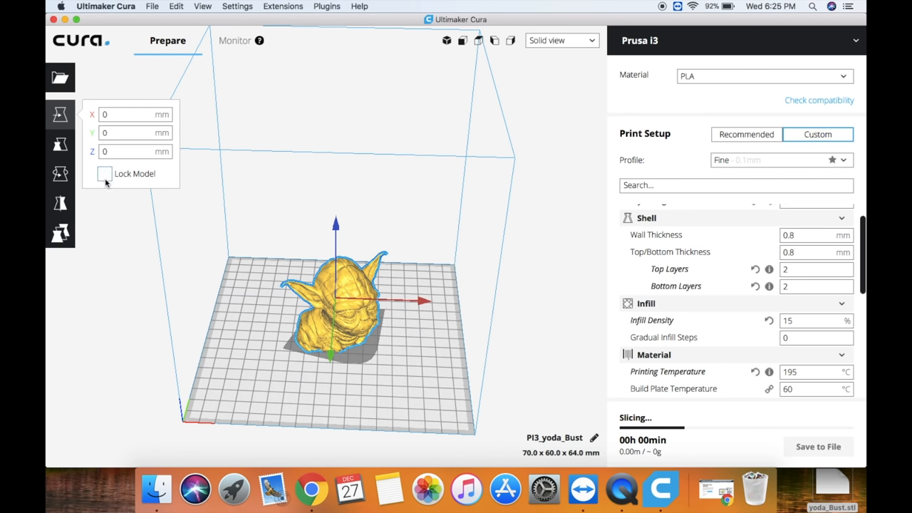
{"action": "left_click", "coordinate": [60, 145]}
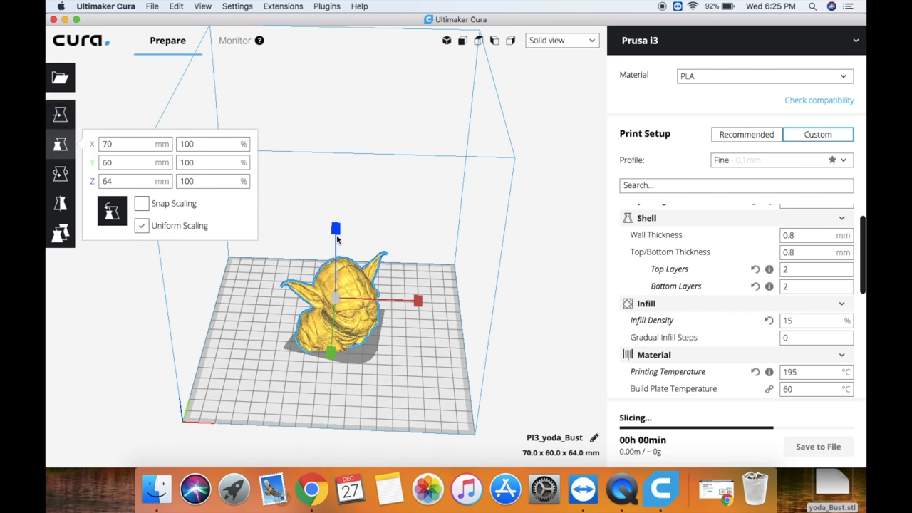
{"action": "mouse_move", "coordinate": [336, 230]}
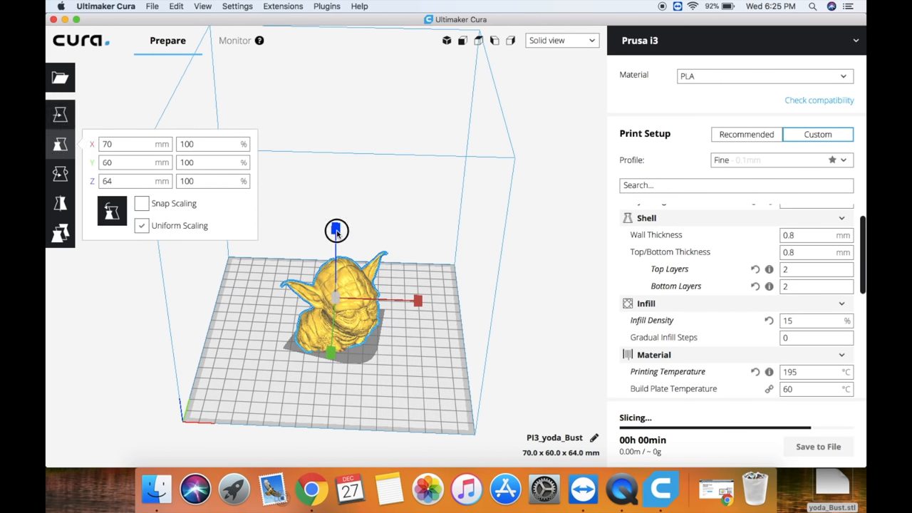
Scale the bust uniformly to 82.21%, making it 57.5 × 49.3 × 52.6 mm
{"action": "left_click_drag", "start_coordinate": [336, 230], "coordinate": [337, 235]}
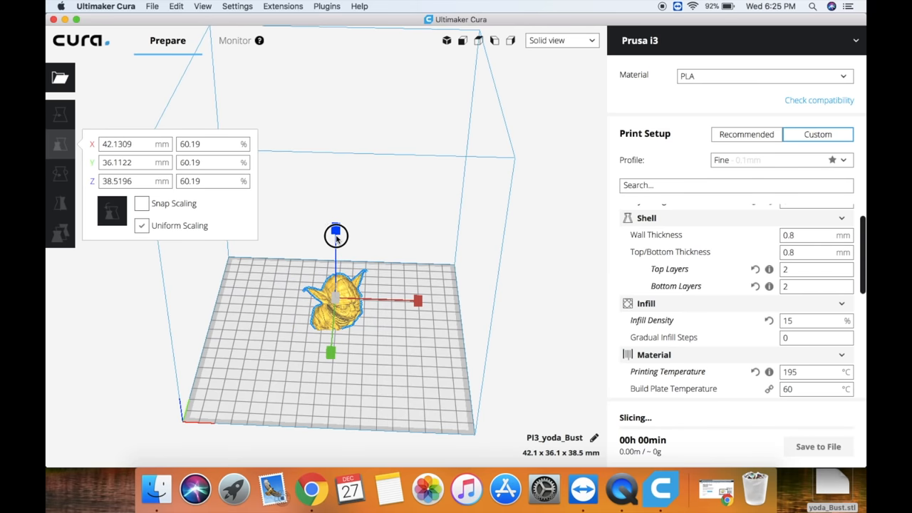
{"action": "left_click_drag", "start_coordinate": [335, 236], "coordinate": [336, 233]}
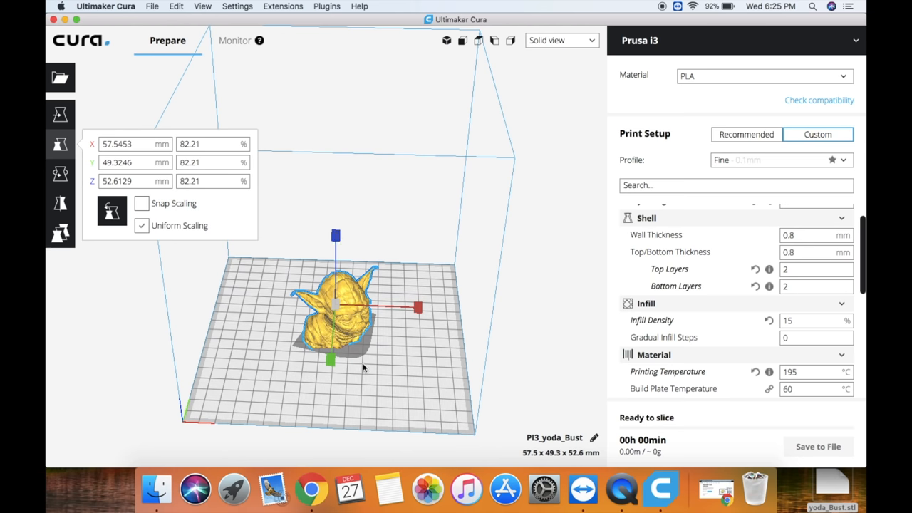
{"action": "mouse_move", "coordinate": [193, 239]}
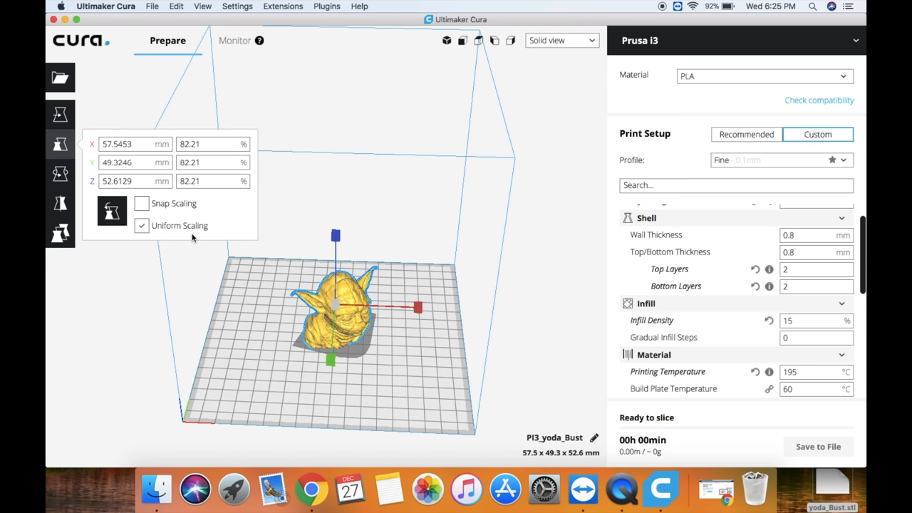
{"action": "left_click", "coordinate": [142, 225]}
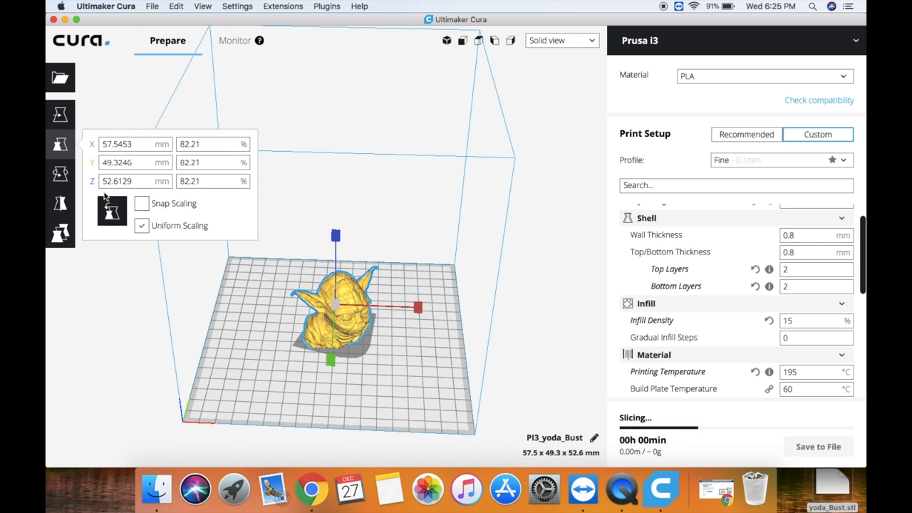
{"action": "mouse_move", "coordinate": [60, 173]}
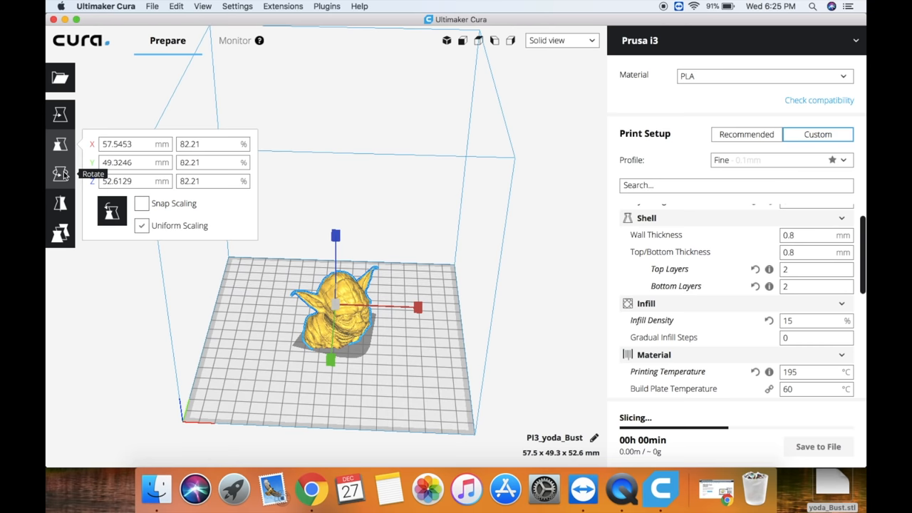
Rotate the bust to face the front and reselect it, now 69.2 × 52.2 × 52.6 mm
{"action": "left_click", "coordinate": [59, 173]}
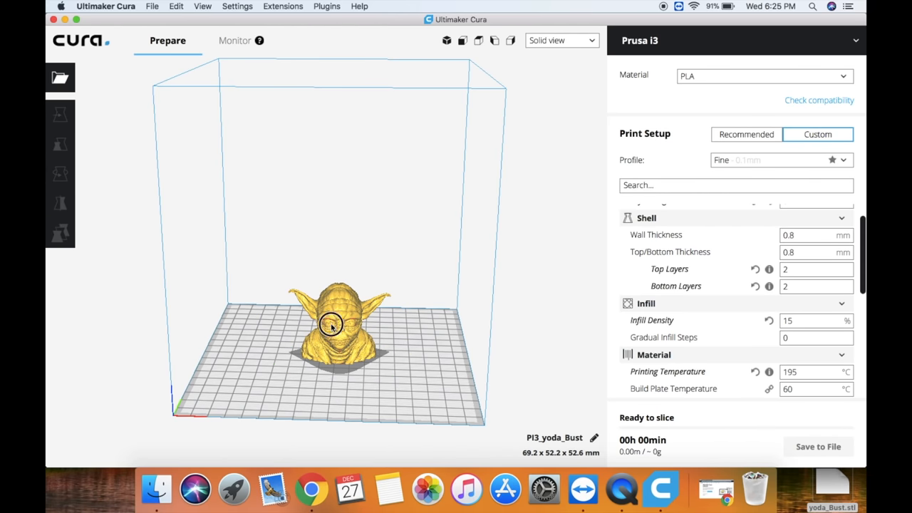
{"action": "left_click", "coordinate": [59, 202]}
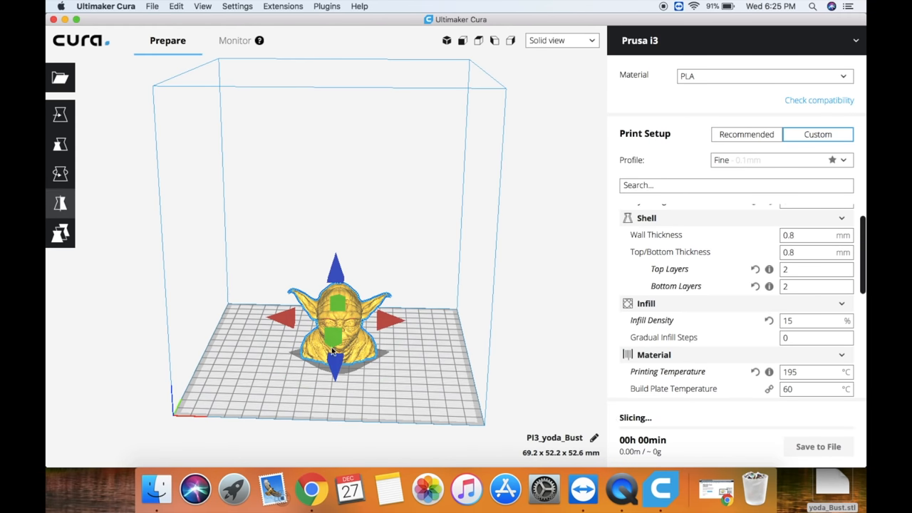
{"action": "mouse_move", "coordinate": [61, 233]}
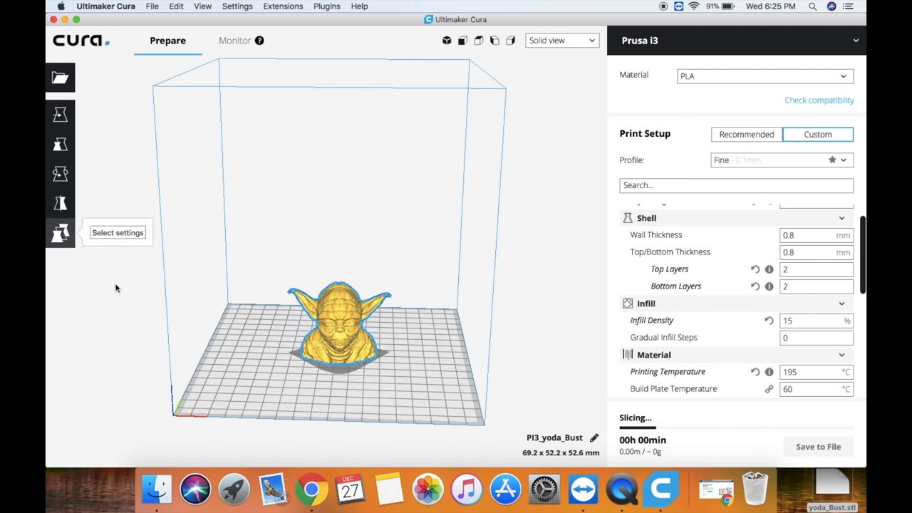
{"action": "mouse_move", "coordinate": [124, 238]}
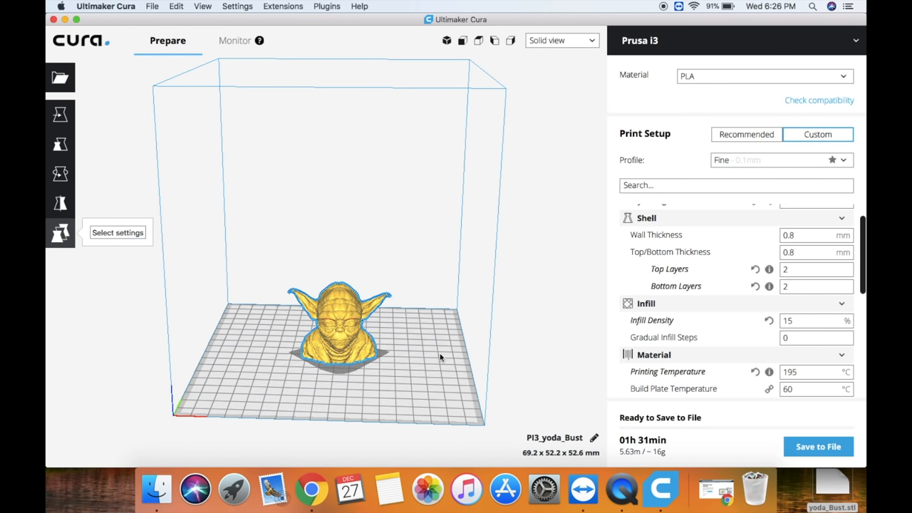
{"action": "mouse_move", "coordinate": [641, 440]}
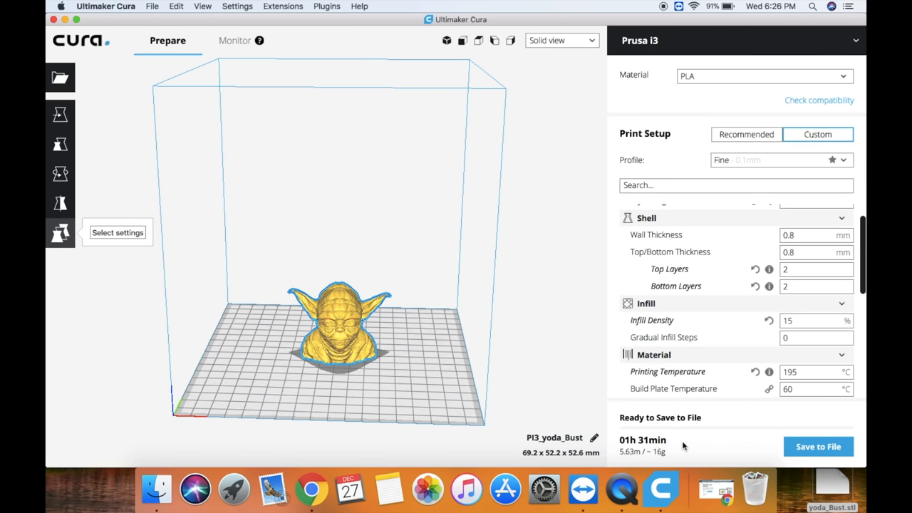
{"action": "mouse_move", "coordinate": [641, 451]}
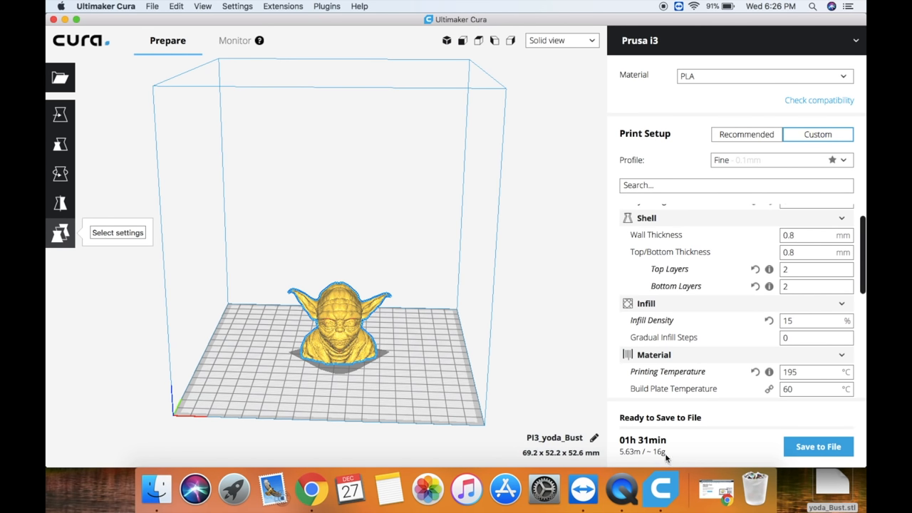
{"action": "mouse_move", "coordinate": [557, 65]}
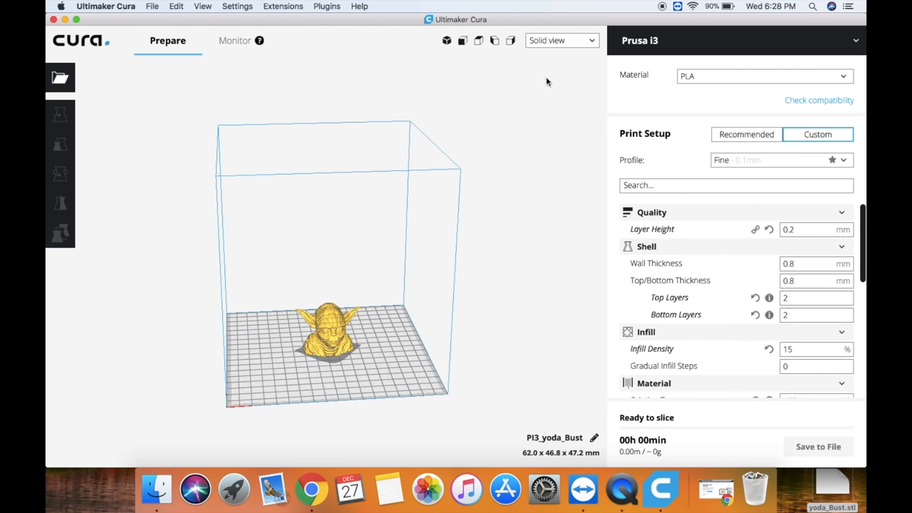
View the bust in X-Ray view, then switch to Layer view
{"action": "left_click", "coordinate": [561, 40]}
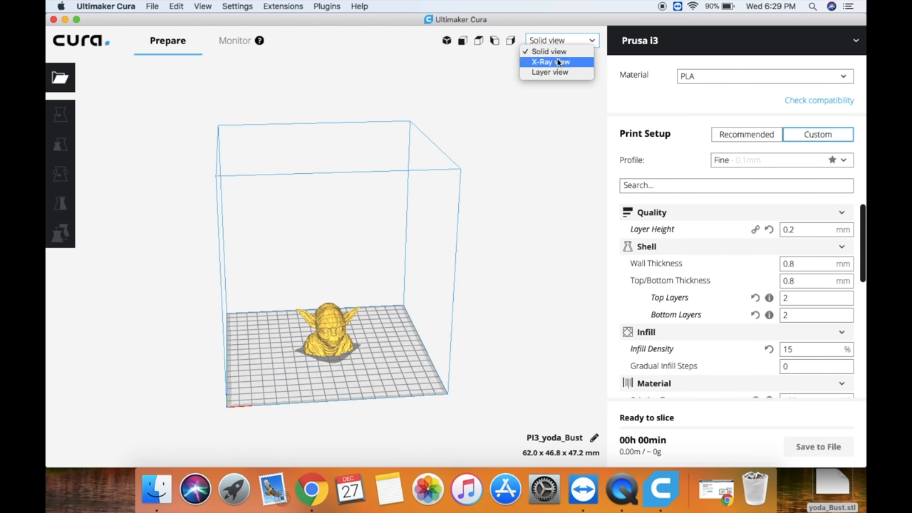
{"action": "left_click", "coordinate": [550, 62]}
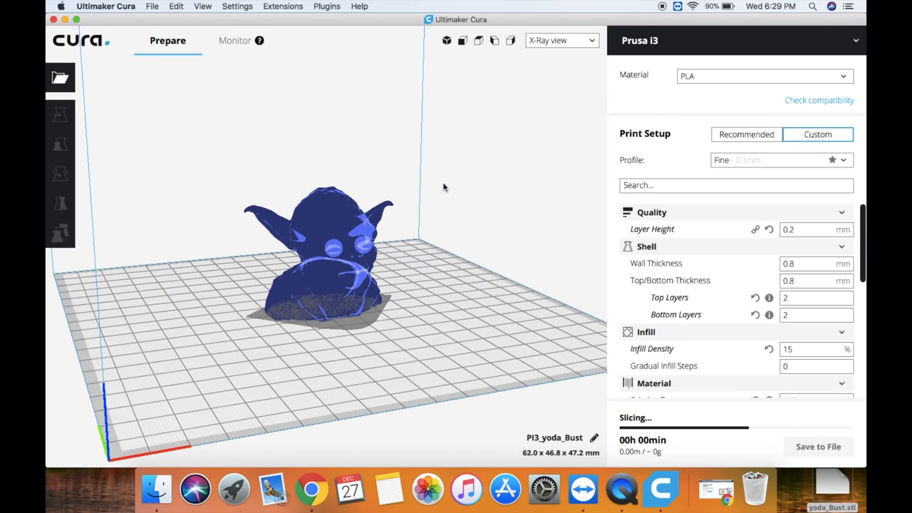
{"action": "left_click", "coordinate": [561, 40]}
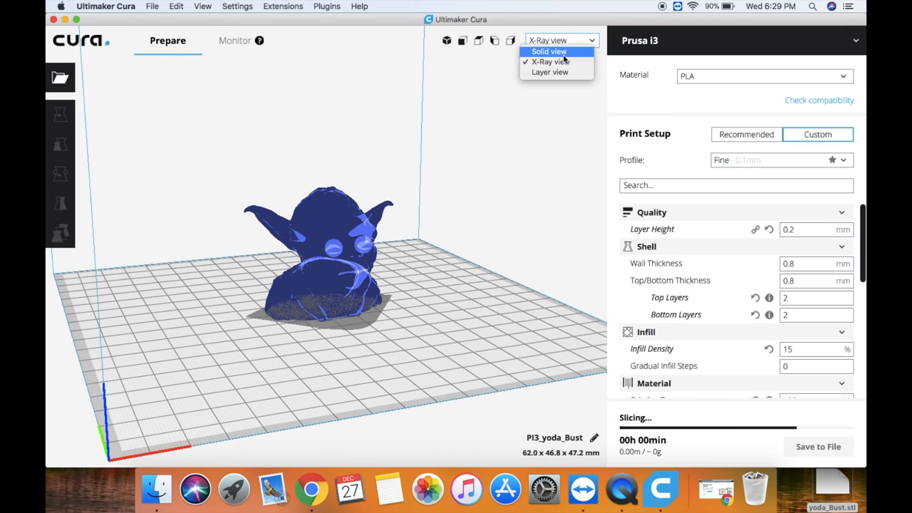
{"action": "left_click", "coordinate": [549, 72]}
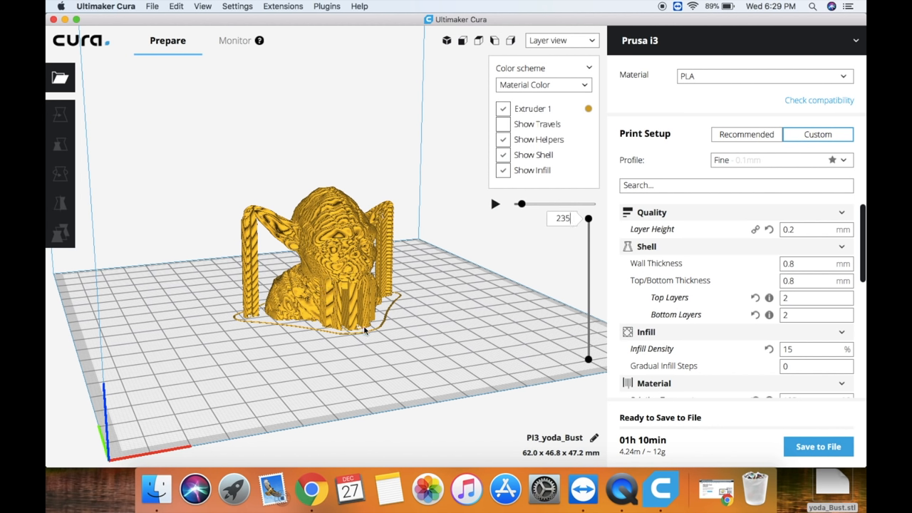
{"action": "mouse_move", "coordinate": [525, 240]}
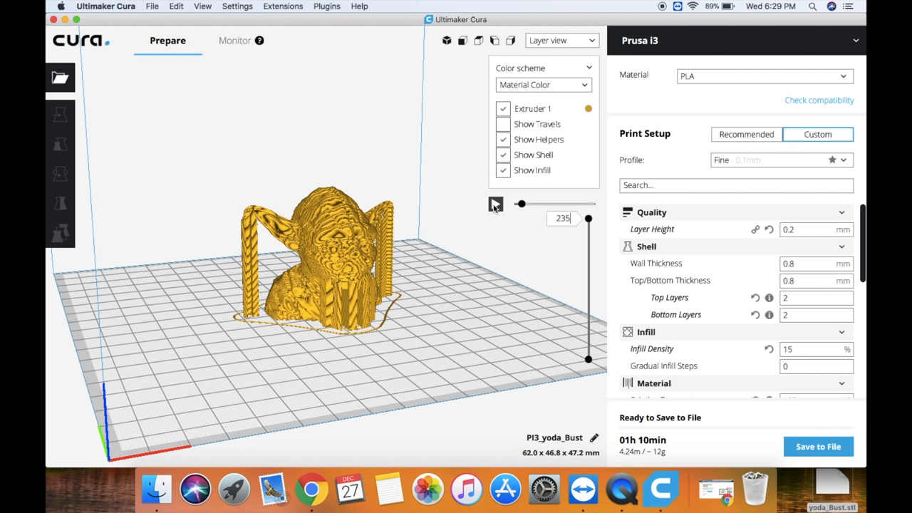
Lower the layer slider from the top layer down through 185 and 46 to layer 1
{"action": "left_click_drag", "start_coordinate": [520, 204], "coordinate": [523, 204]}
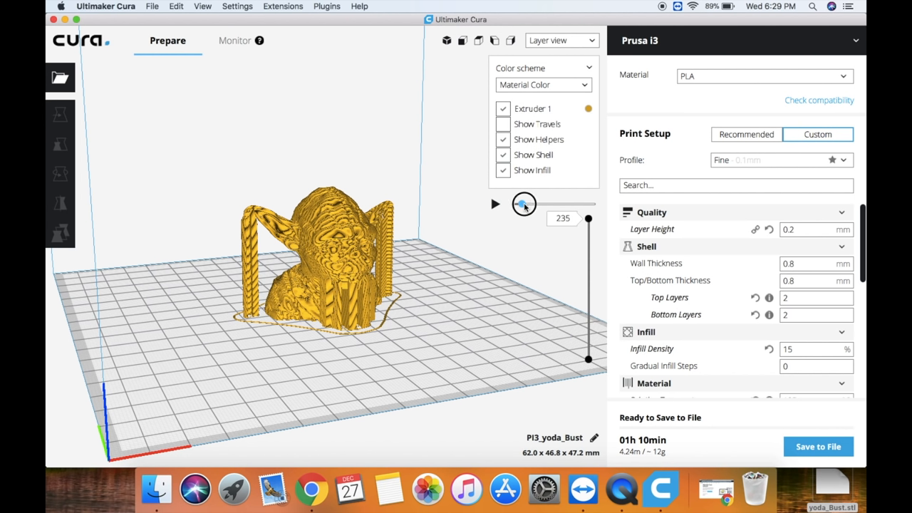
{"action": "left_click_drag", "start_coordinate": [524, 204], "coordinate": [588, 224]}
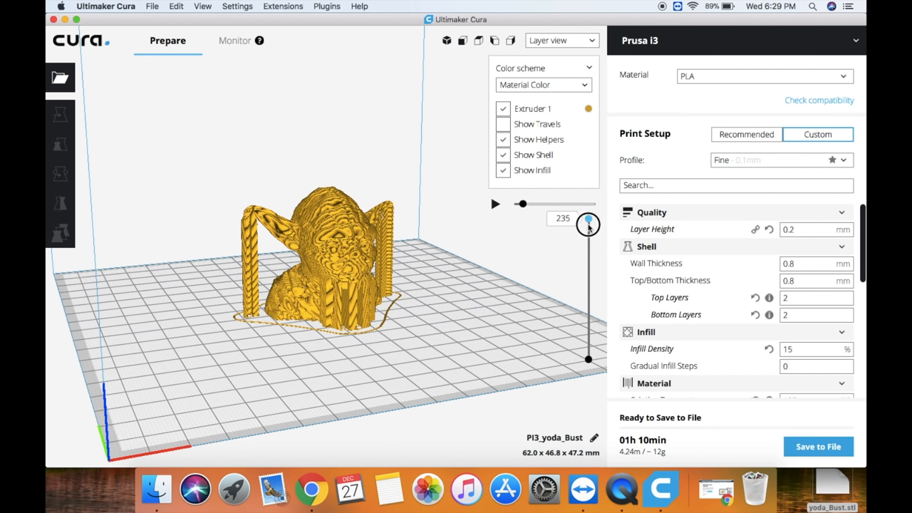
{"action": "left_click_drag", "start_coordinate": [587, 224], "coordinate": [587, 266]}
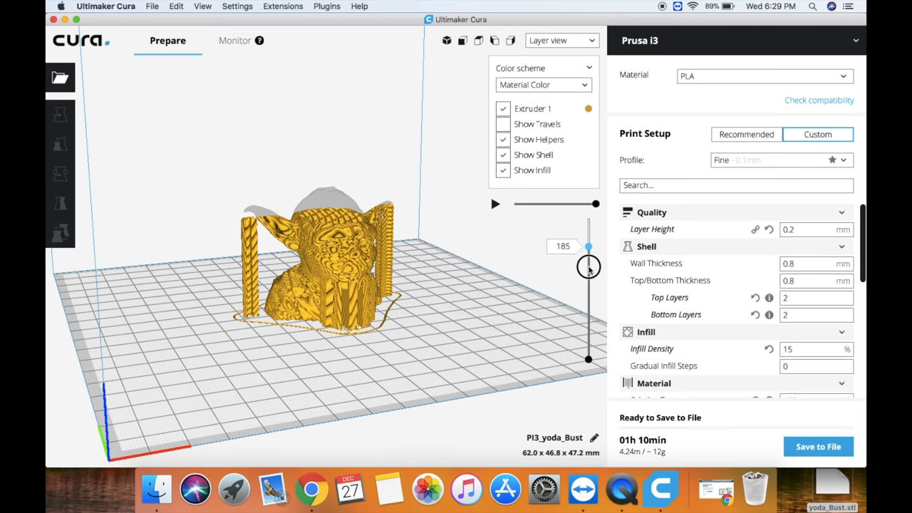
{"action": "left_click_drag", "start_coordinate": [589, 246], "coordinate": [588, 334]}
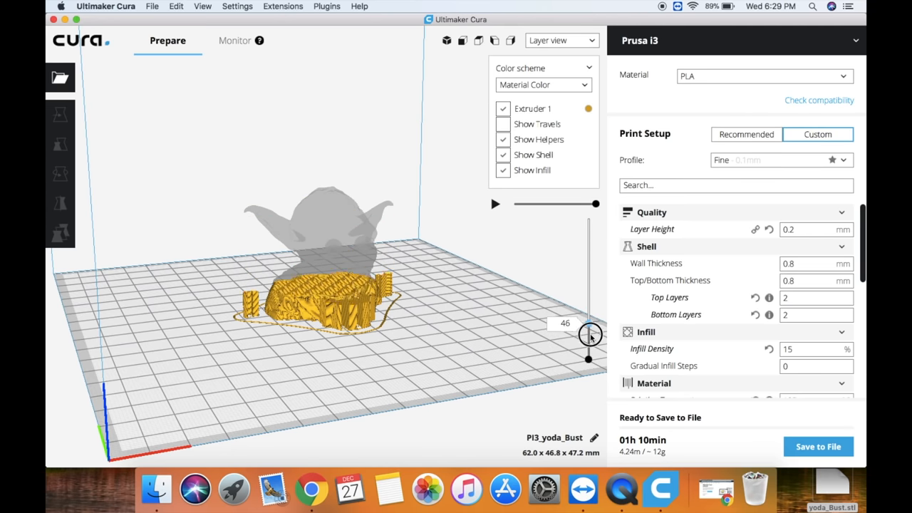
{"action": "left_click_drag", "start_coordinate": [589, 335], "coordinate": [589, 358]}
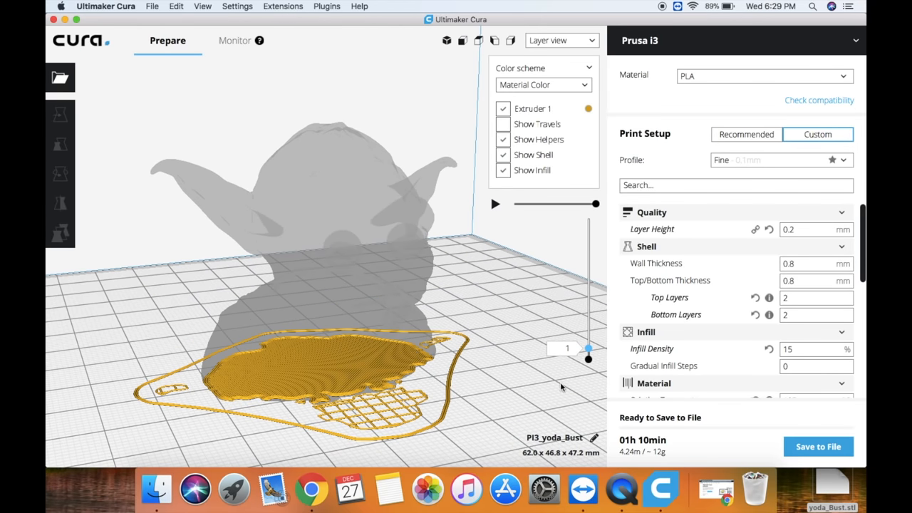
Raise the layer preview through layers 61, 139 and 208 to all 235, then return to Solid view
{"action": "left_click_drag", "start_coordinate": [588, 348], "coordinate": [590, 339]}
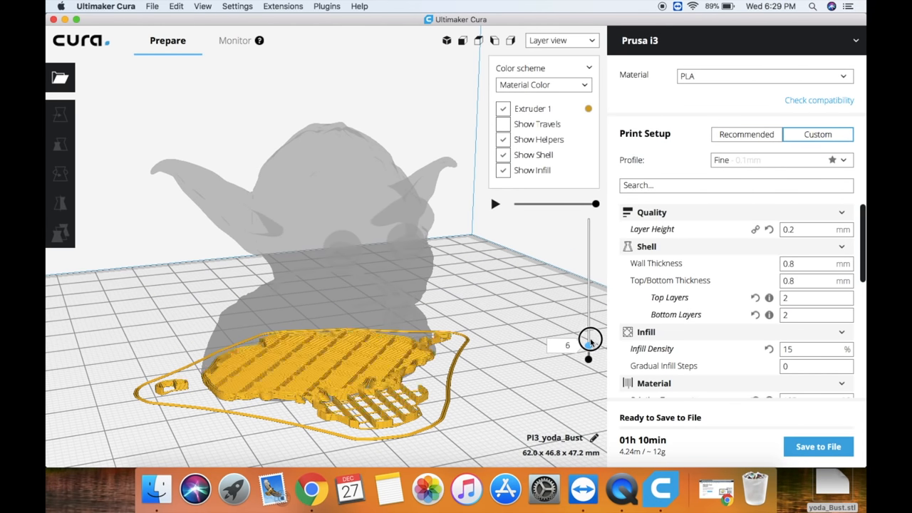
{"action": "left_click_drag", "start_coordinate": [589, 338], "coordinate": [589, 312]}
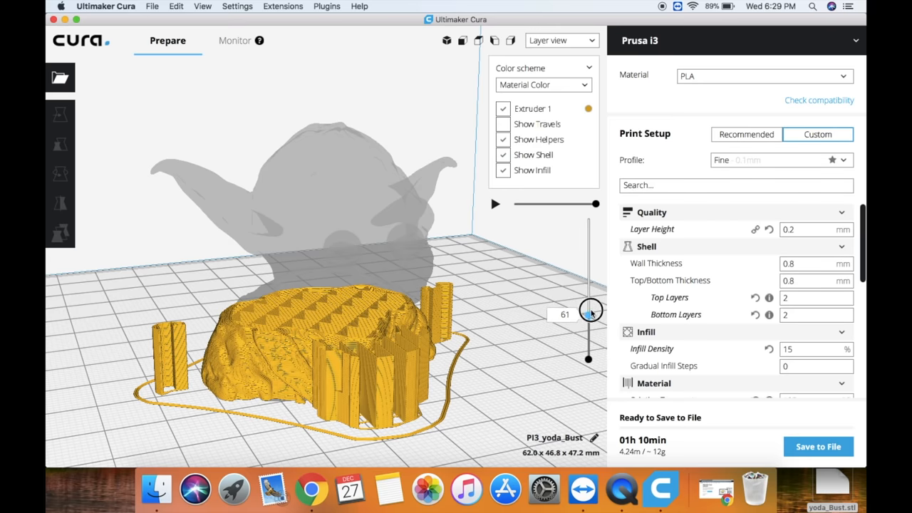
{"action": "left_click_drag", "start_coordinate": [590, 311], "coordinate": [587, 264]}
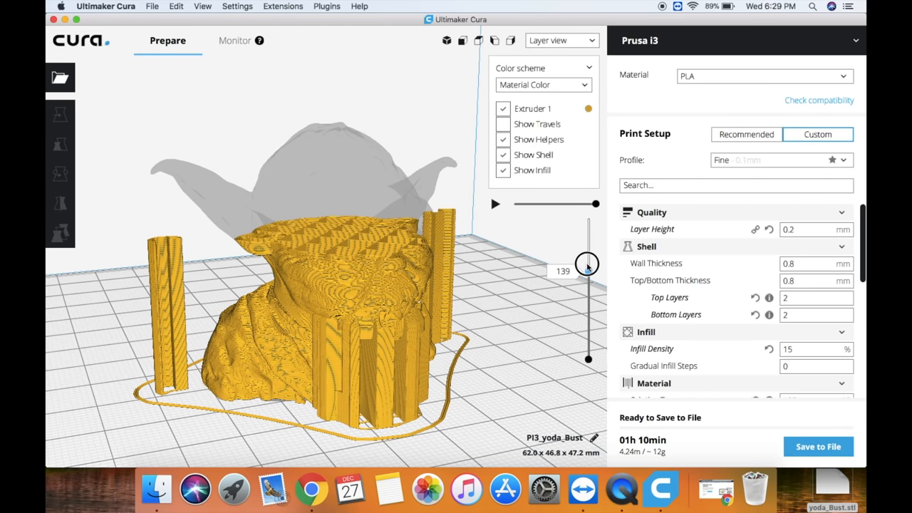
{"action": "left_click_drag", "start_coordinate": [587, 263], "coordinate": [587, 226]}
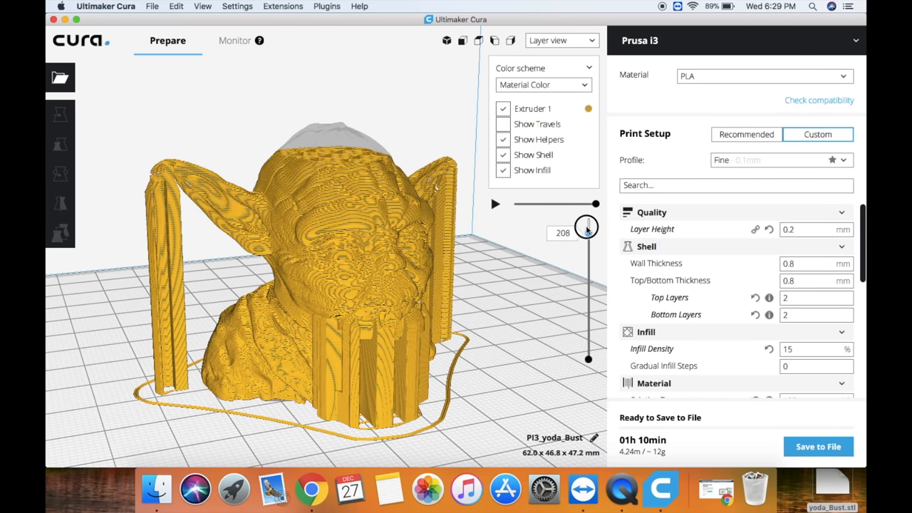
{"action": "left_click_drag", "start_coordinate": [587, 226], "coordinate": [587, 204]}
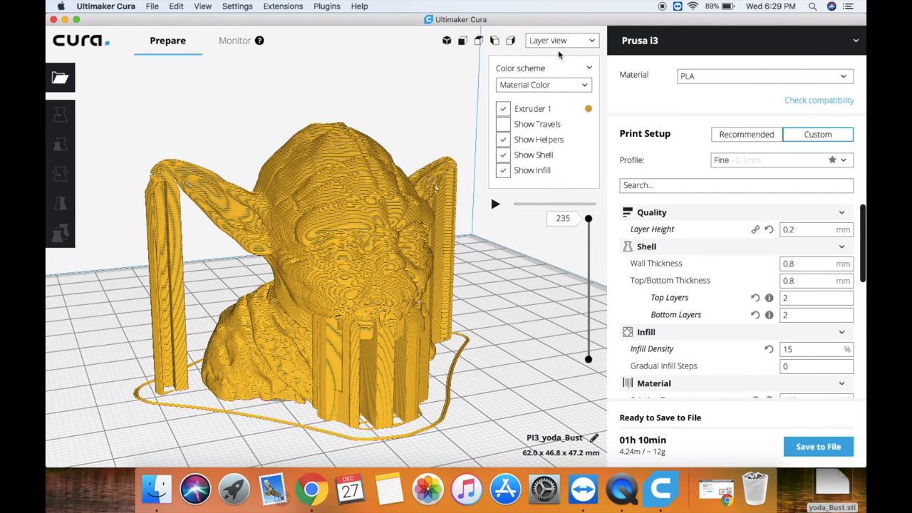
{"action": "left_click", "coordinate": [561, 40]}
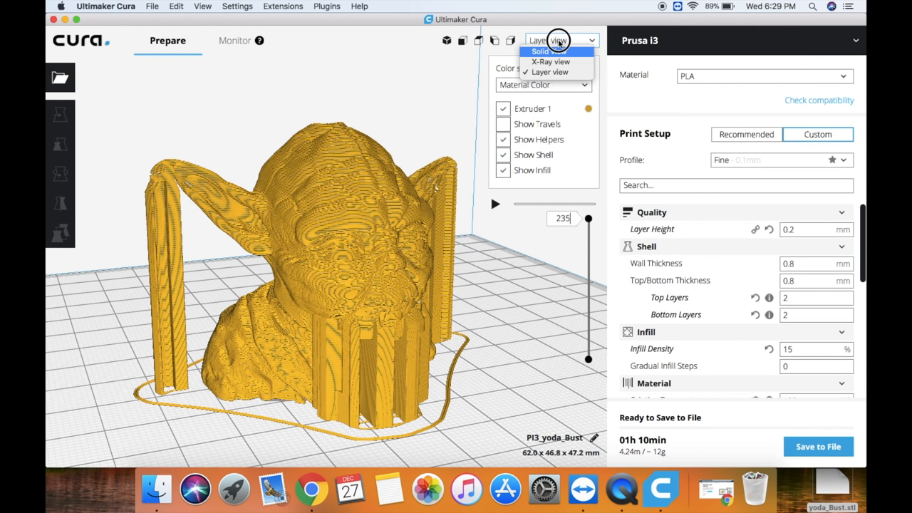
{"action": "left_click", "coordinate": [547, 51]}
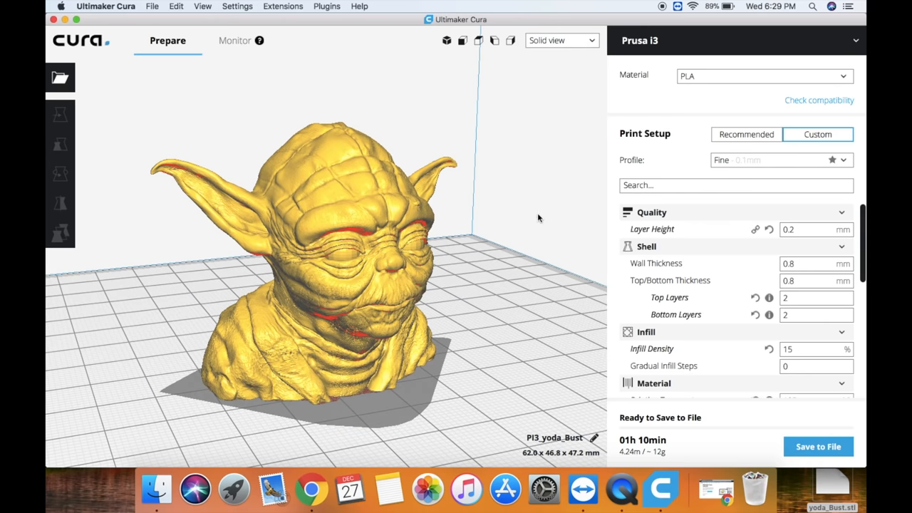